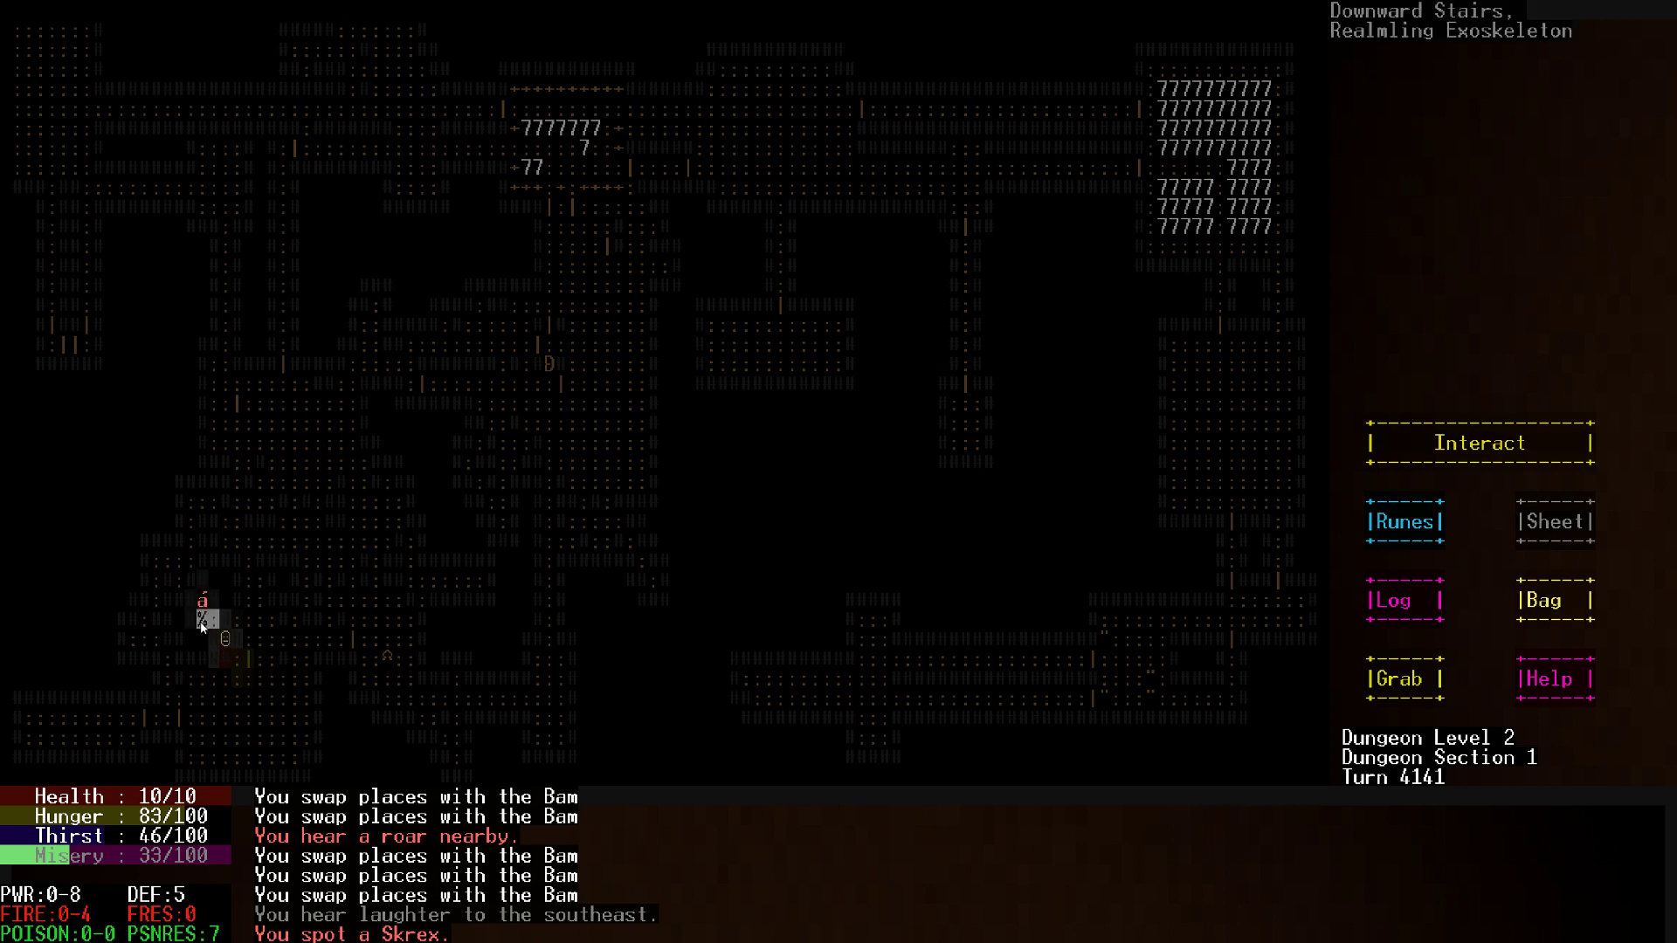
Strike down the adjacent Skrex and descend the stairs to Dungeon Level 3
{"action": "key", "text": "5"}
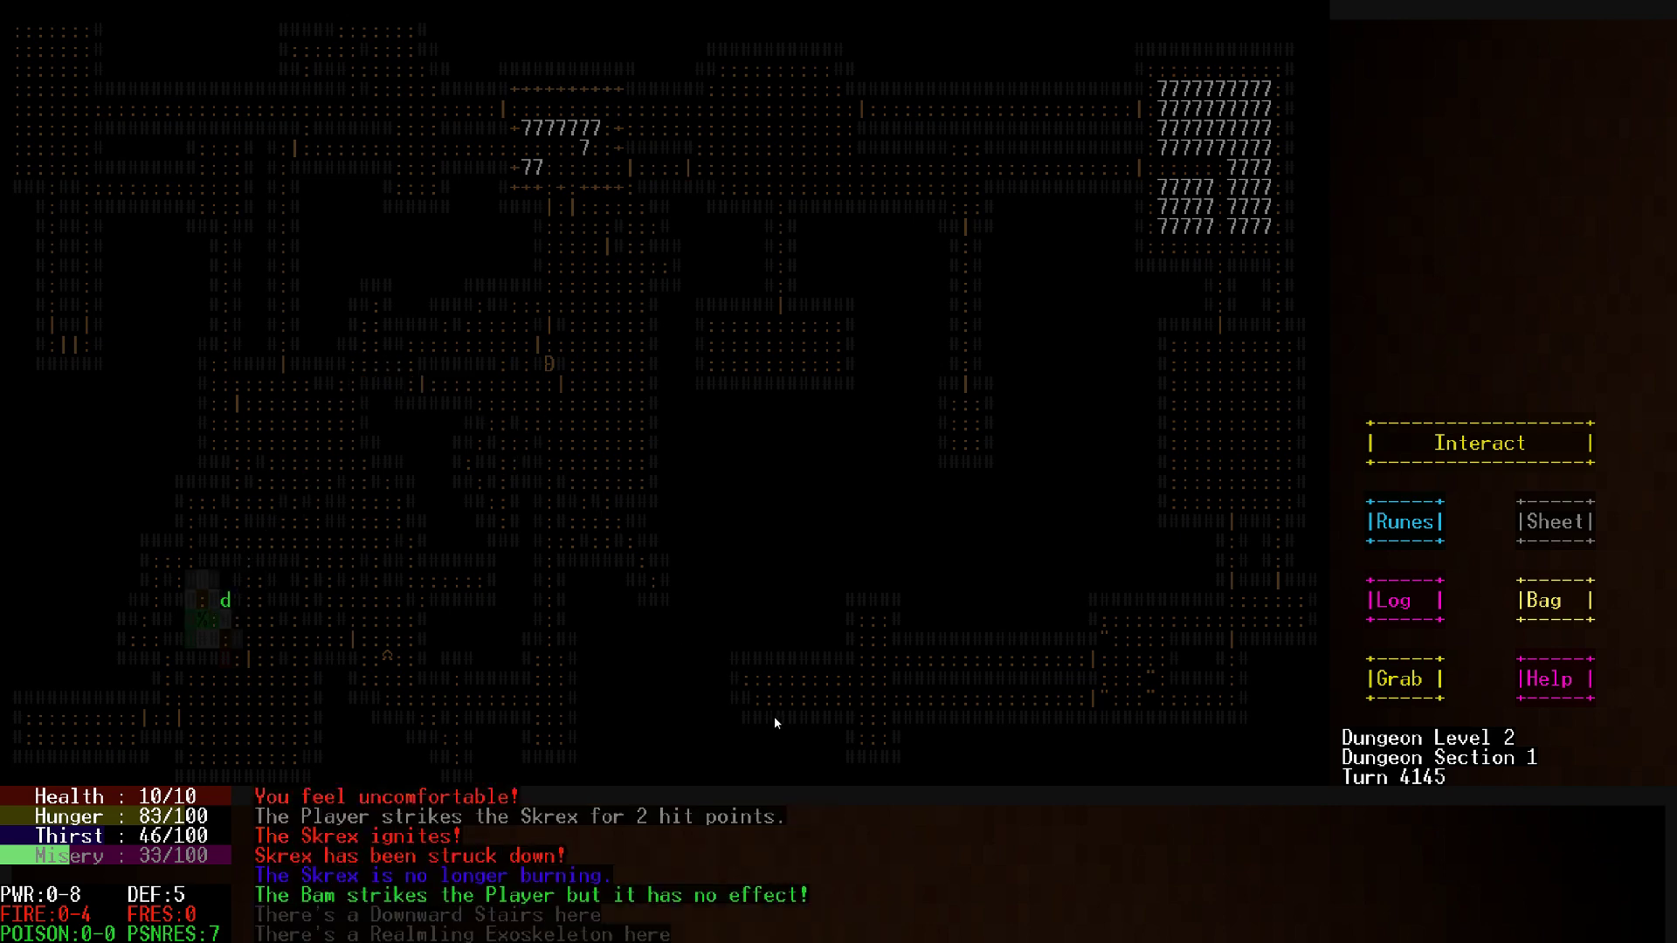
{"action": "key", "text": ">"}
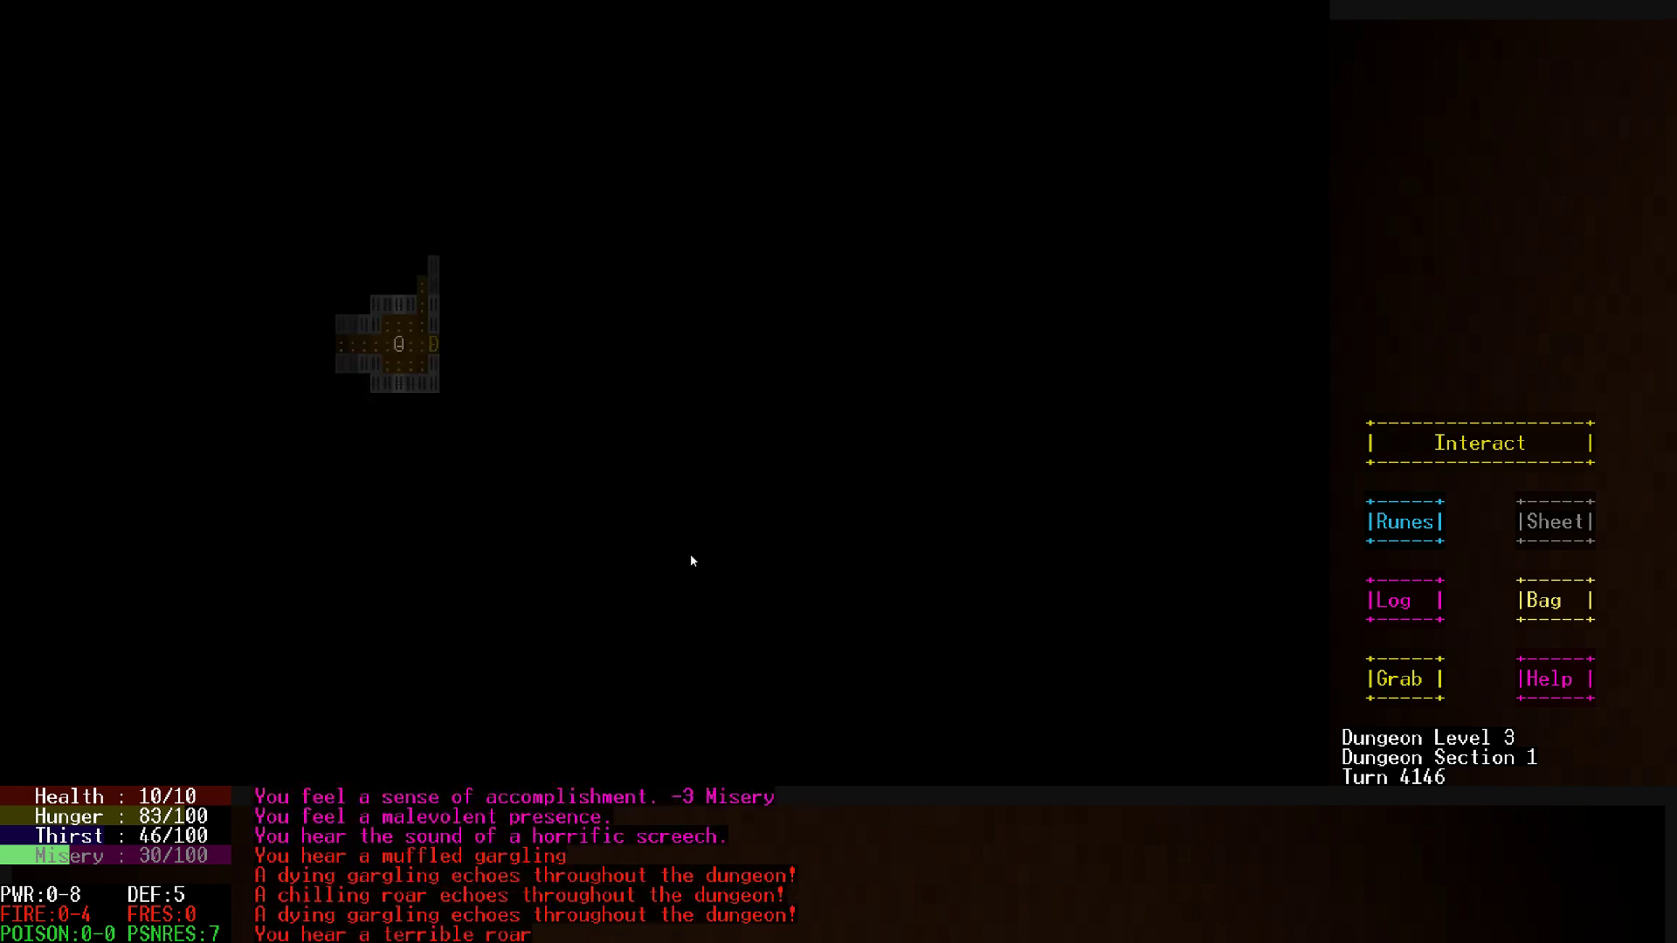
{"action": "mouse_move", "coordinate": [856, 809]}
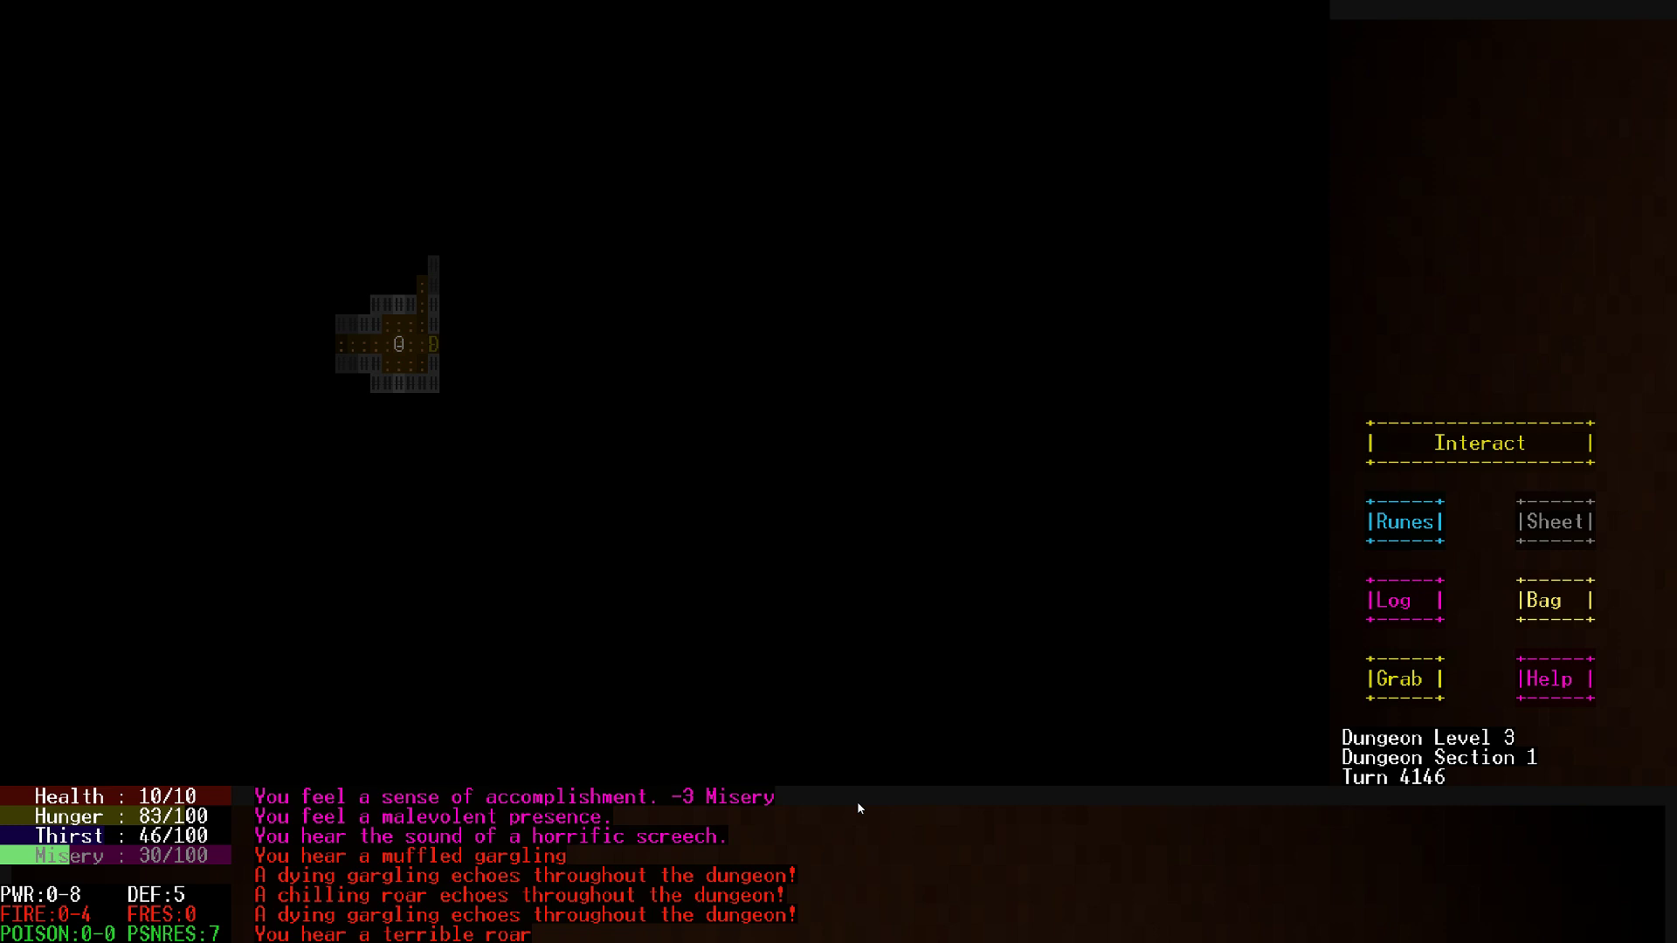
{"action": "mouse_move", "coordinate": [286, 344]}
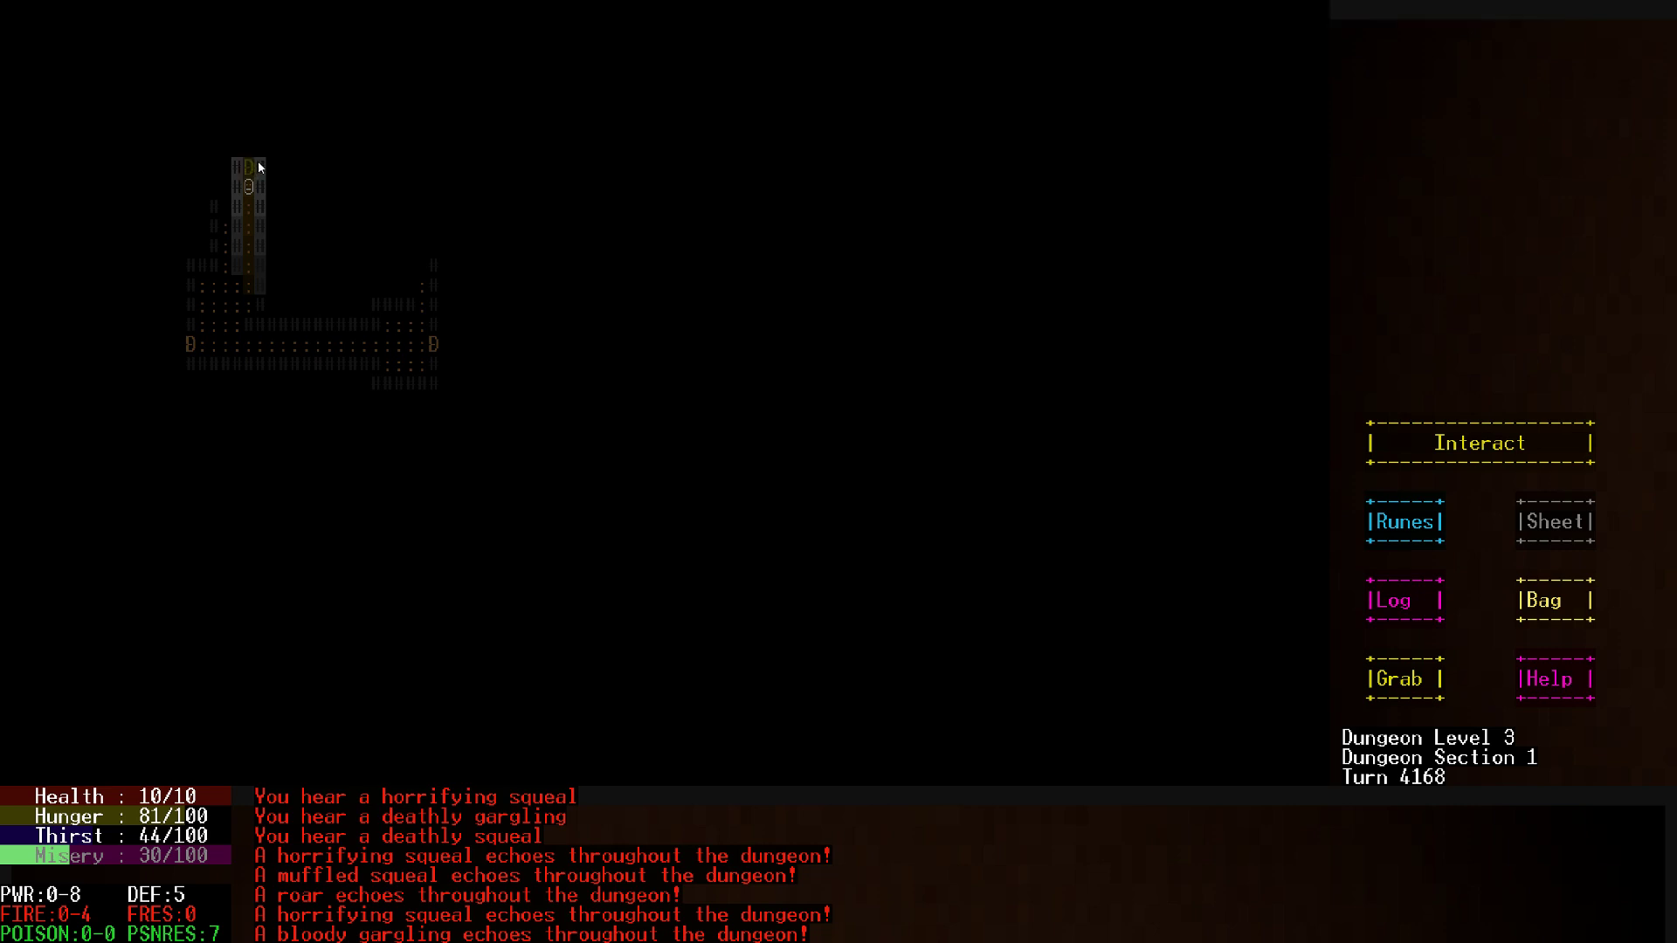
{"action": "mouse_move", "coordinate": [679, 419]}
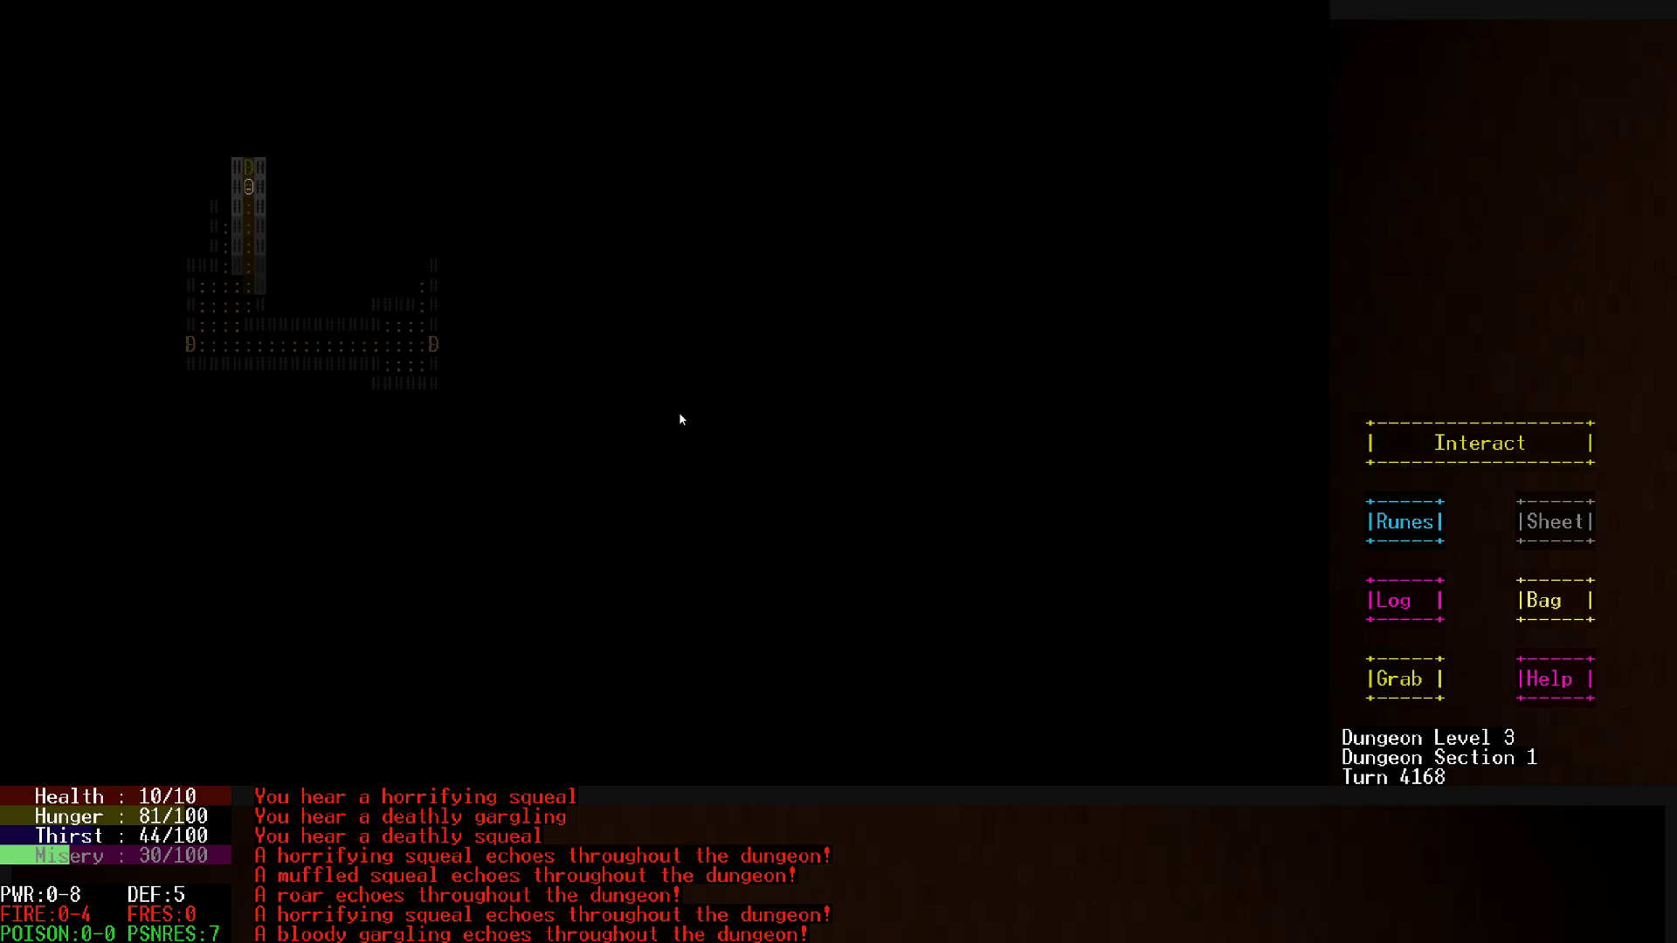
{"action": "mouse_move", "coordinate": [671, 466]}
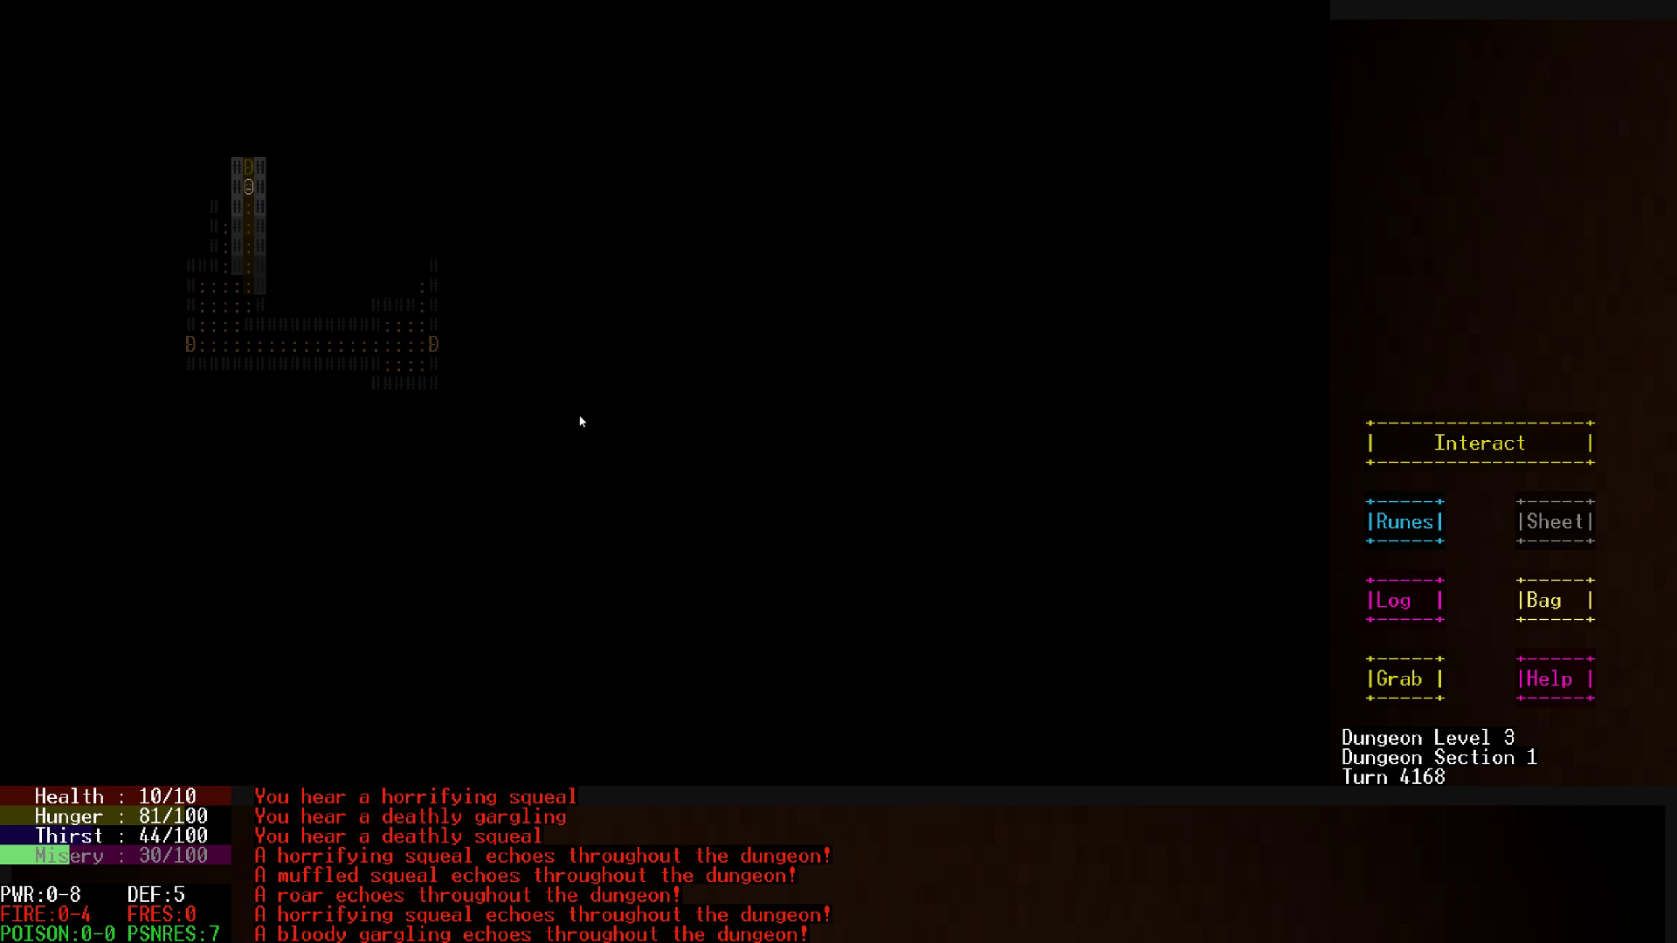
{"action": "mouse_move", "coordinate": [261, 175]}
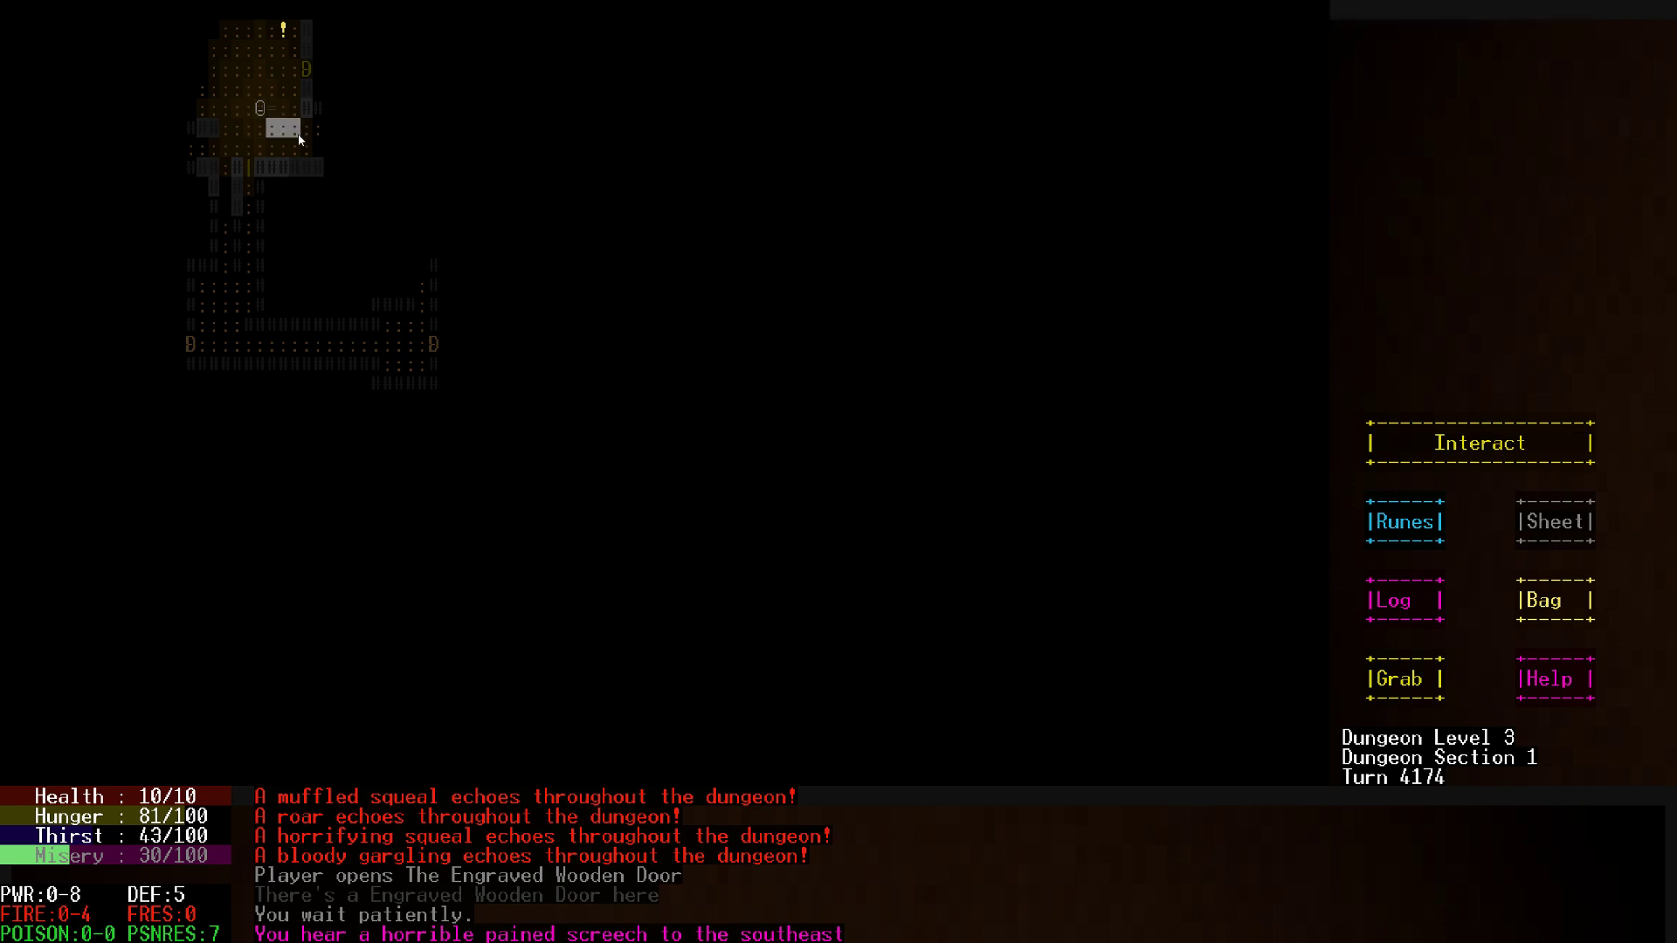
Pick up the Kings Helmet of Speckled and attempt to identify its runes
{"action": "left_click", "coordinate": [1555, 599]}
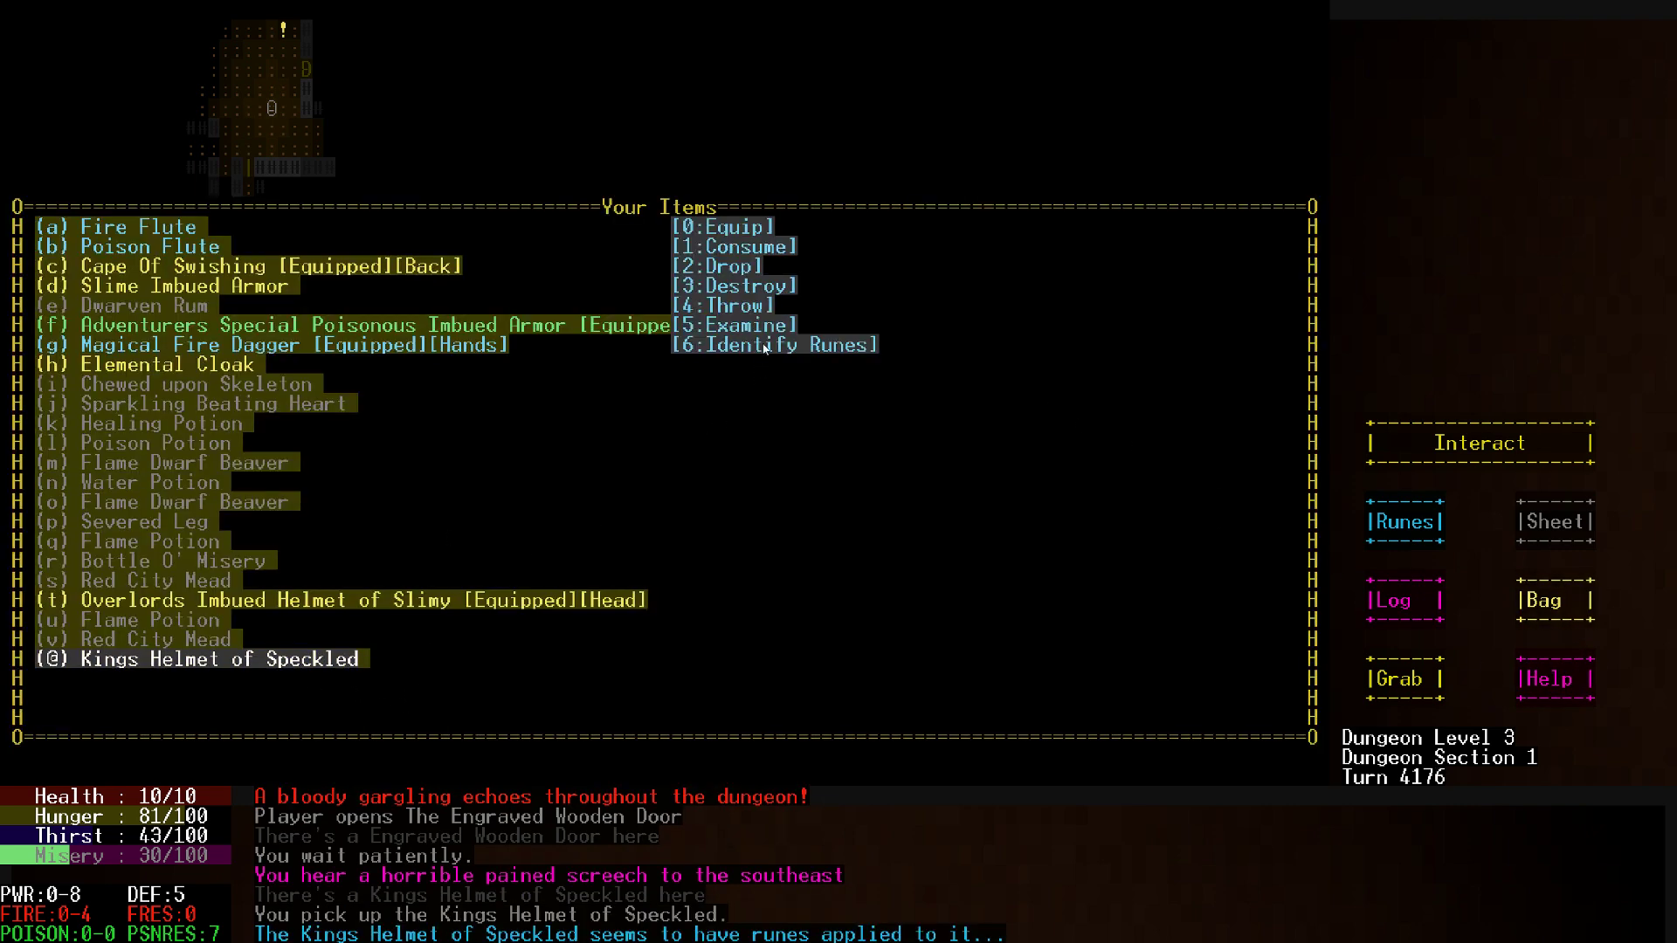
{"action": "left_click", "coordinate": [770, 344]}
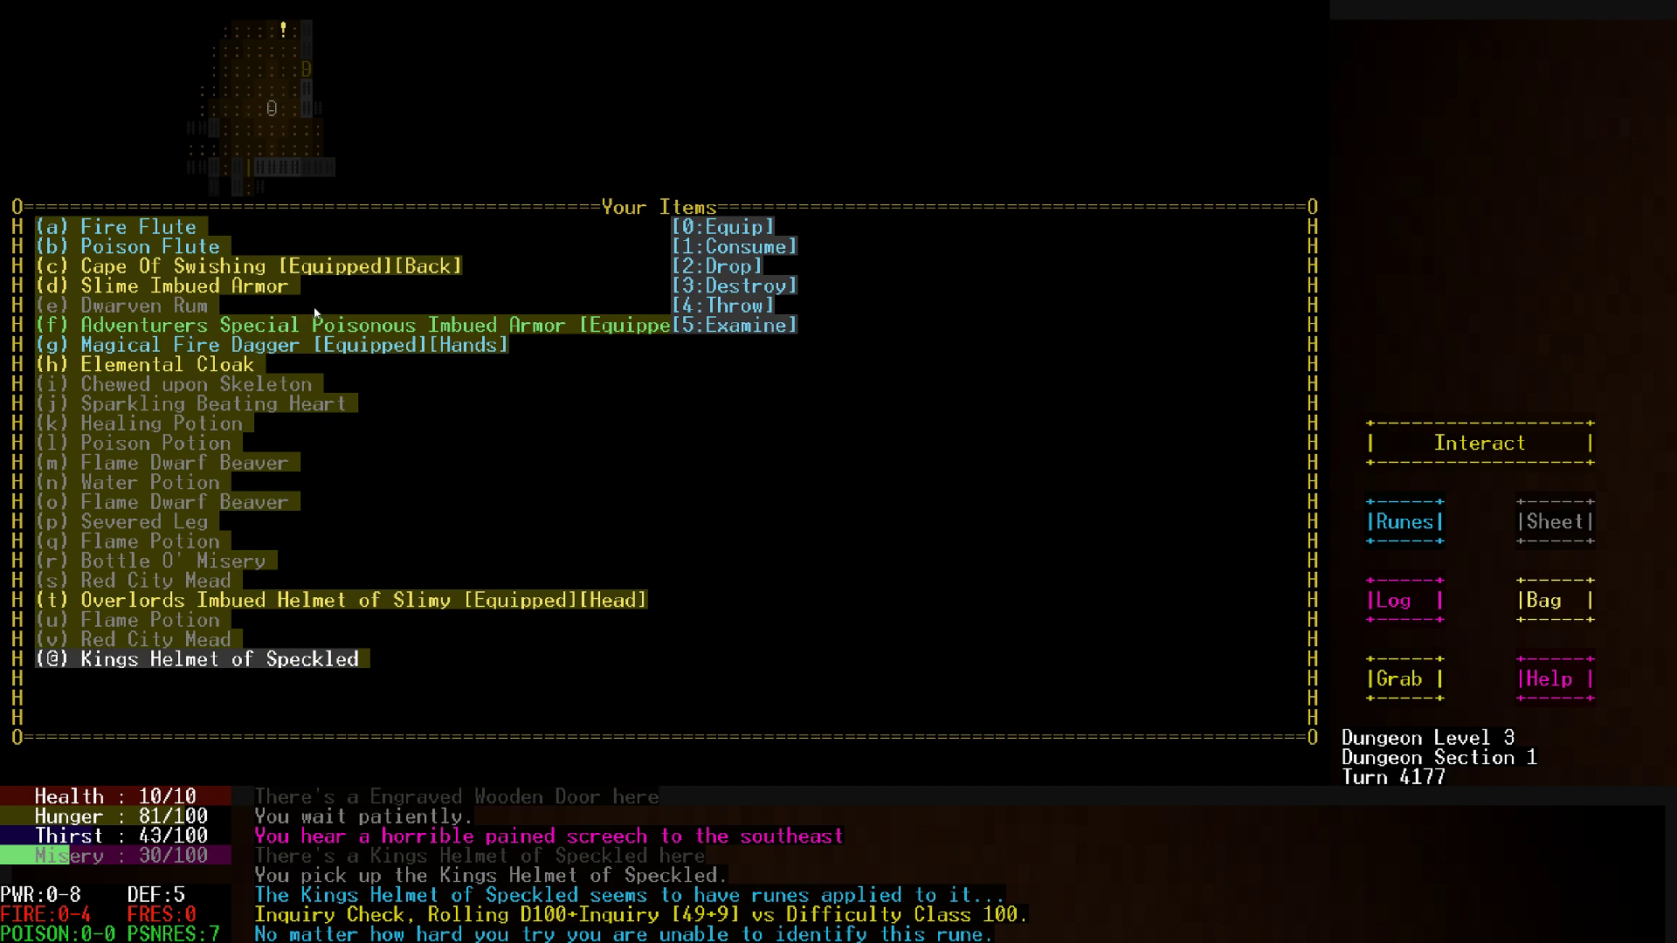
{"action": "mouse_move", "coordinate": [357, 602]}
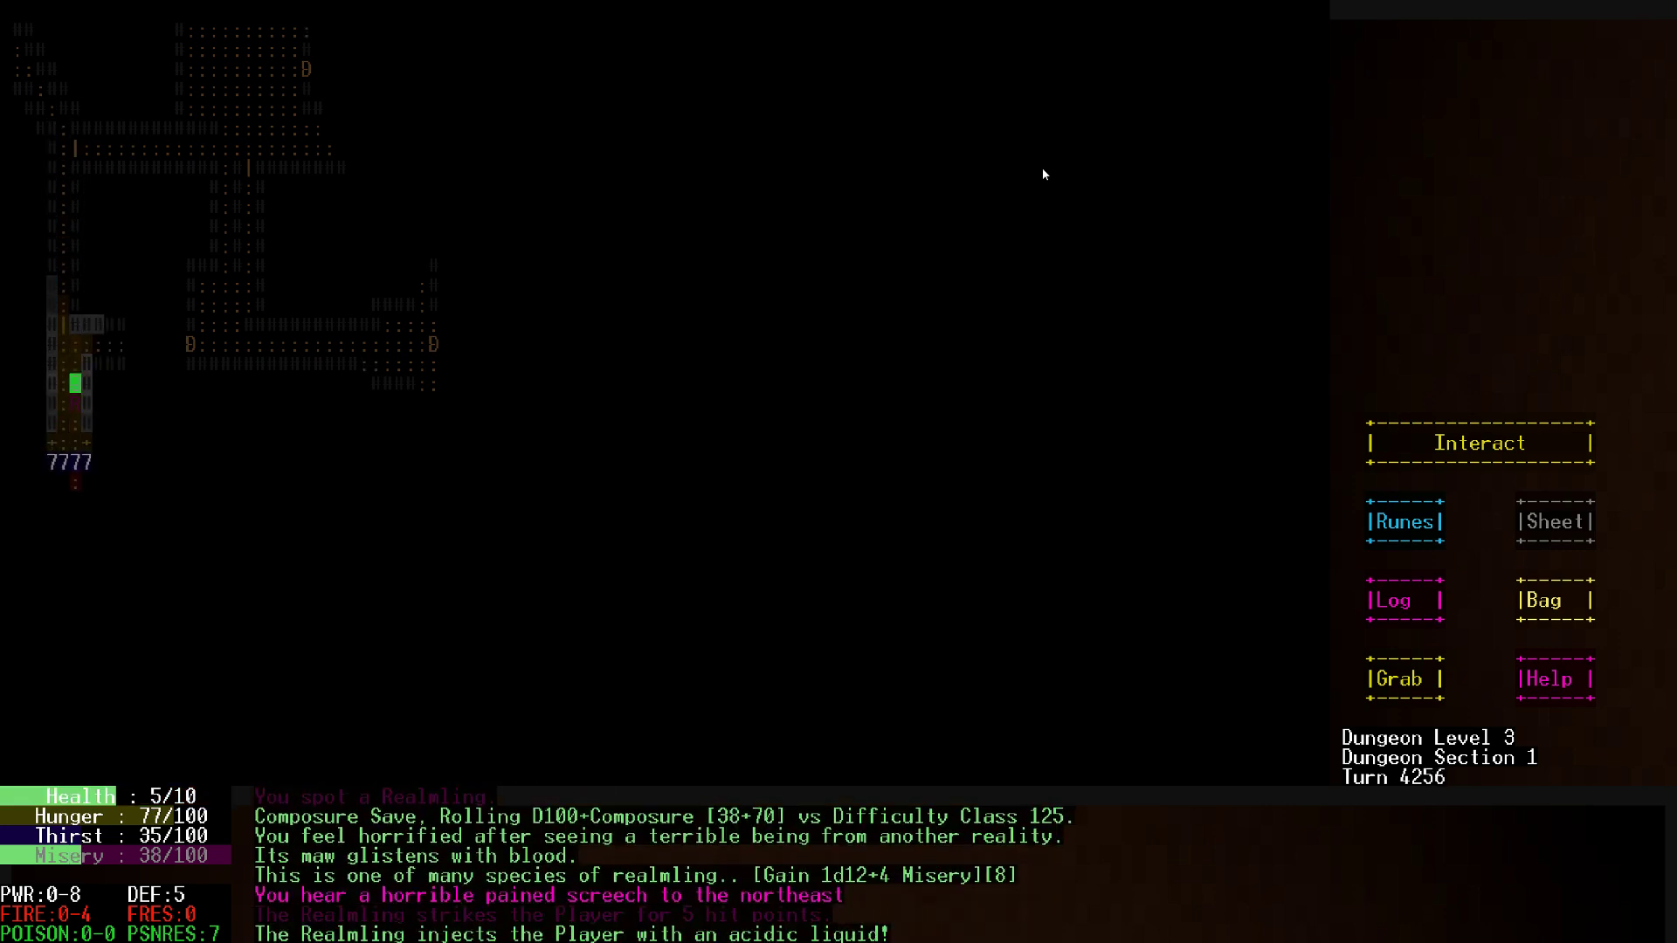
{"action": "mouse_move", "coordinate": [1554, 599]}
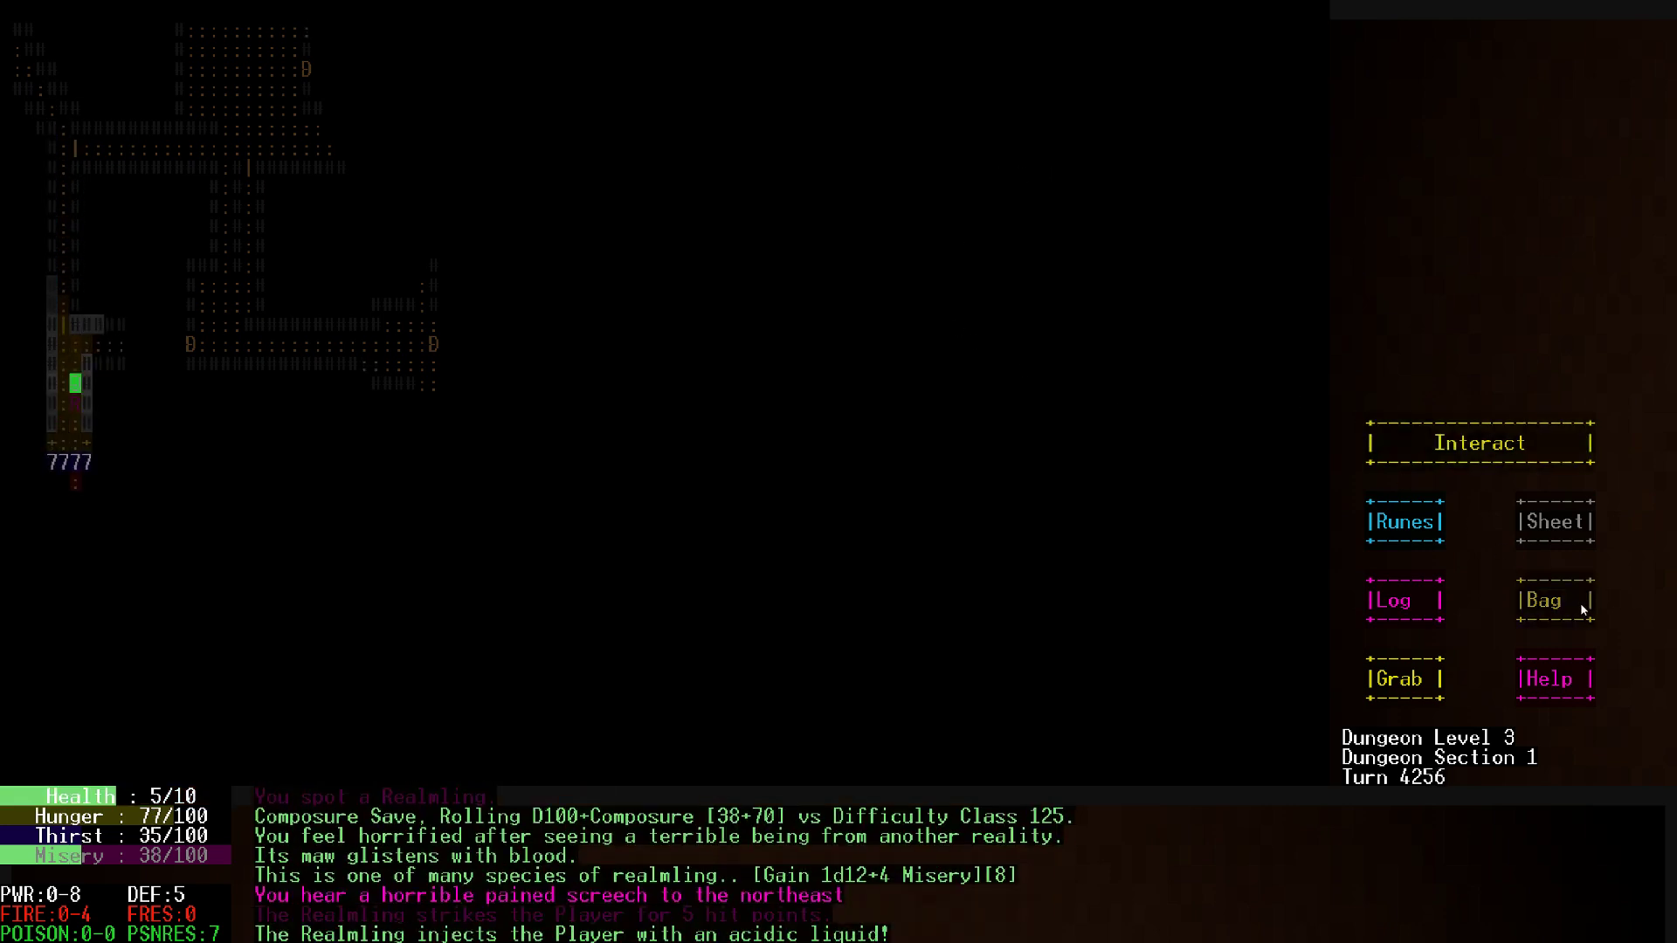
{"action": "mouse_move", "coordinate": [1404, 531]}
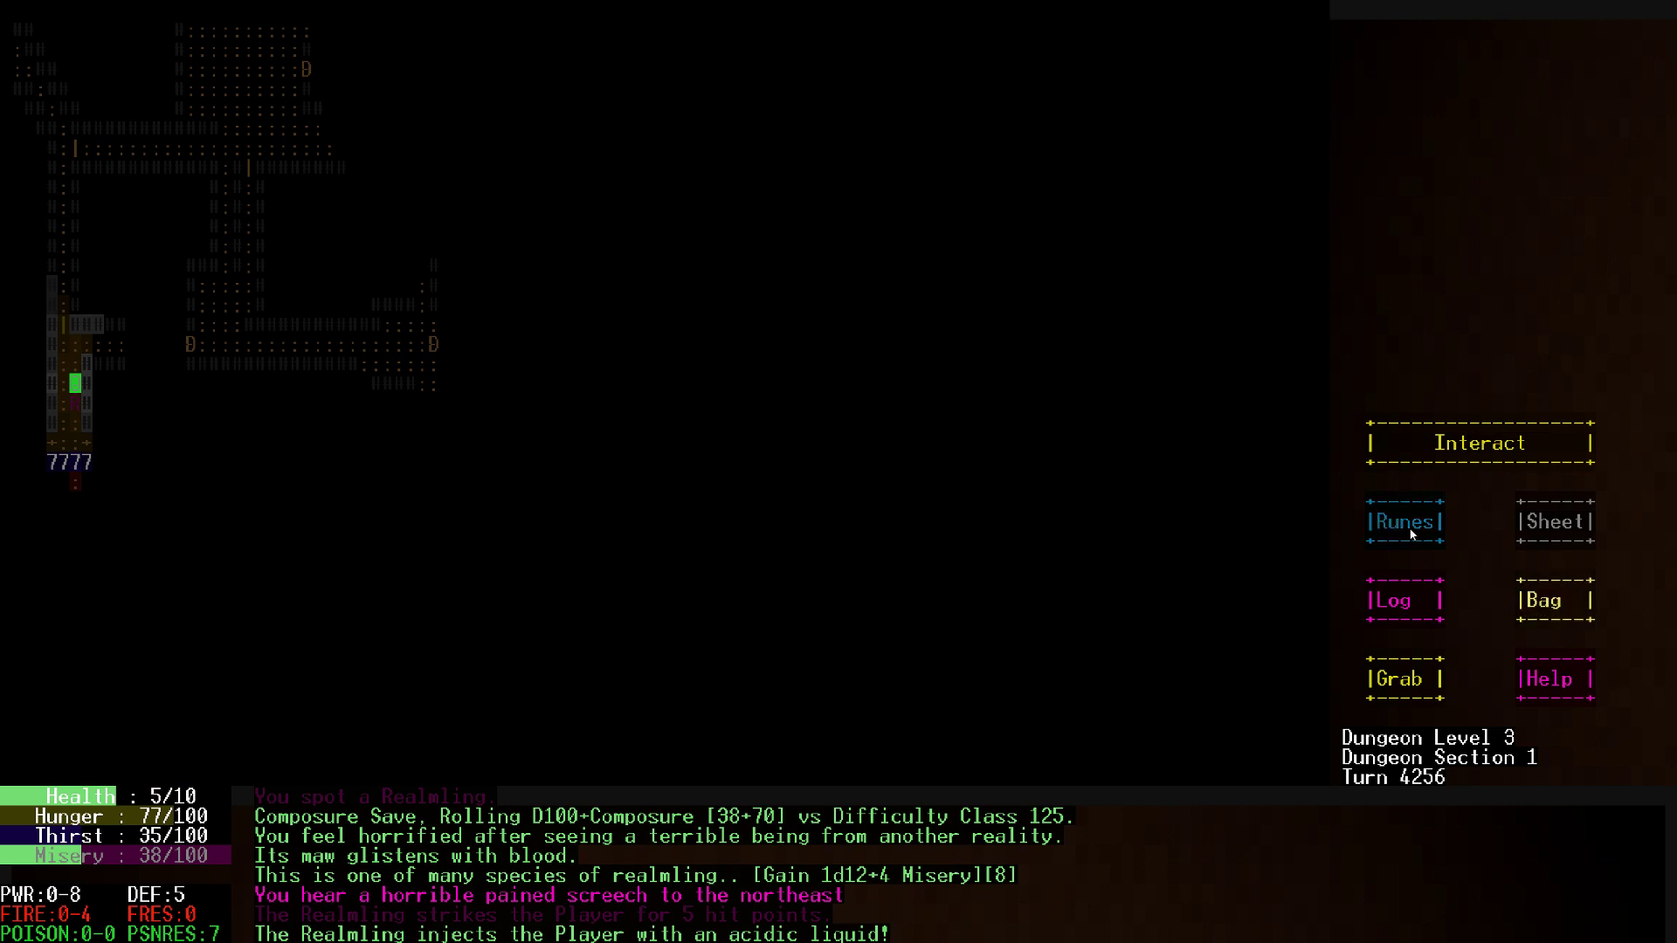
Cast Song Of Poison on the Realmling from the spell list, then consume the Sparkling Beating Heart
{"action": "left_click", "coordinate": [1404, 523]}
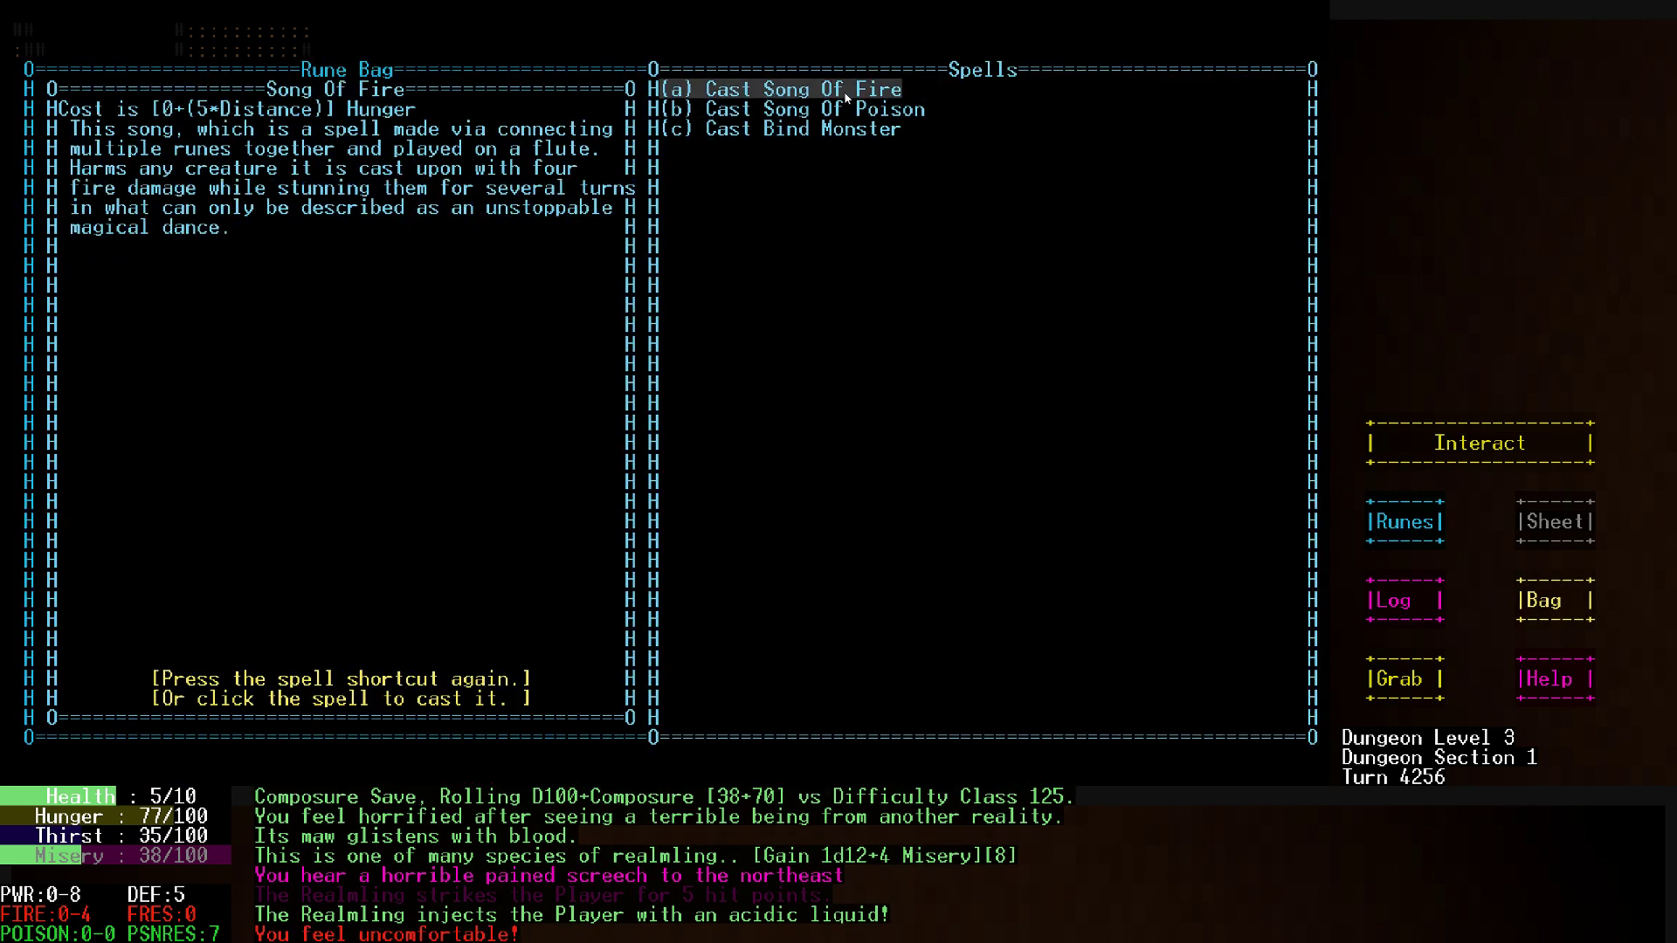
{"action": "left_click", "coordinate": [786, 89]}
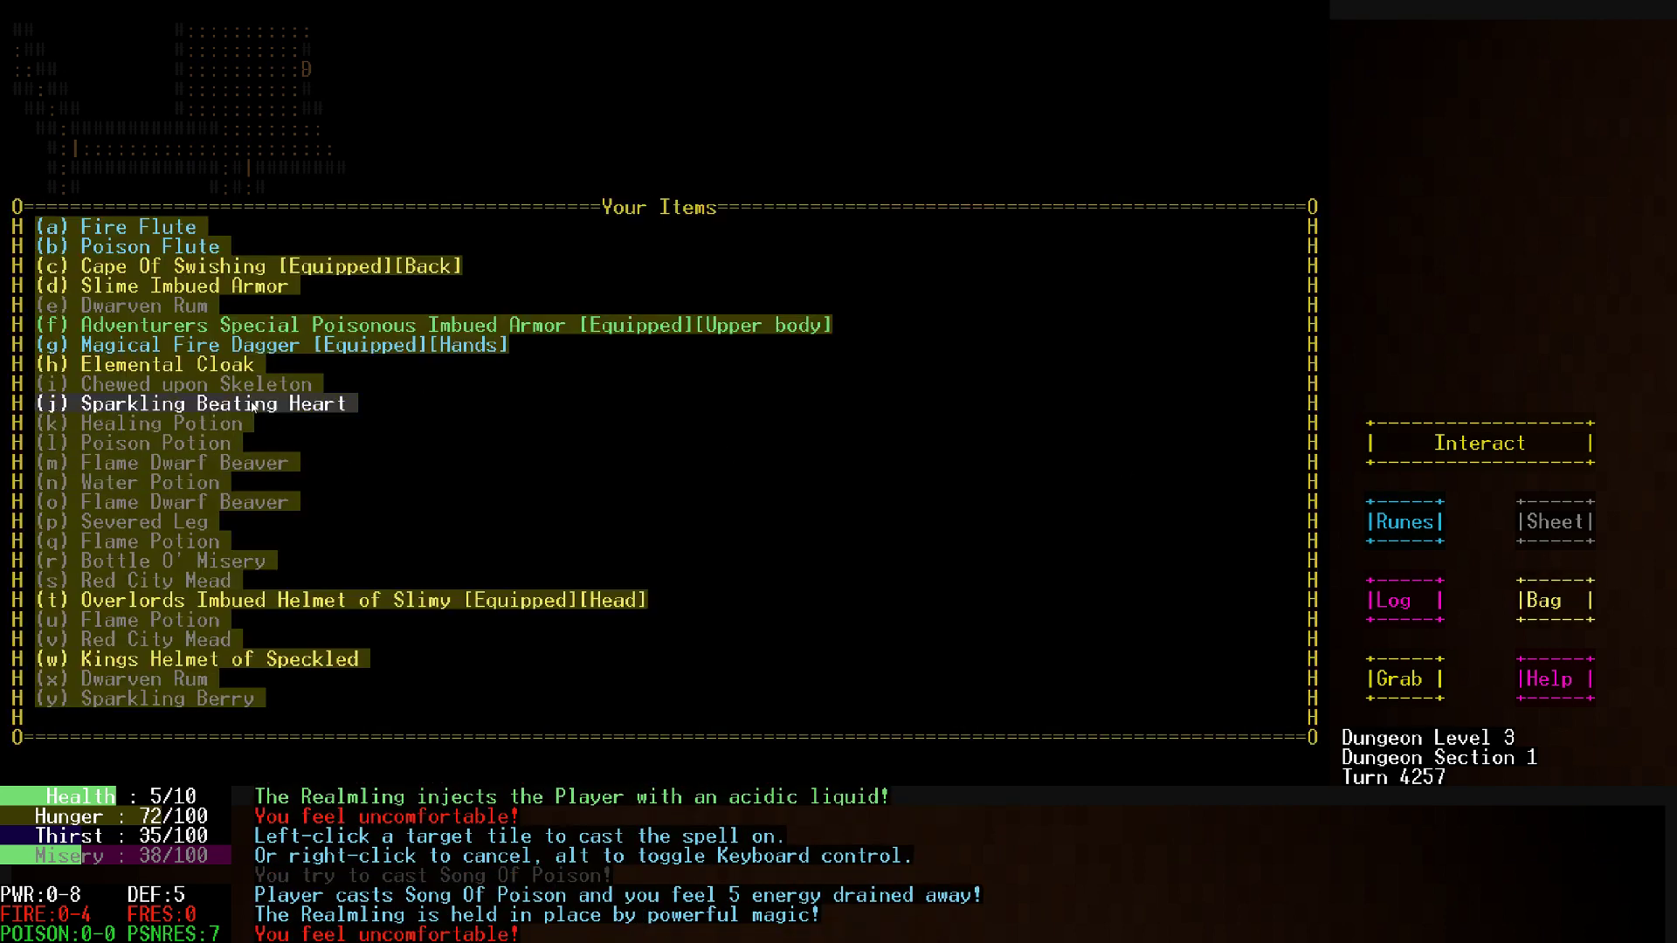
{"action": "left_click", "coordinate": [213, 403]}
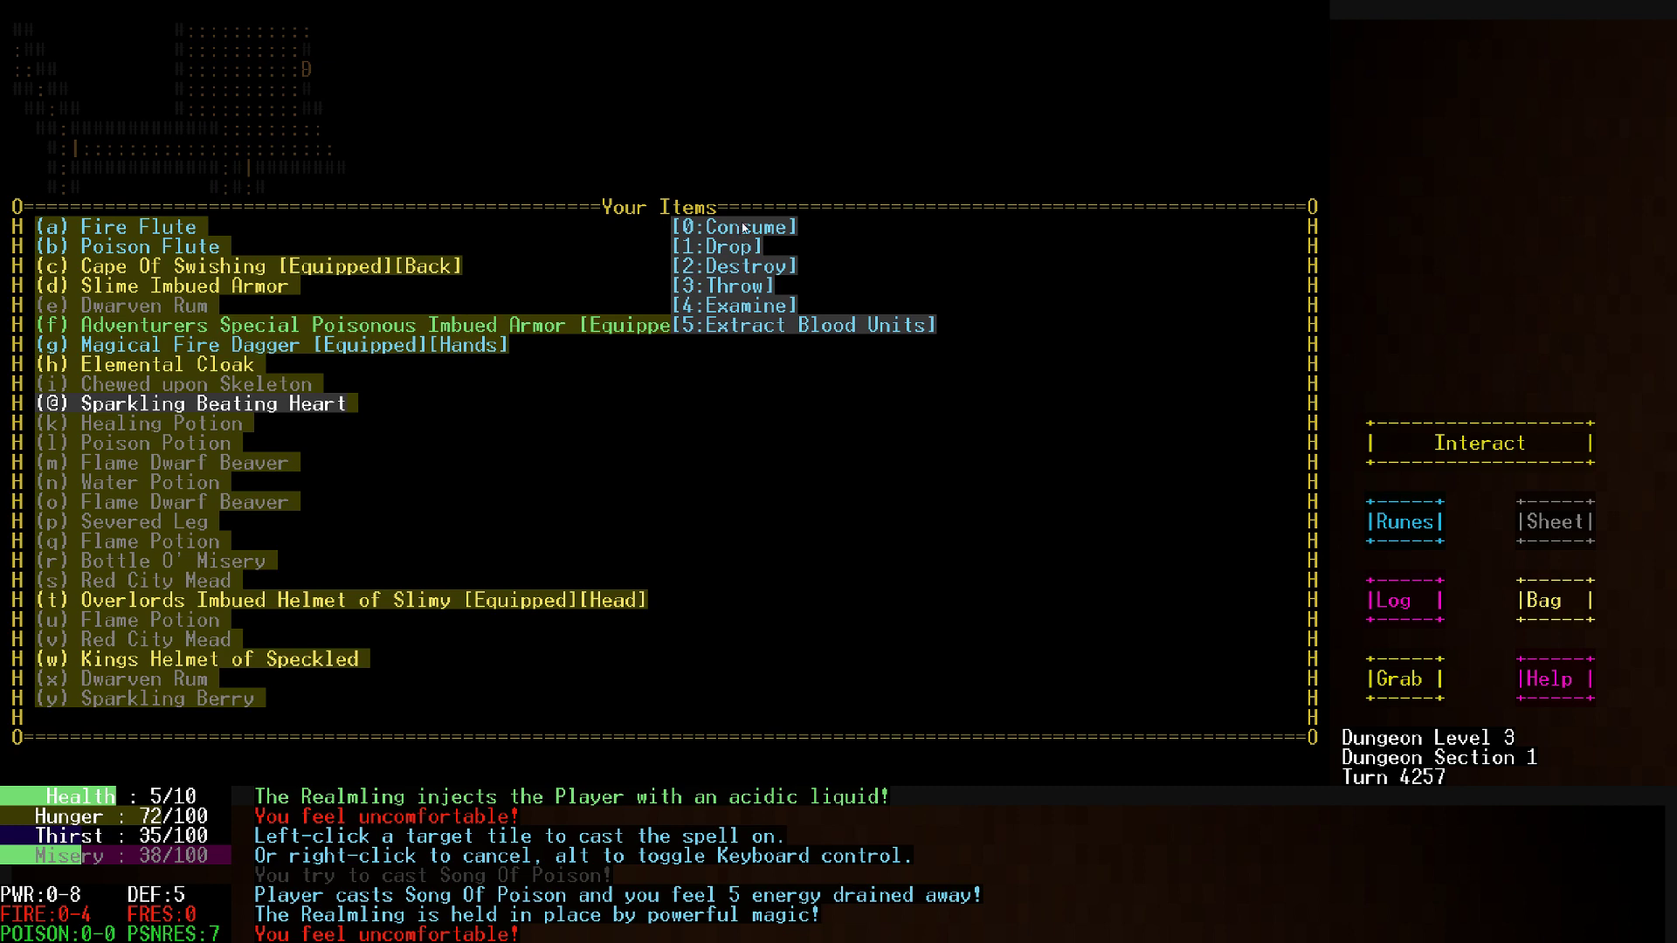
{"action": "left_click", "coordinate": [732, 226]}
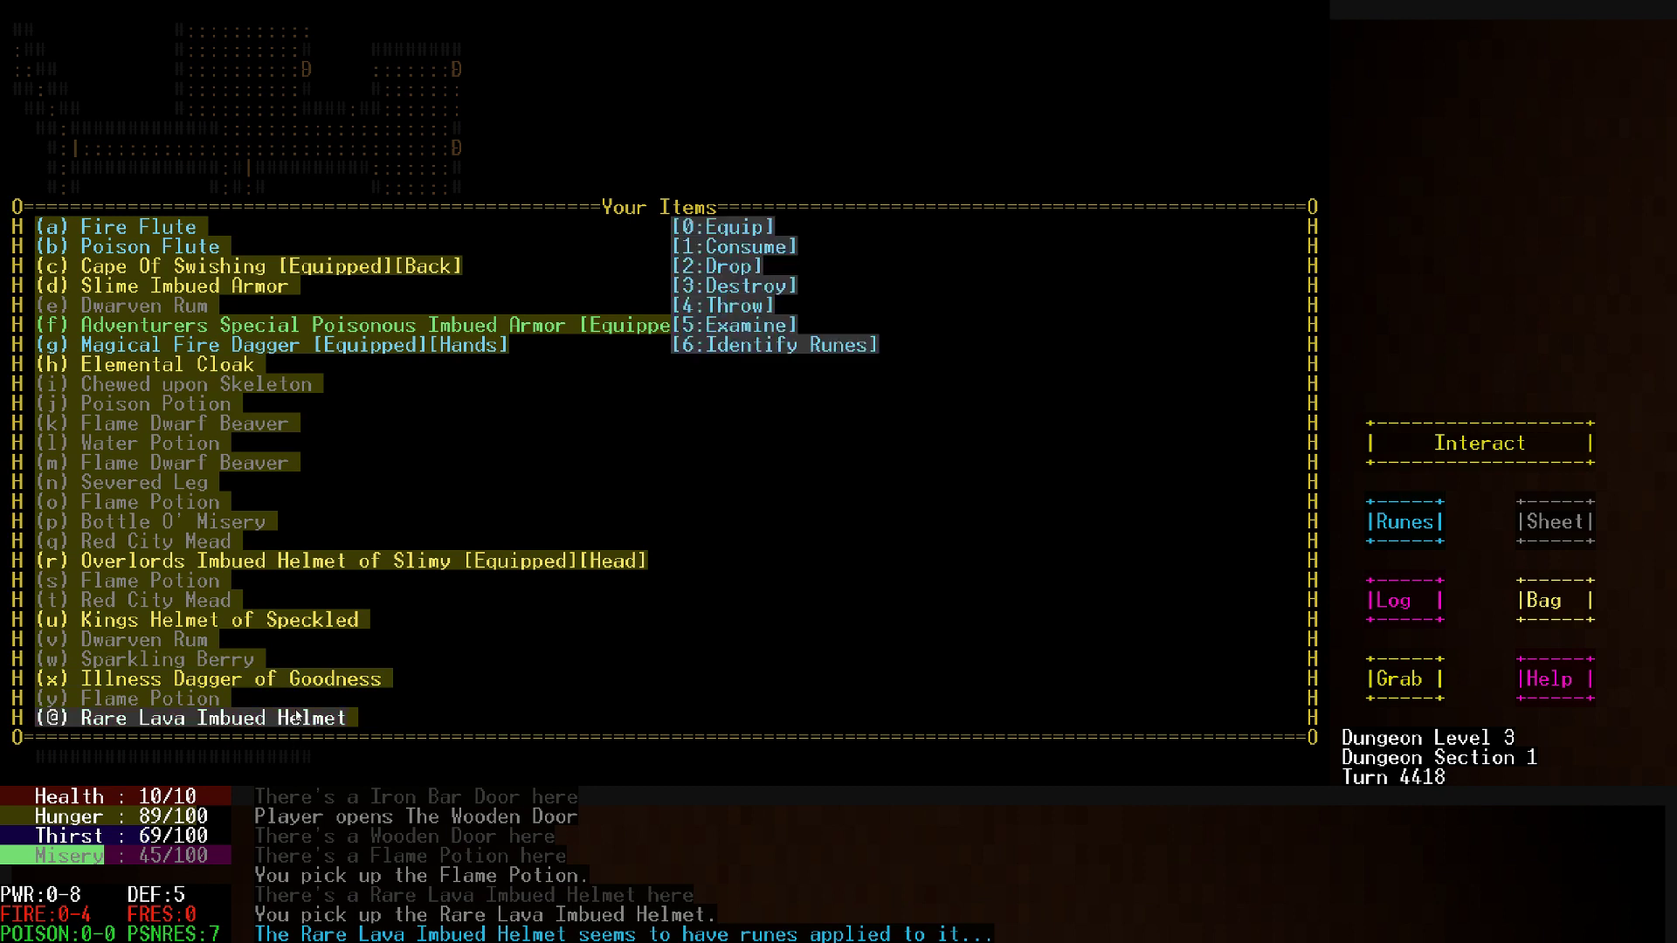
Attempt to identify the Rare Lava Imbued Helmet's runes and destroy the unwanted gear
{"action": "left_click", "coordinate": [774, 345]}
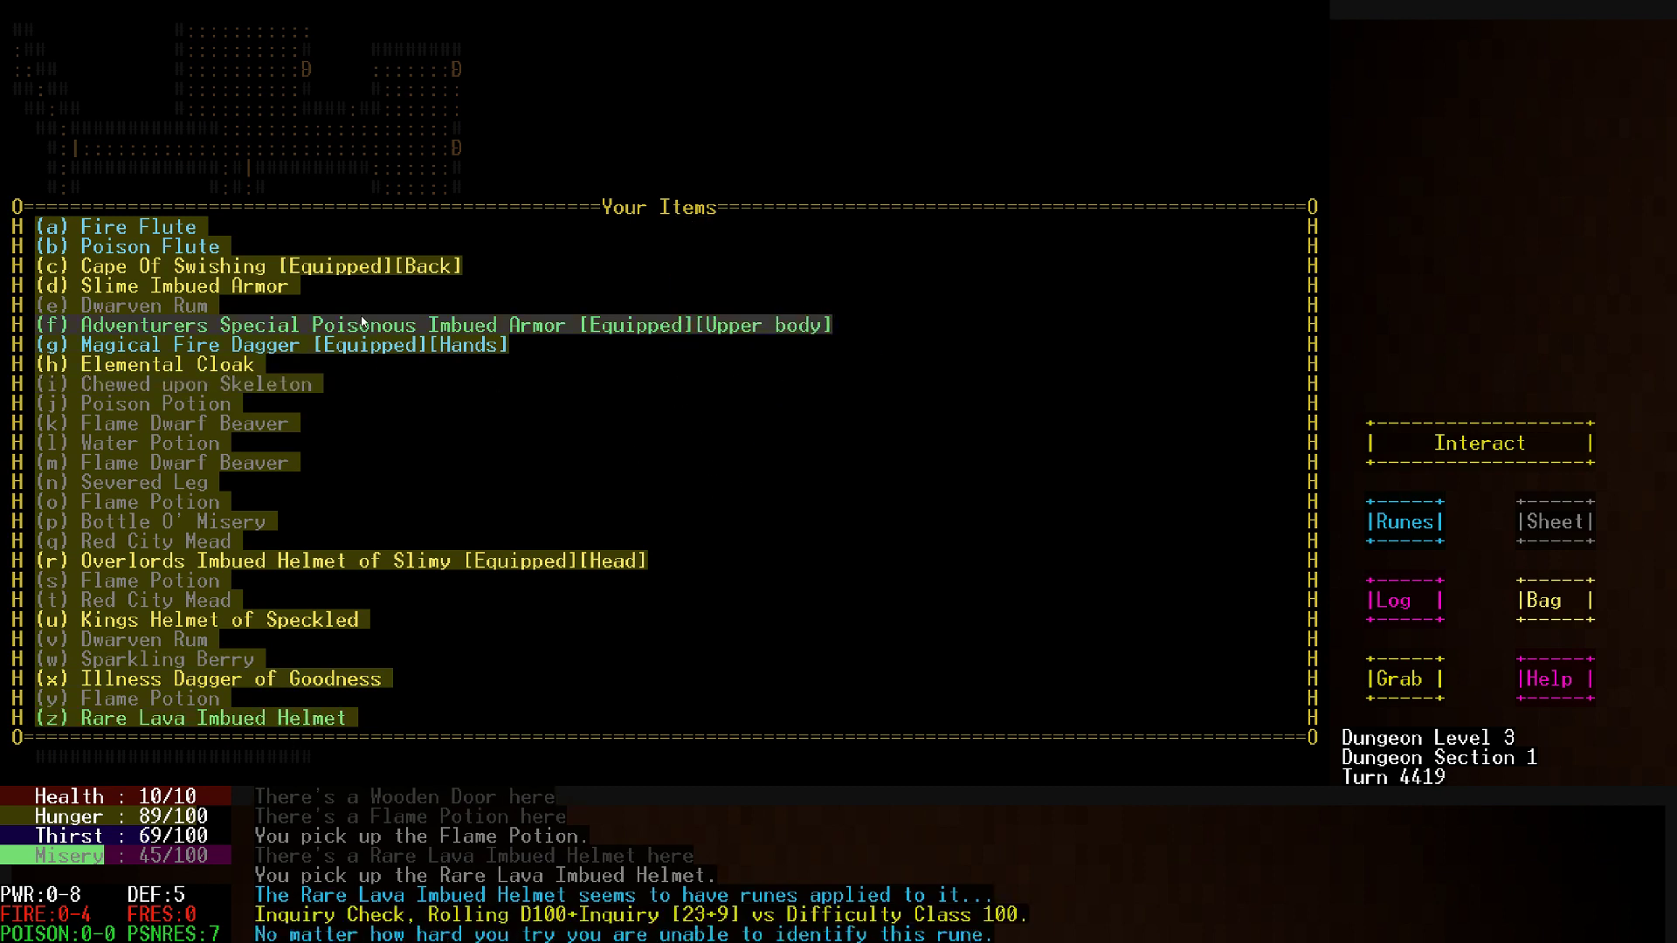
{"action": "left_click", "coordinate": [148, 363]}
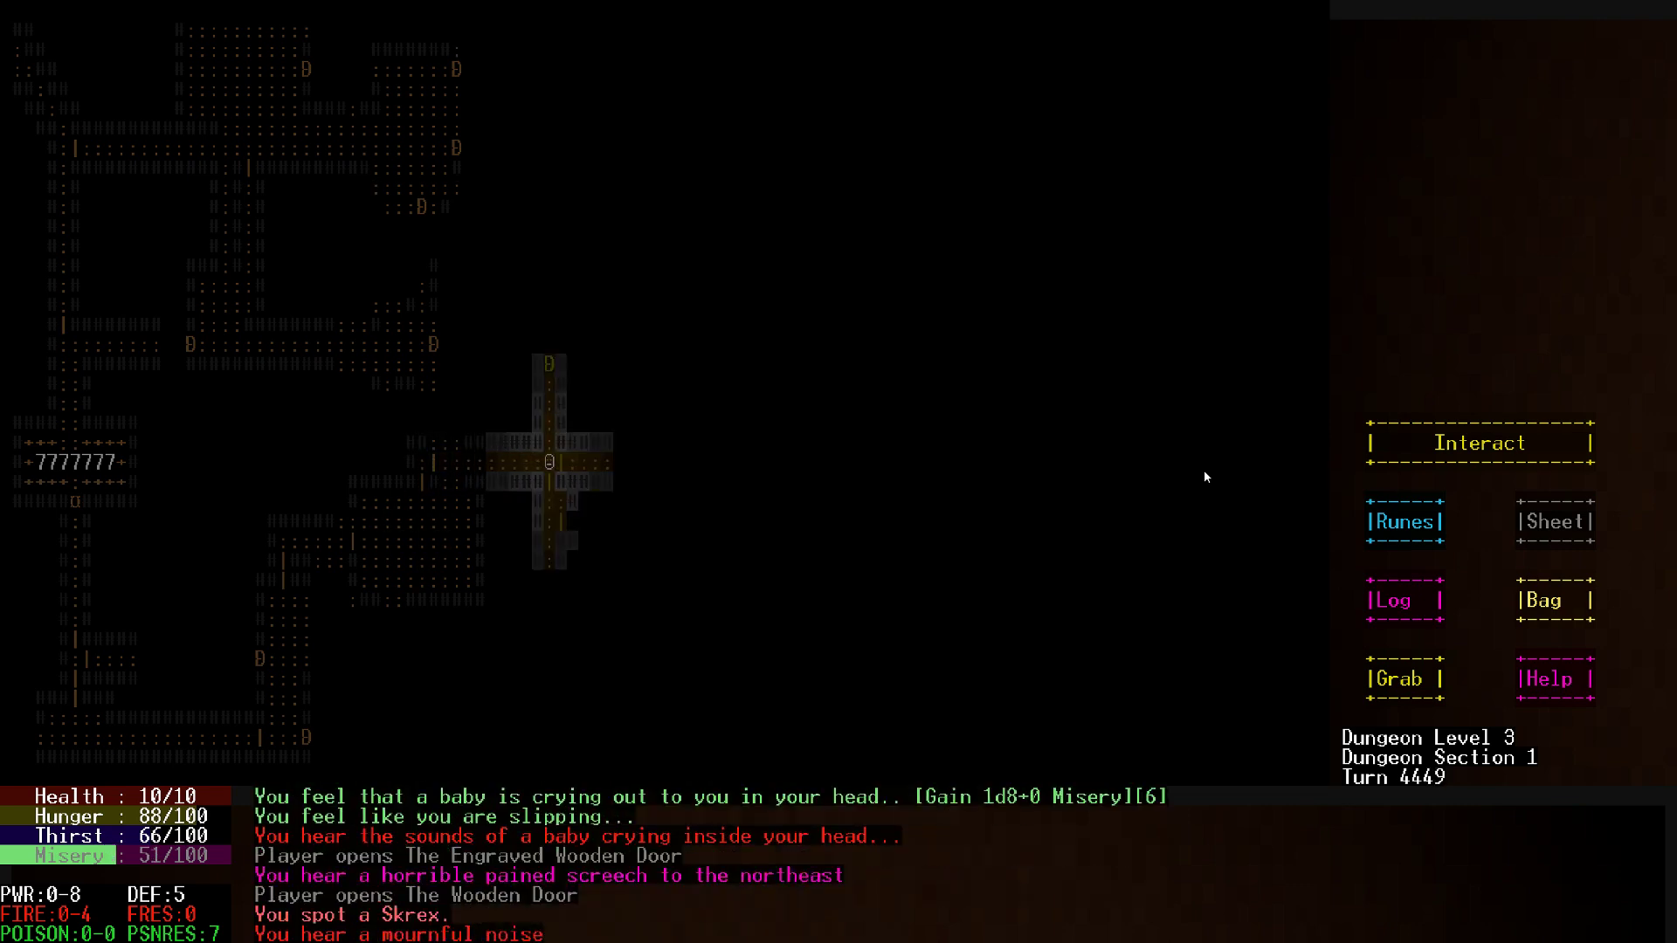
Bring up the message log showing the destroyed items and Skrex sighting
{"action": "left_click", "coordinate": [1403, 599]}
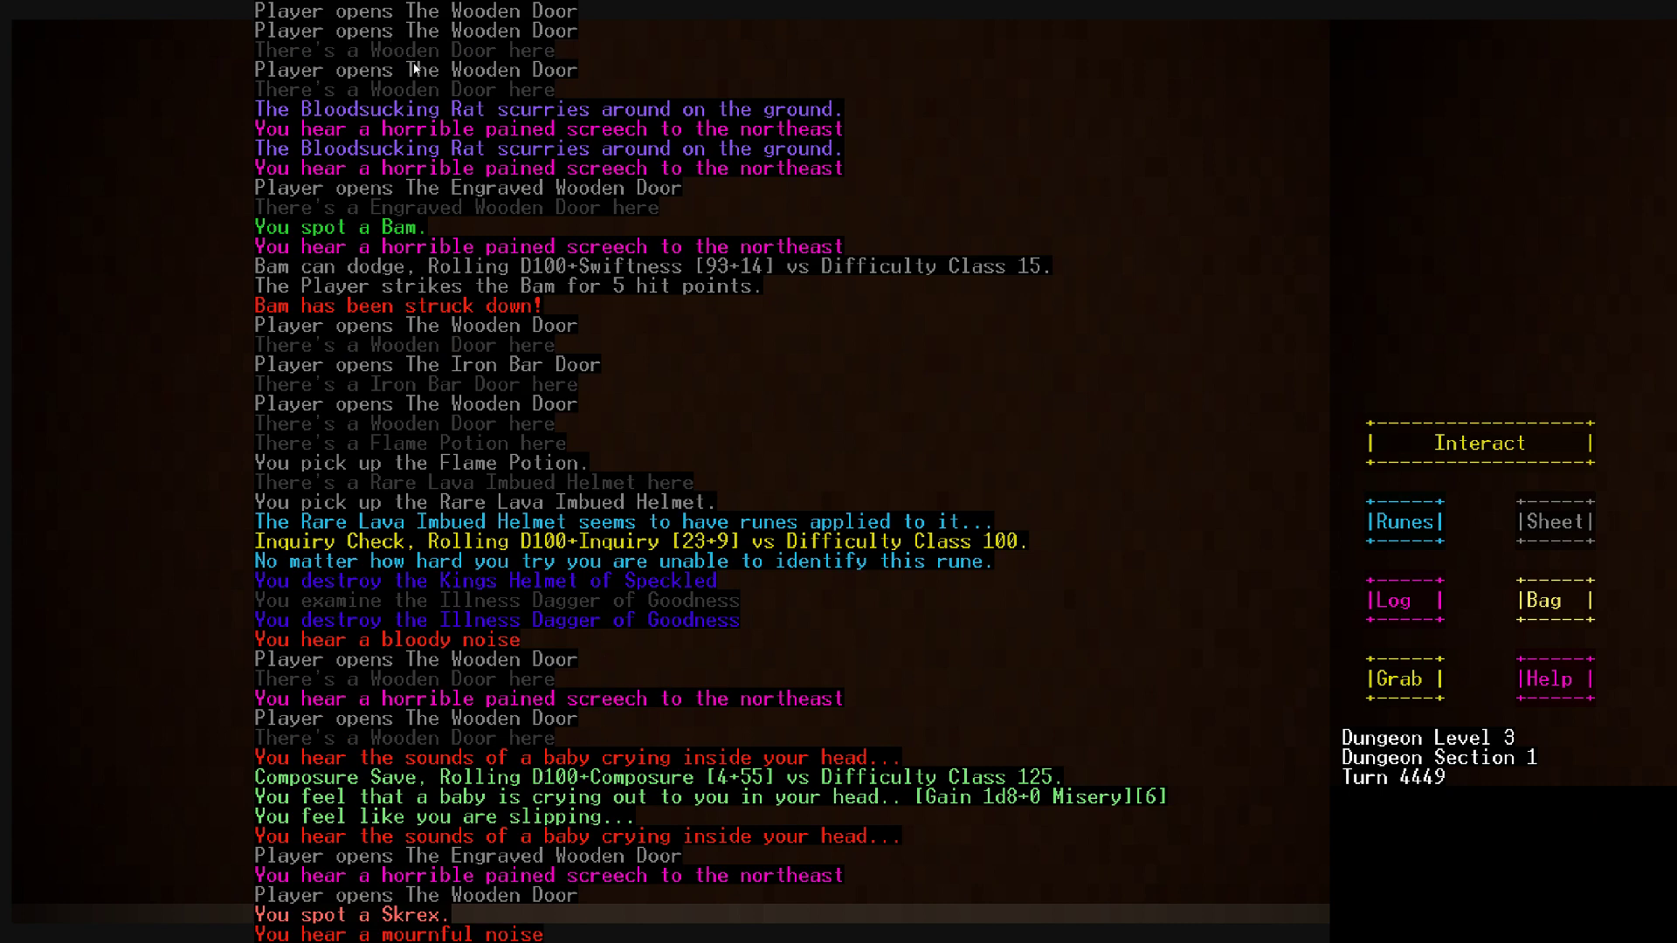
{"action": "mouse_move", "coordinate": [517, 187]}
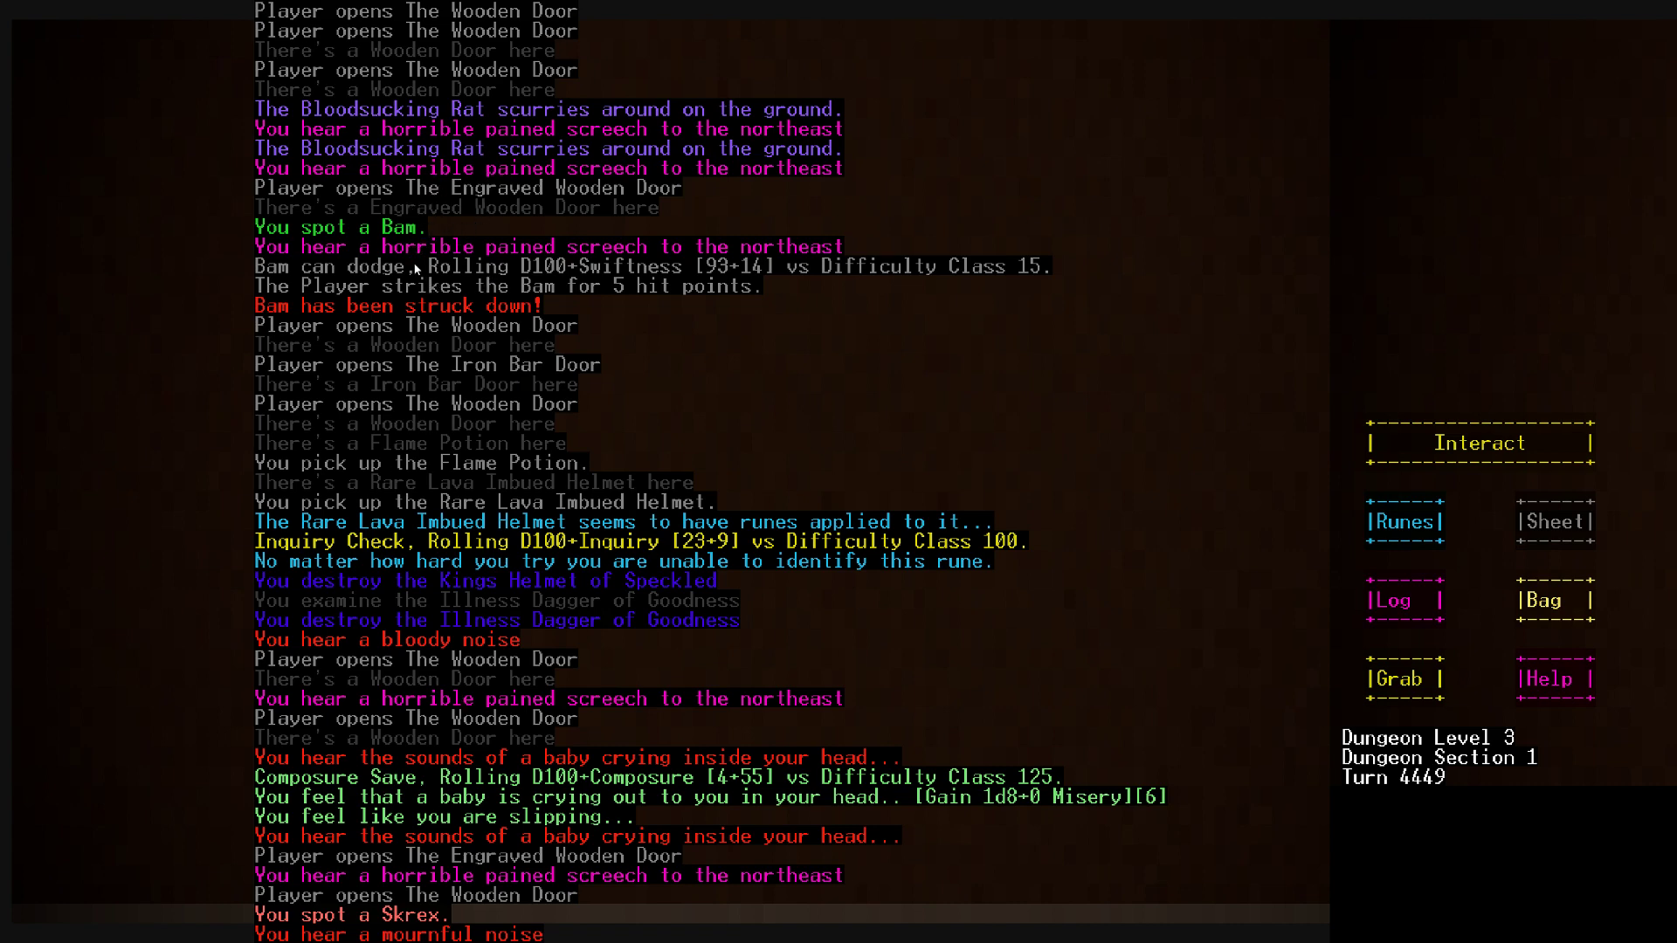
{"action": "mouse_move", "coordinate": [611, 832]}
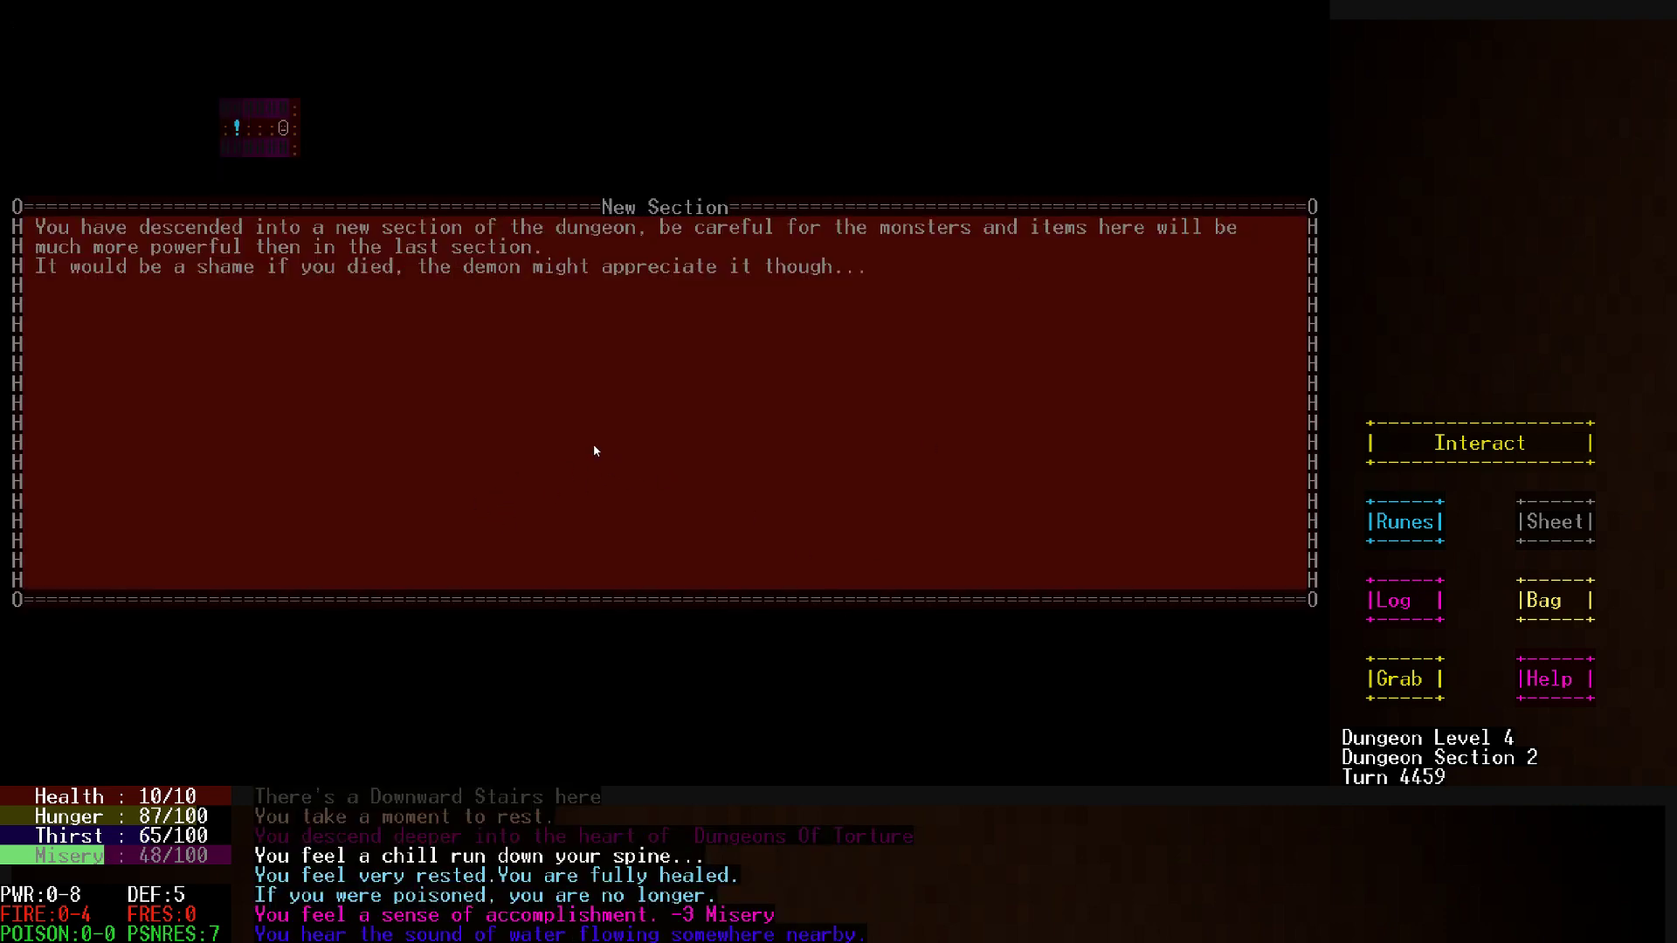
{"action": "mouse_move", "coordinate": [654, 362]}
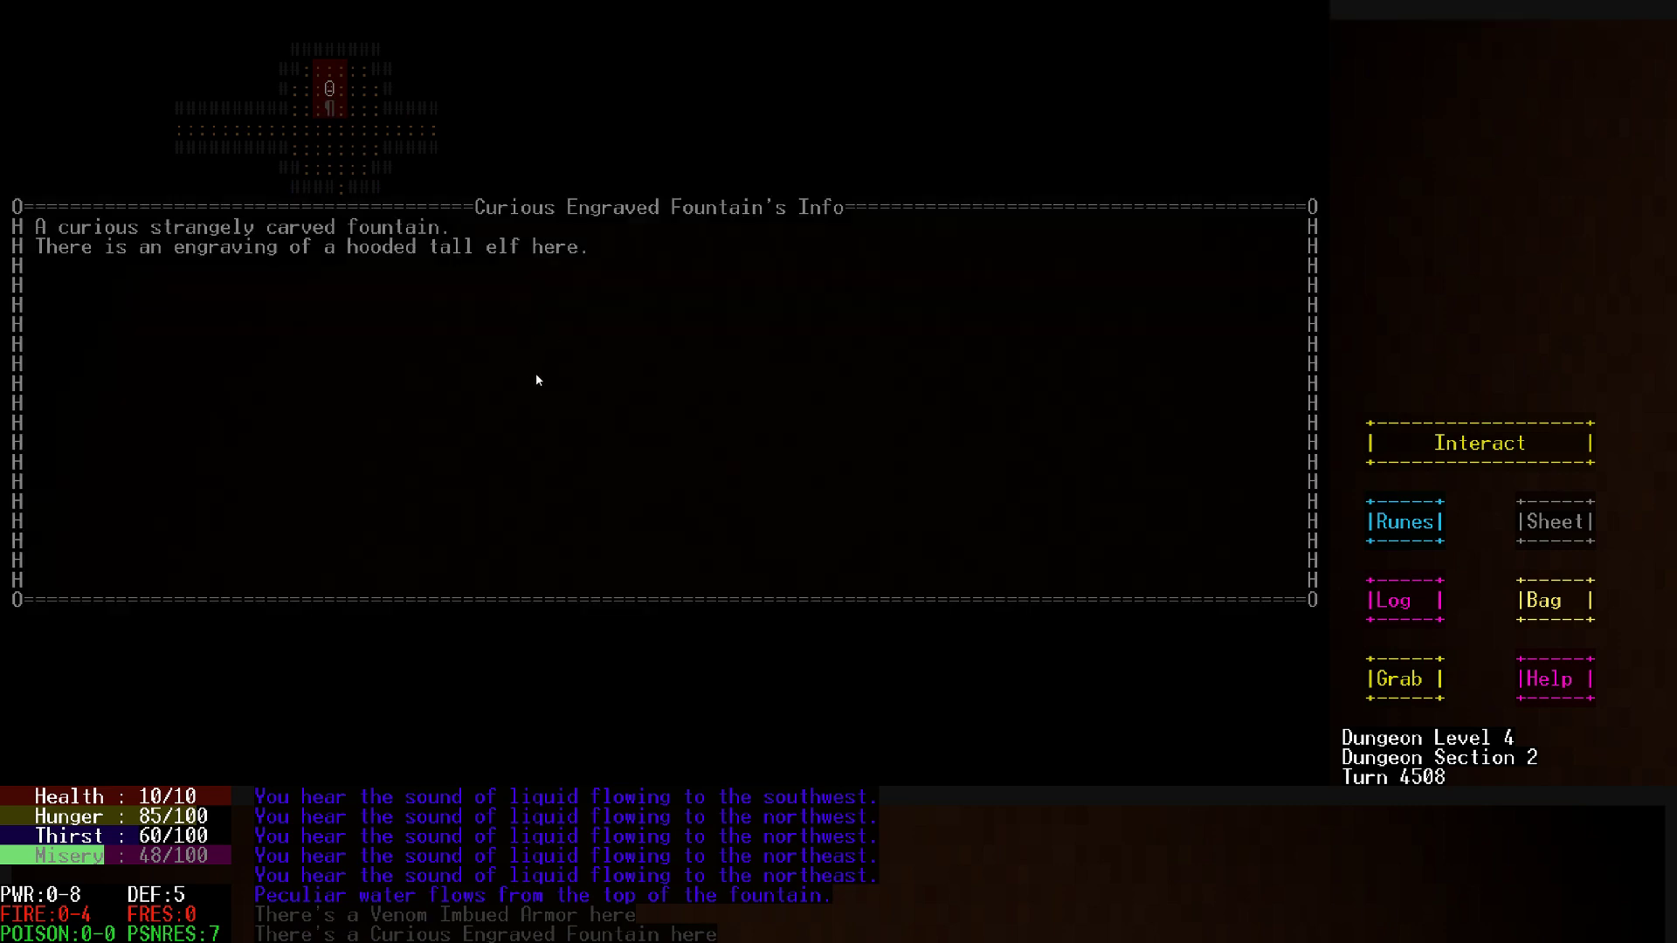
Dismiss the fountain description and close the inventory with the Aquatic Magical Staff equipped
{"action": "left_click", "coordinate": [1479, 441]}
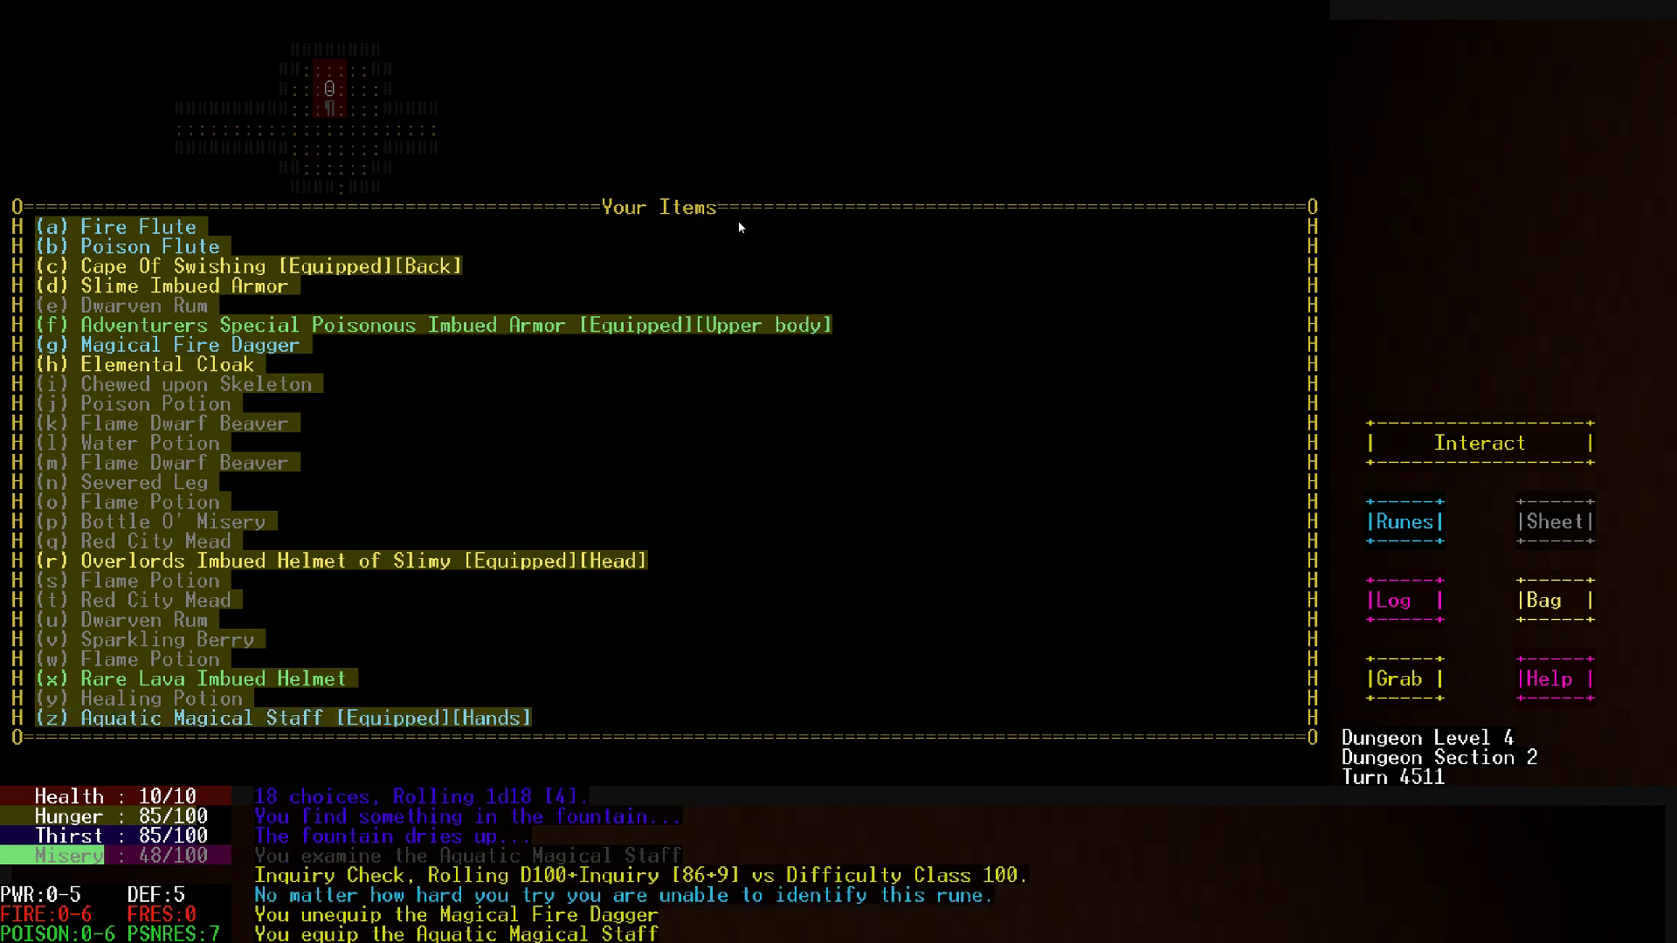
{"action": "key", "text": "Escape"}
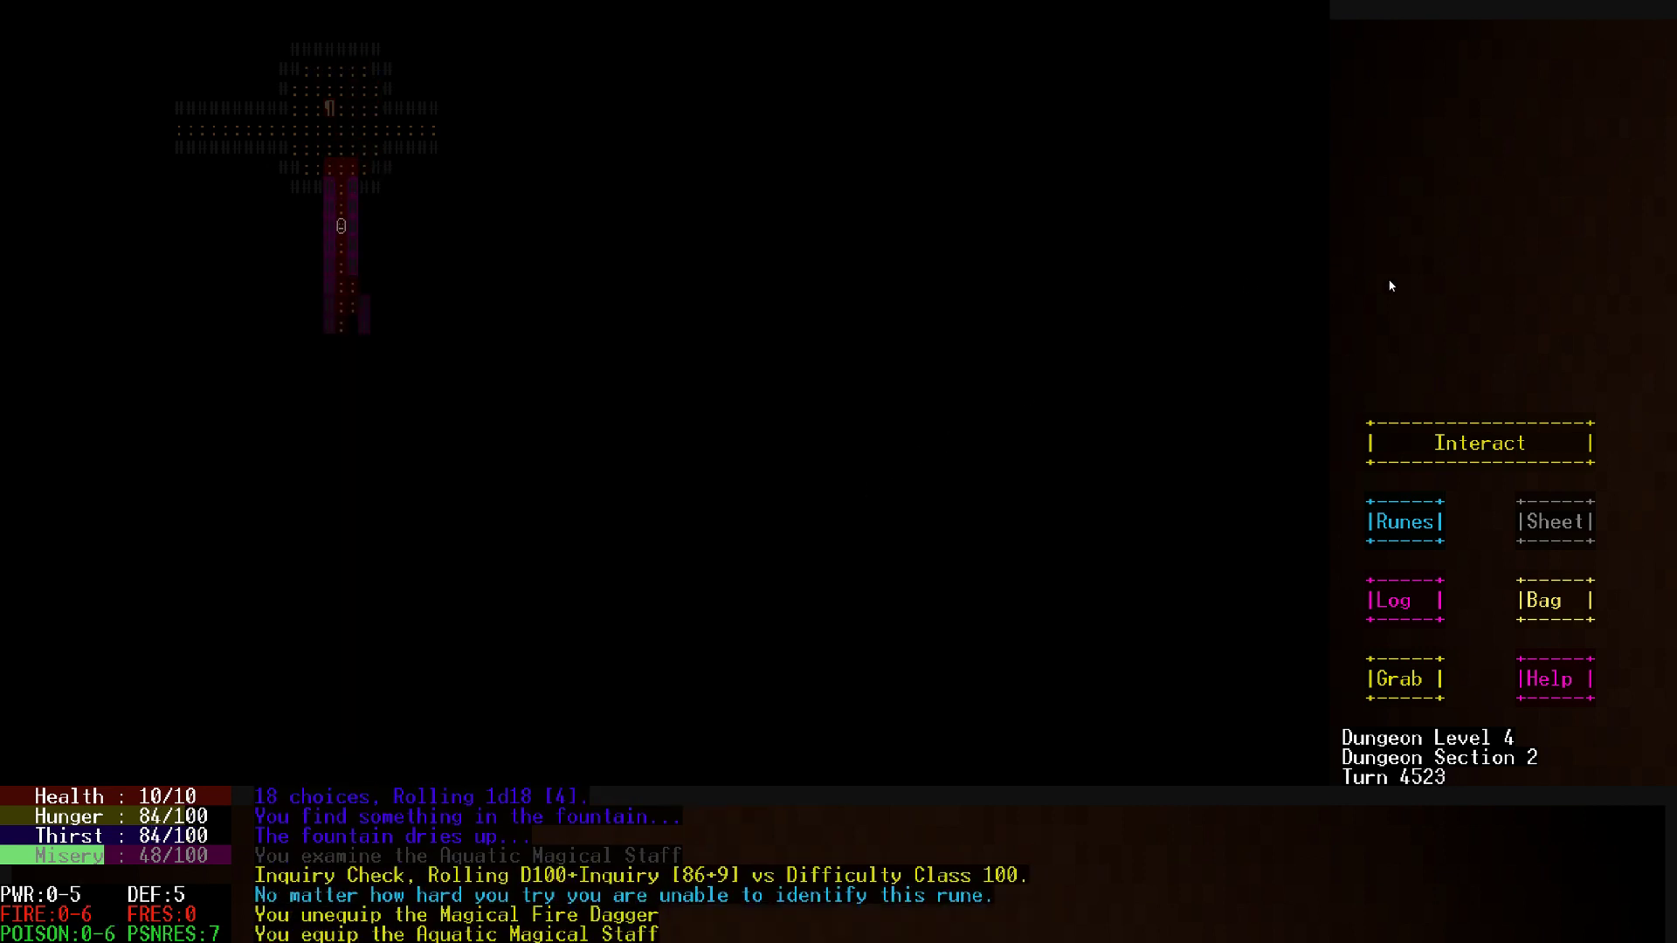
Walk south down the long corridor until the Kruc Fire Zombie comes into view
{"action": "left_click", "coordinate": [1554, 600]}
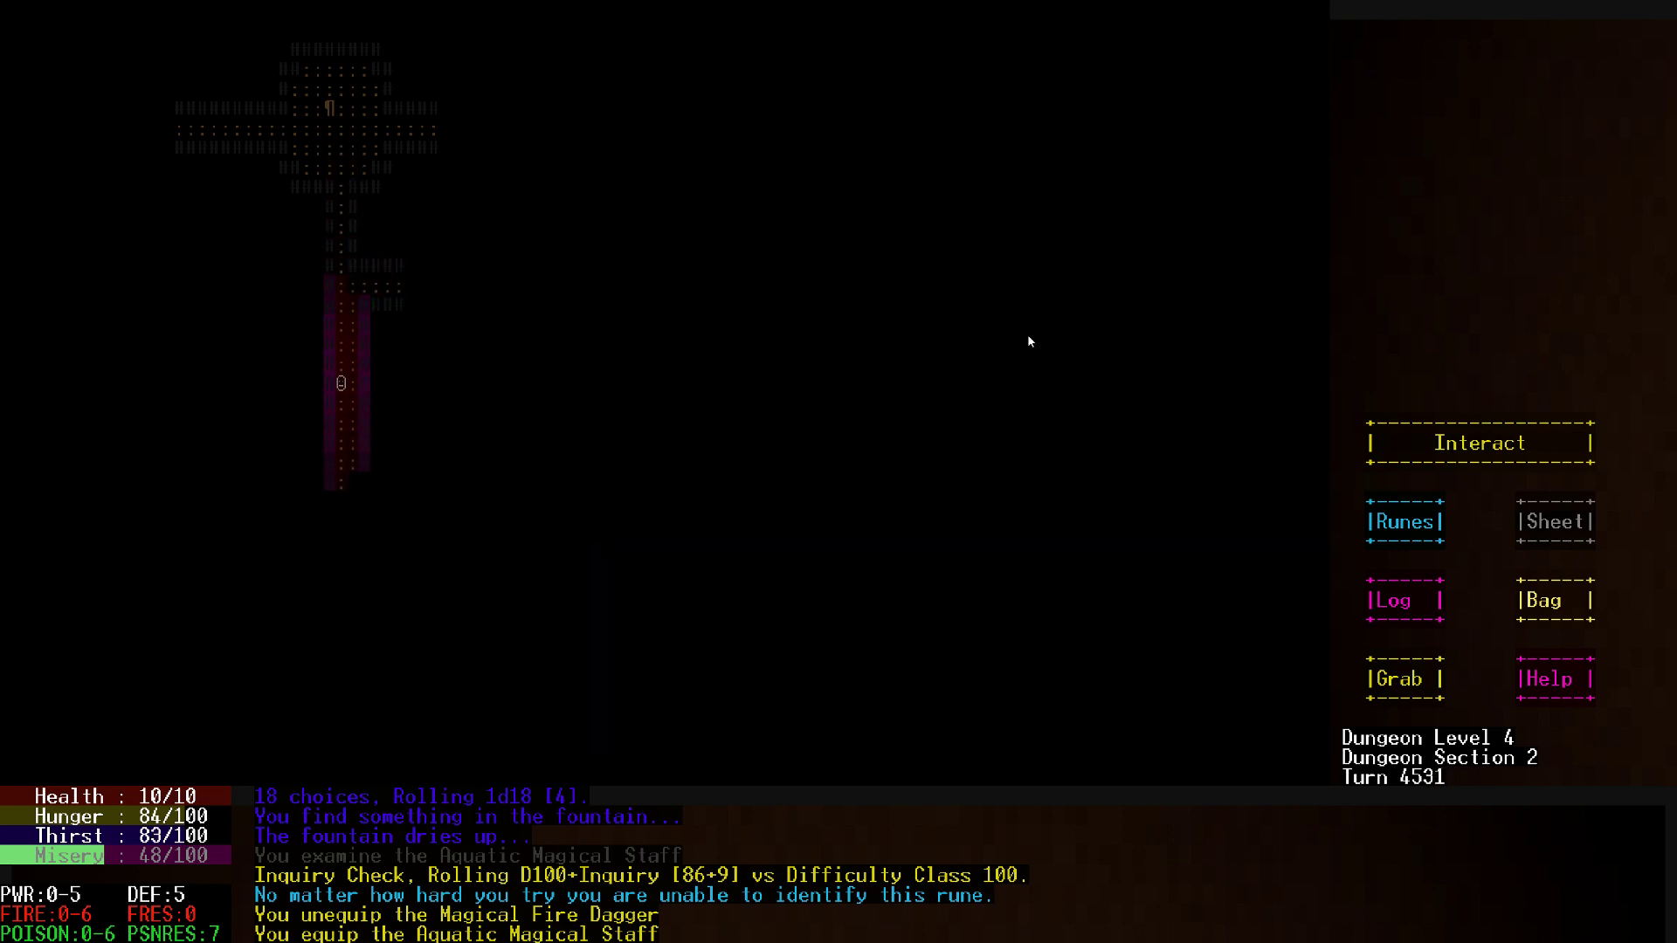
{"action": "key", "text": "Down"}
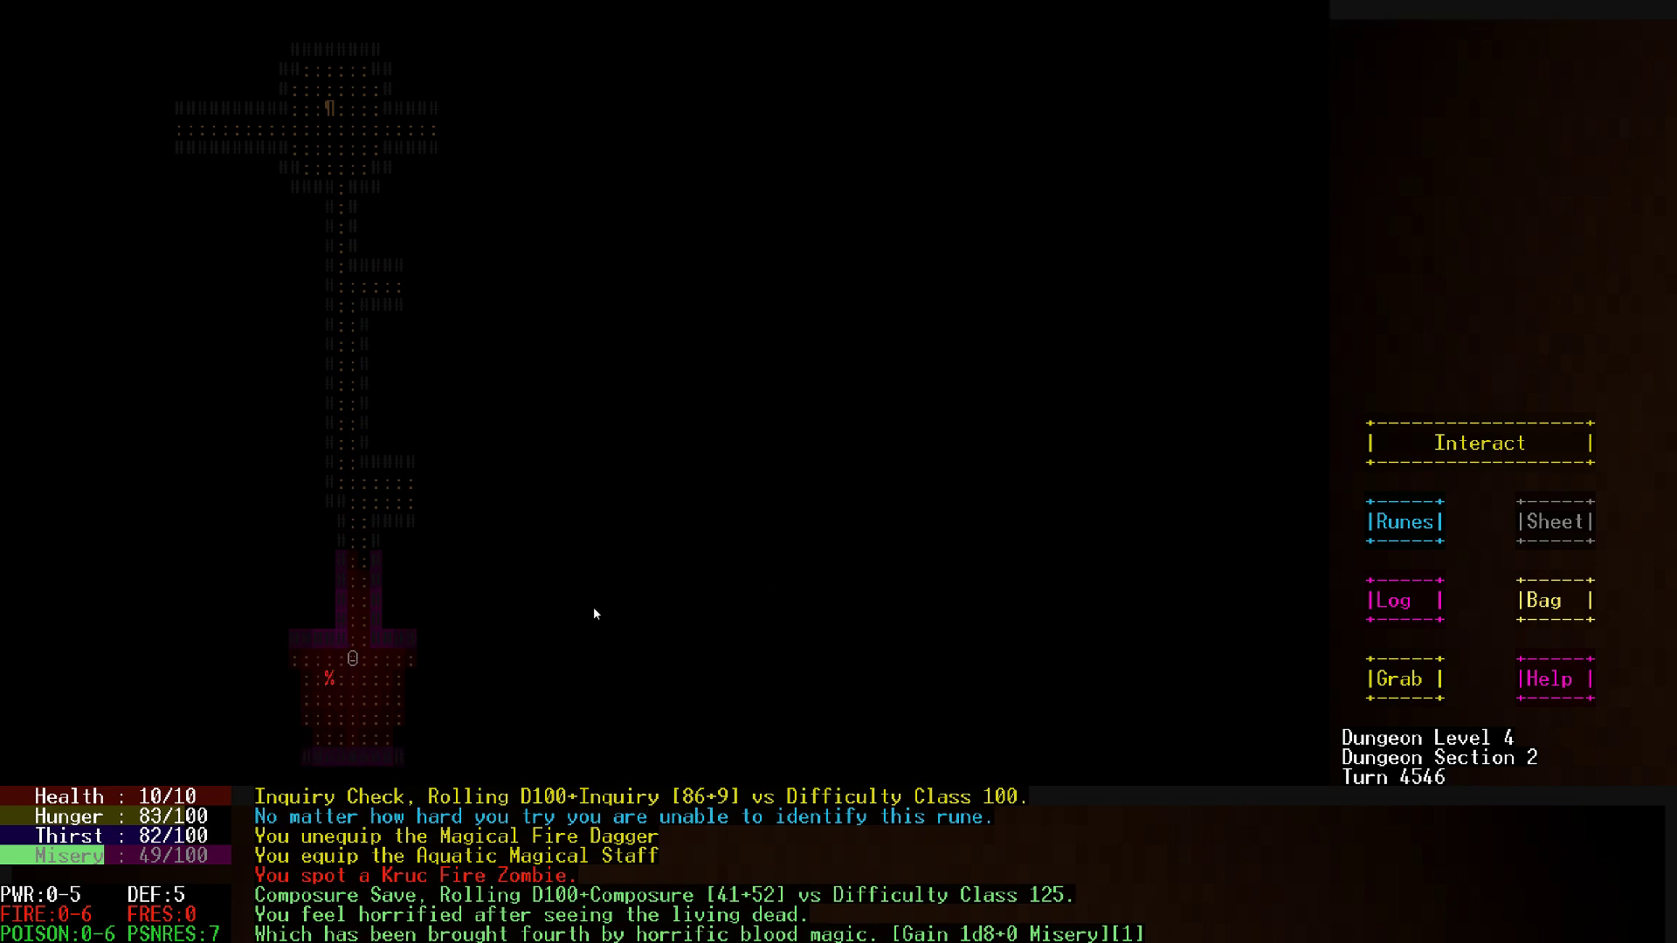
{"action": "mouse_move", "coordinate": [1301, 531]}
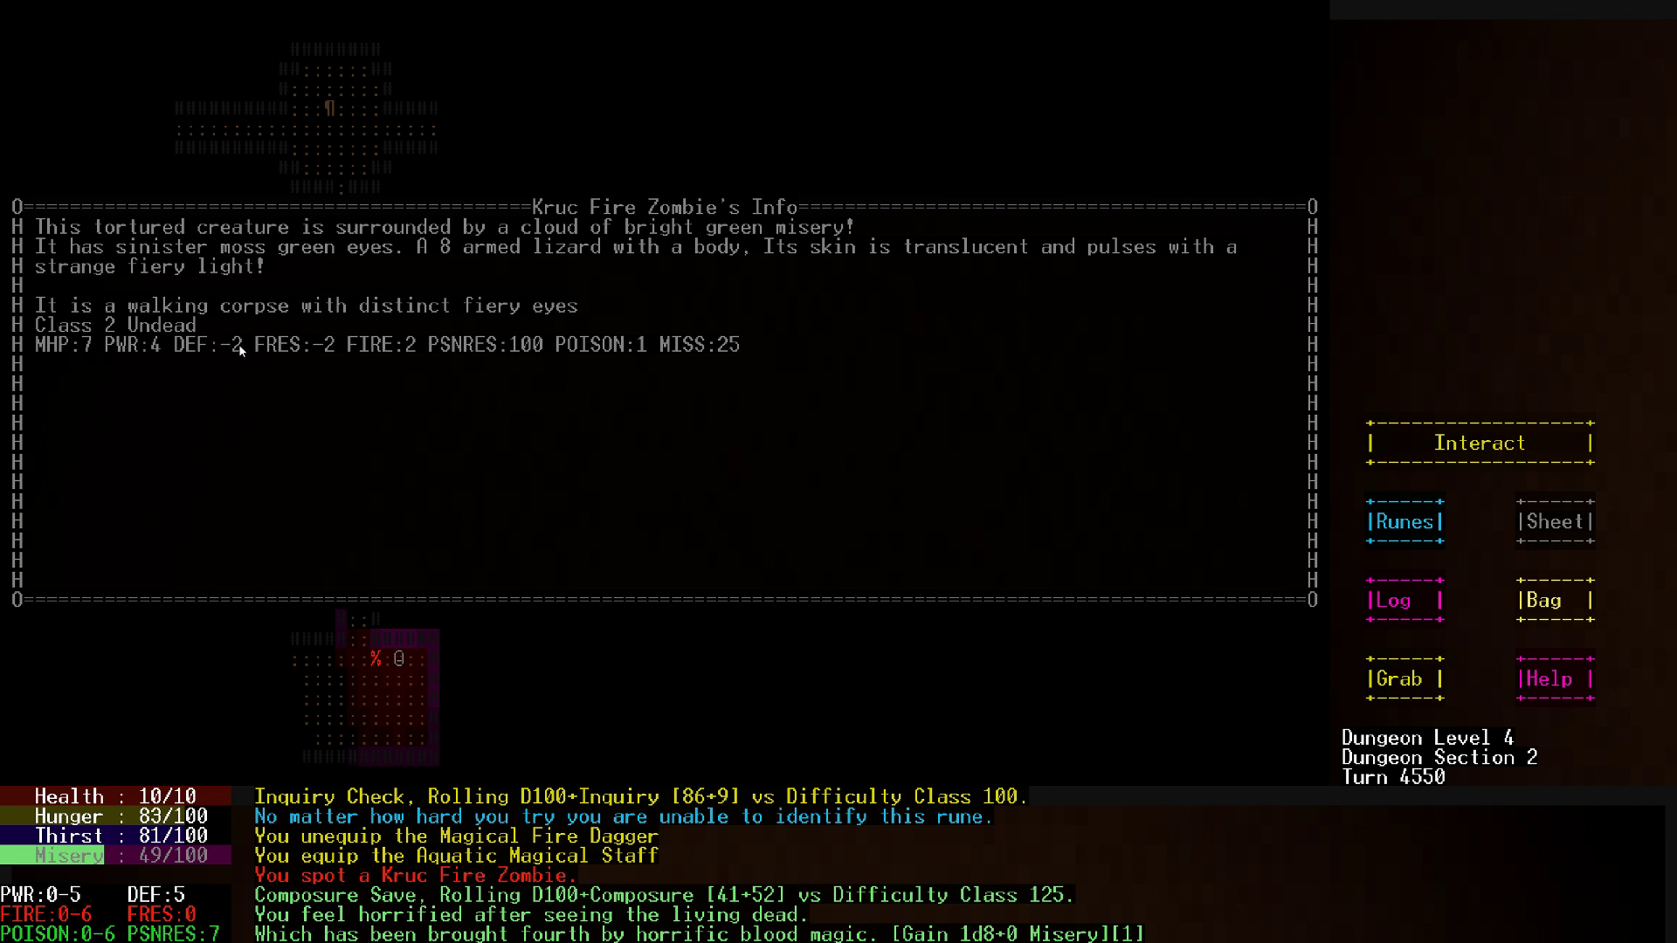
{"action": "mouse_move", "coordinate": [257, 368]}
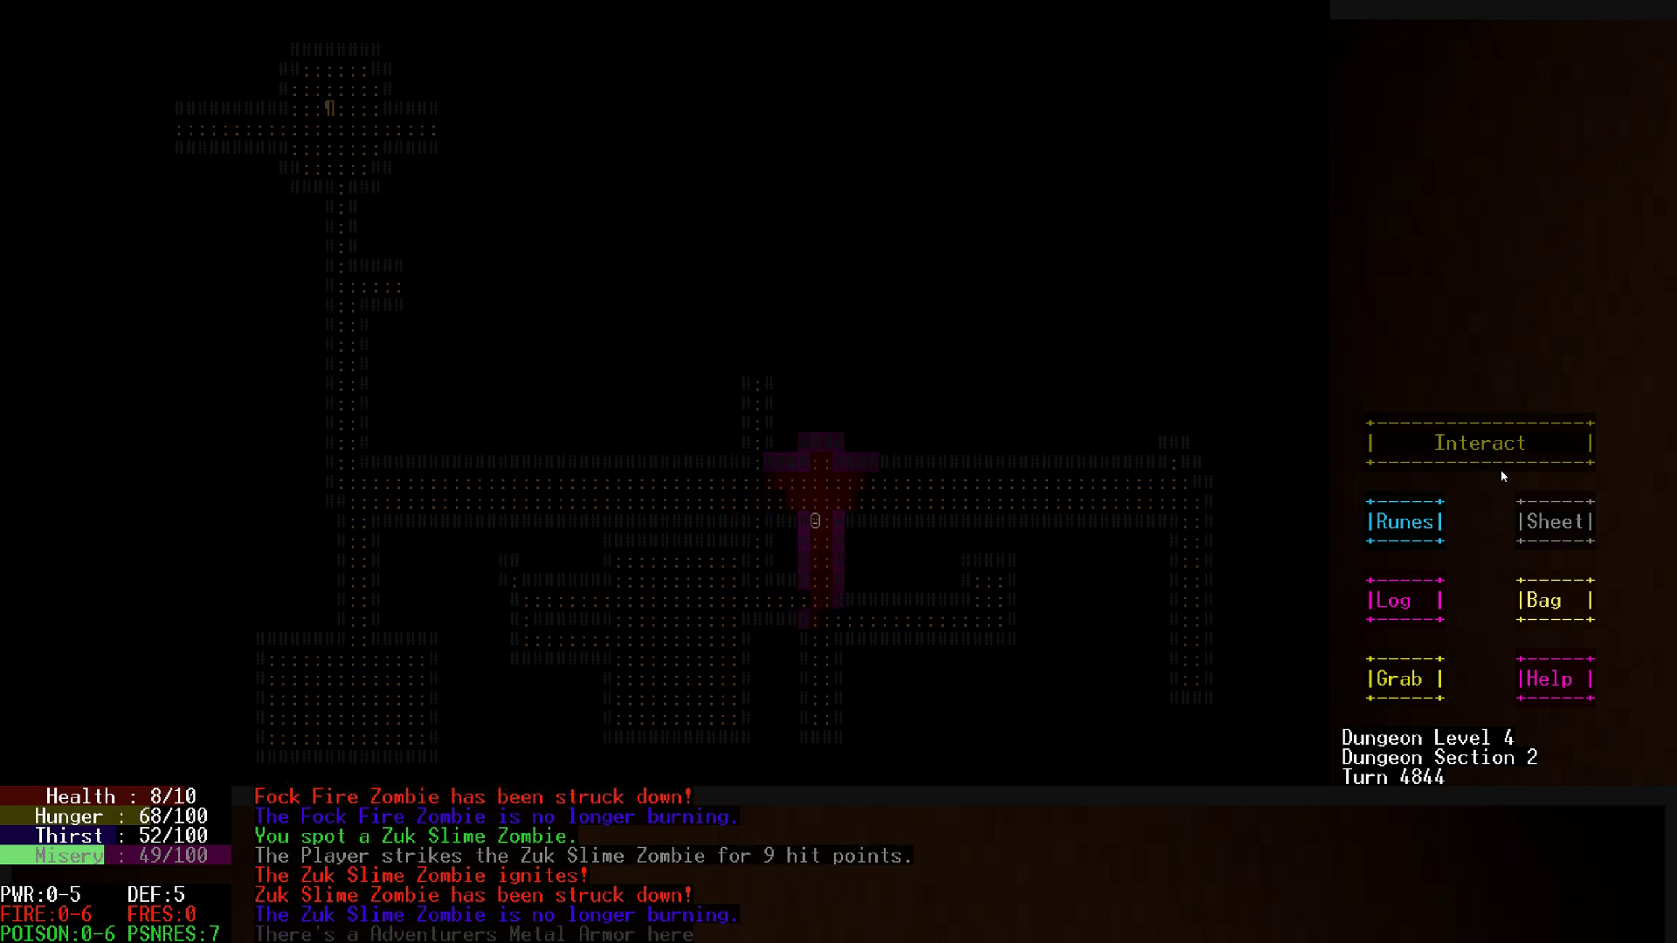
Eat the Sparkling Berry, destroy the Adventurers Metal Armor and Magical Fire Dagger, and close the inventory
{"action": "left_click", "coordinate": [1554, 599]}
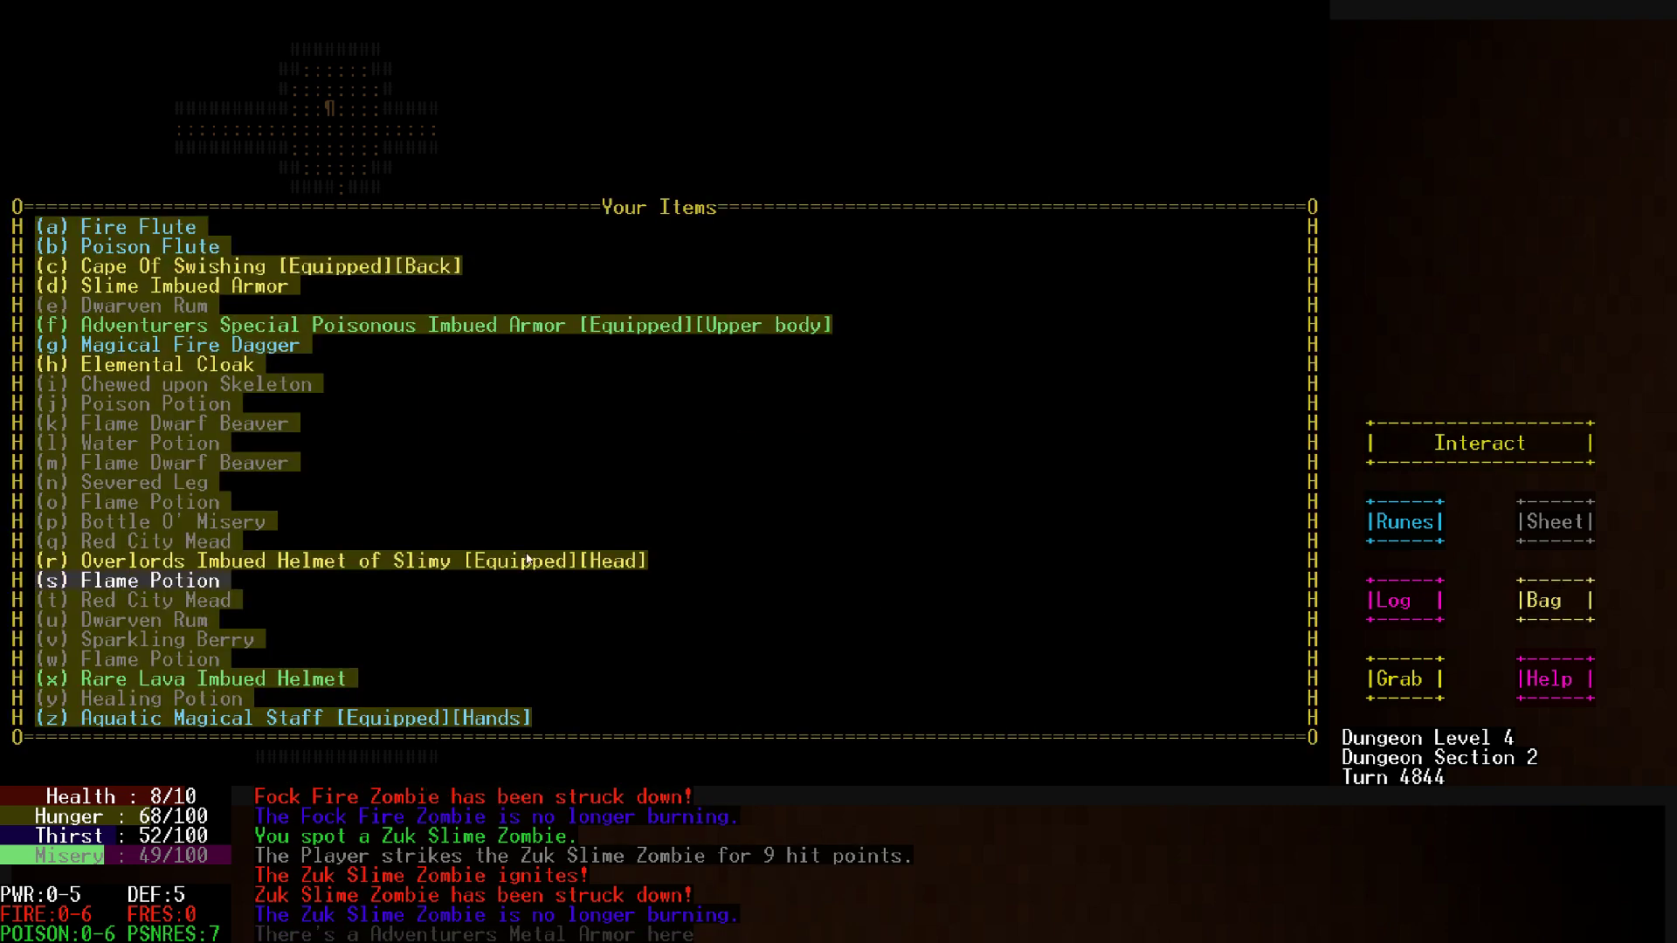
{"action": "left_click", "coordinate": [139, 639]}
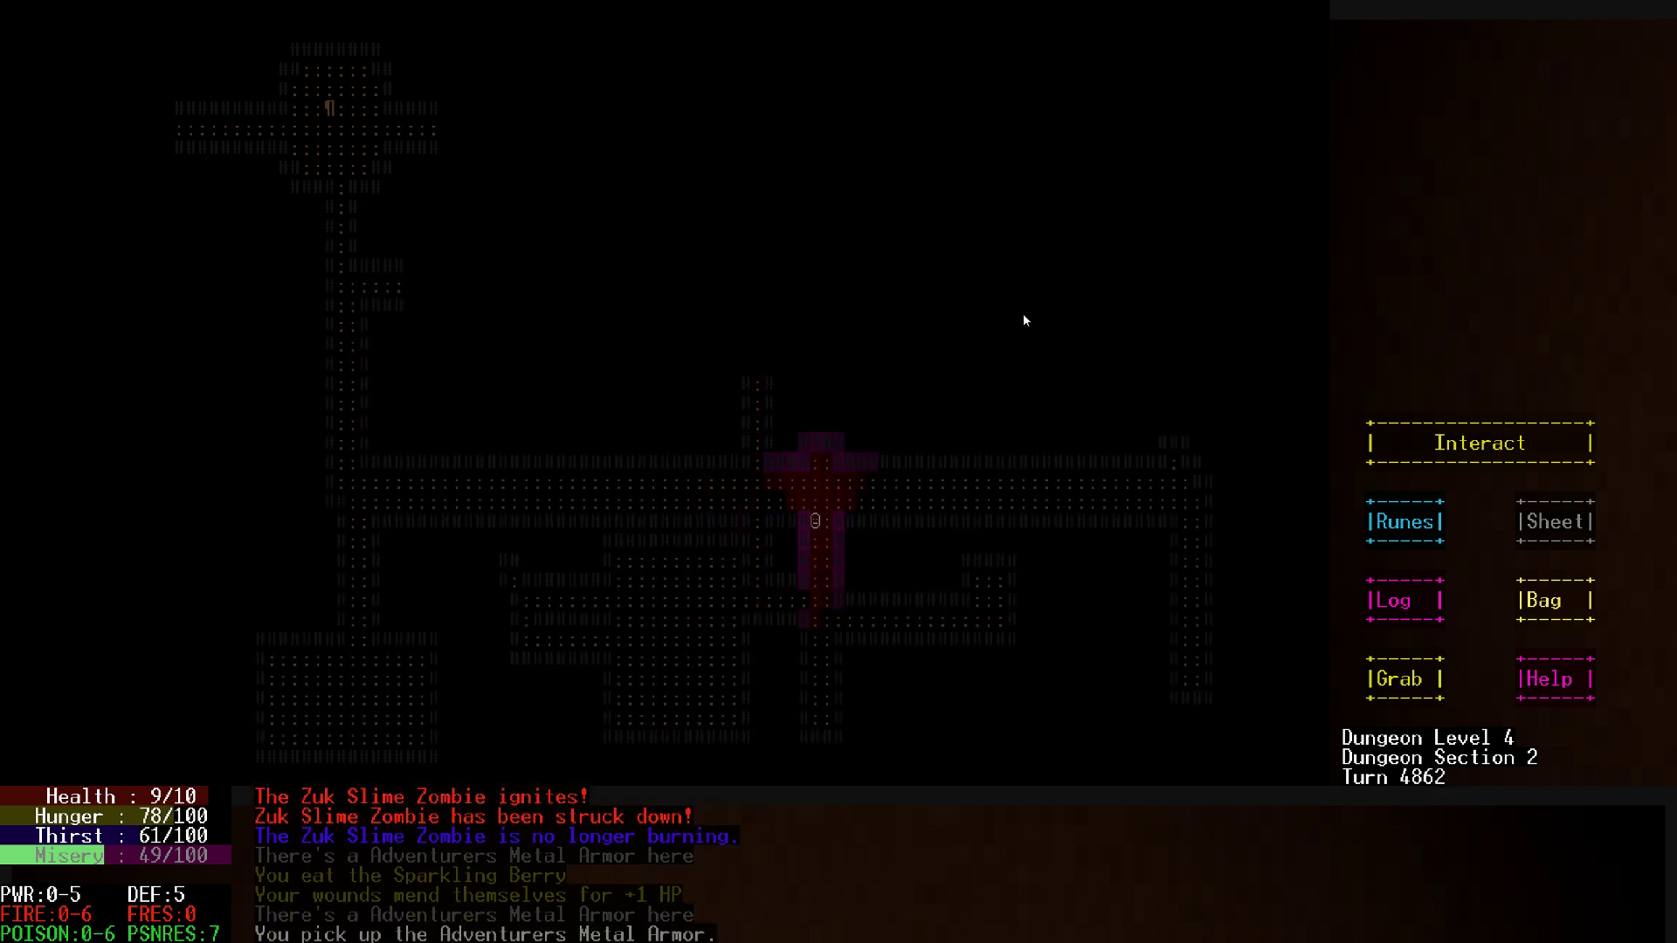
{"action": "left_click", "coordinate": [1552, 599]}
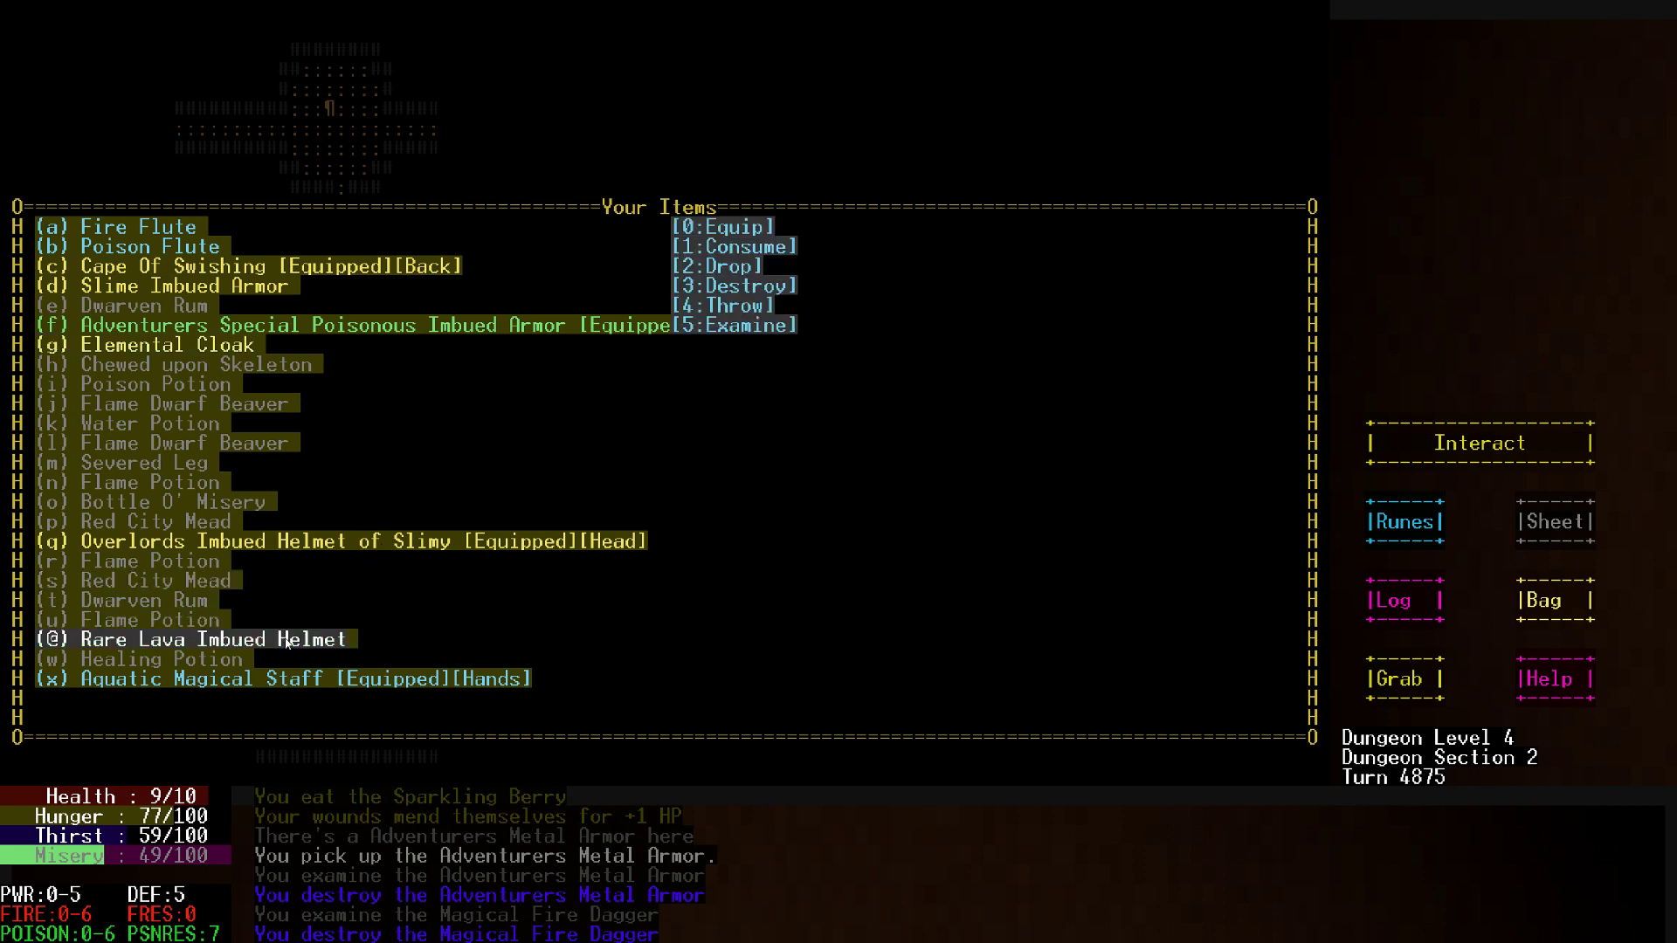
{"action": "left_click", "coordinate": [722, 225]}
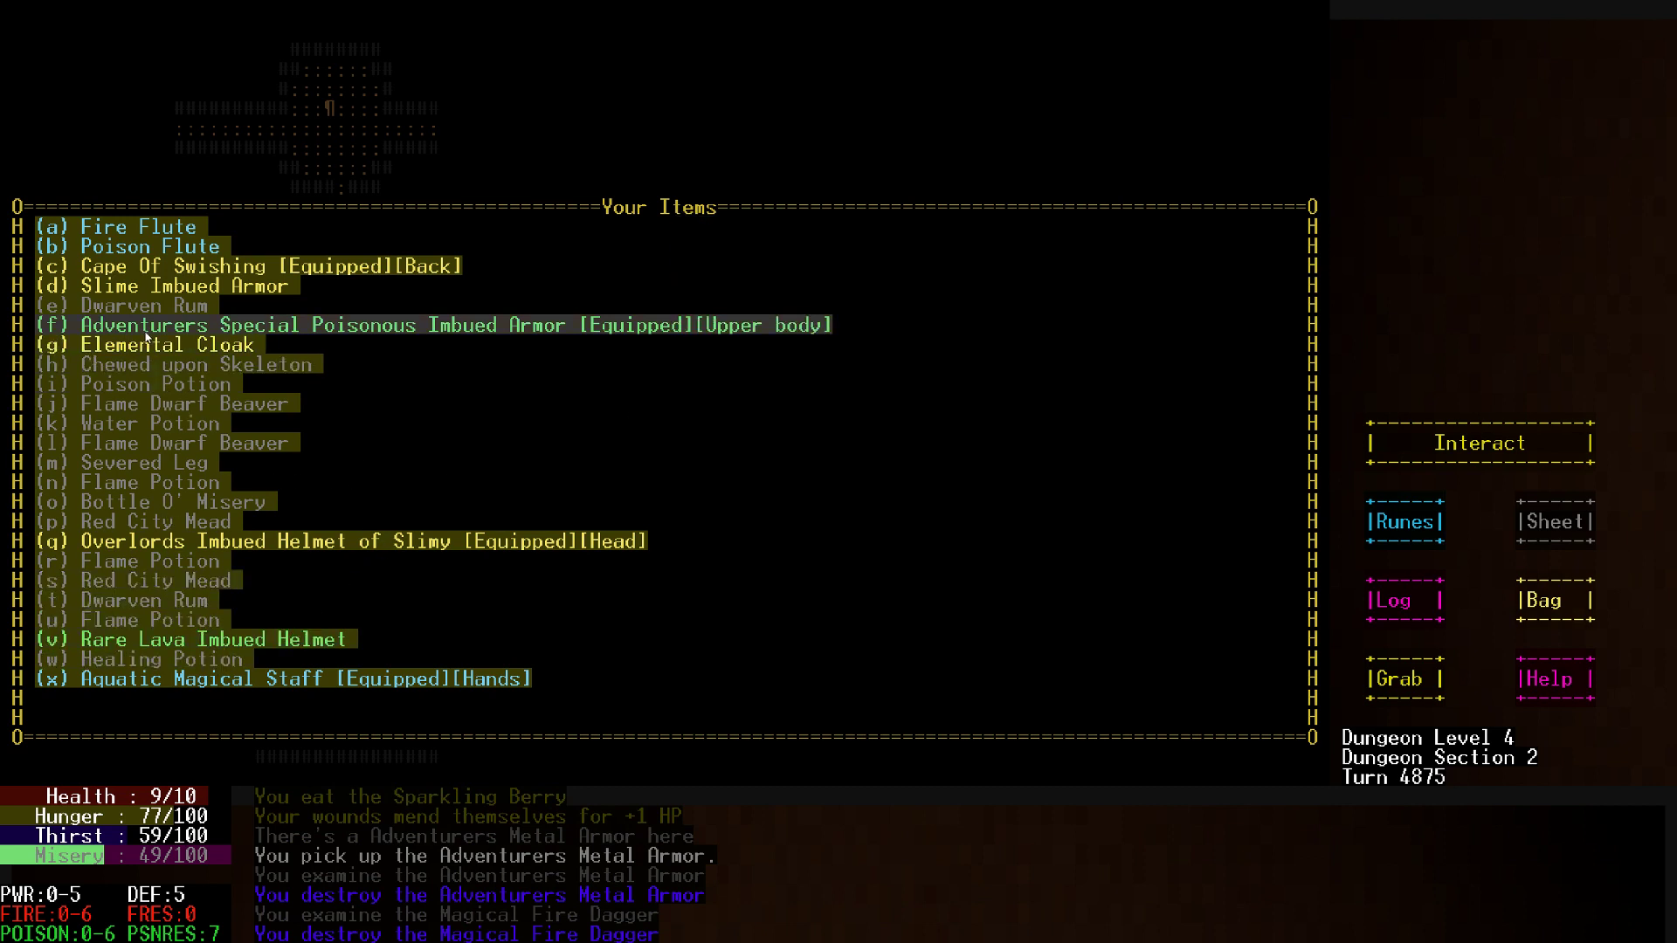
{"action": "left_click", "coordinate": [171, 285]}
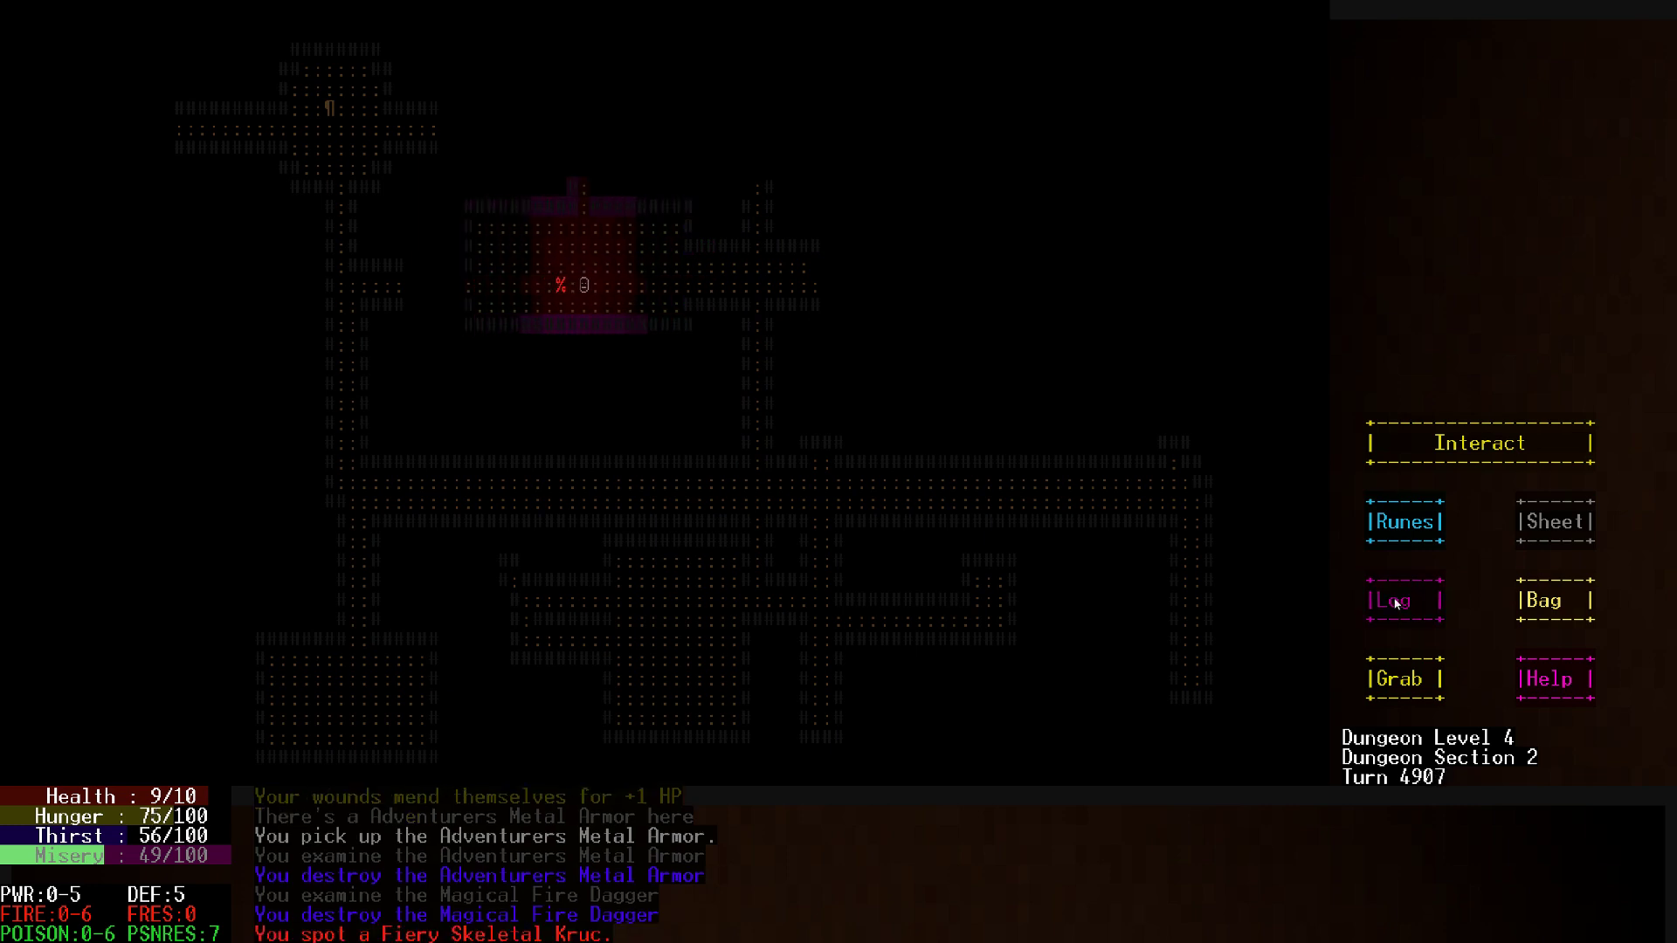
Throw the Bottle O' Misery at the Fiery Skeletal Kruc and fight south along the western passage
{"action": "left_click", "coordinate": [1555, 599]}
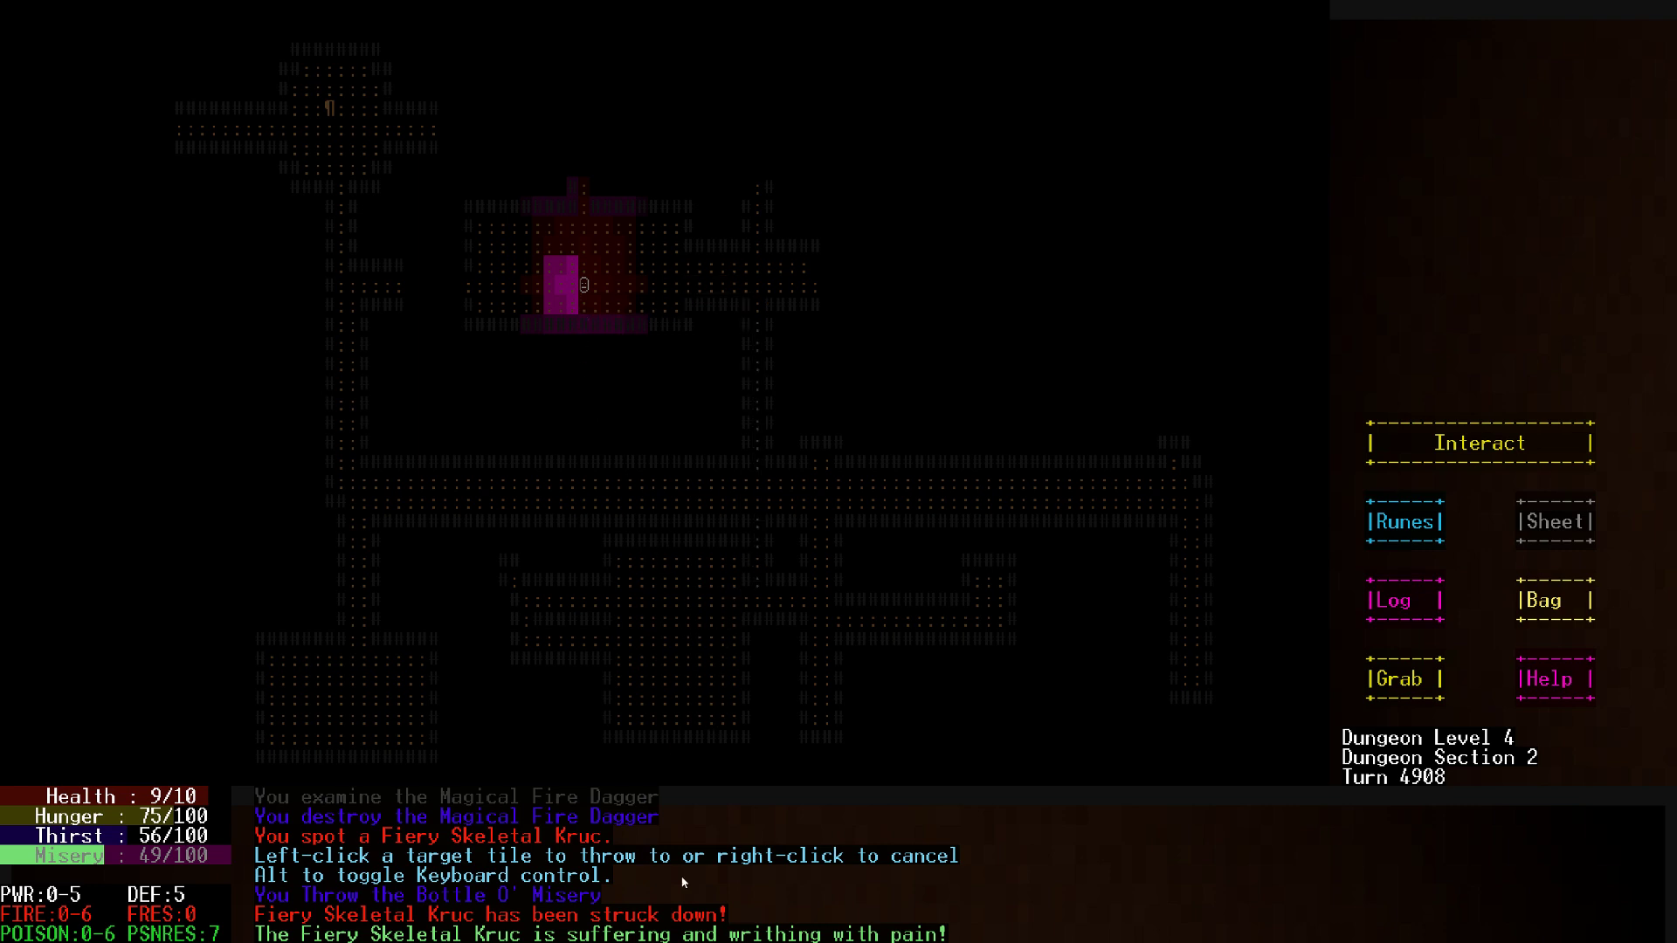
{"action": "mouse_move", "coordinate": [770, 520]}
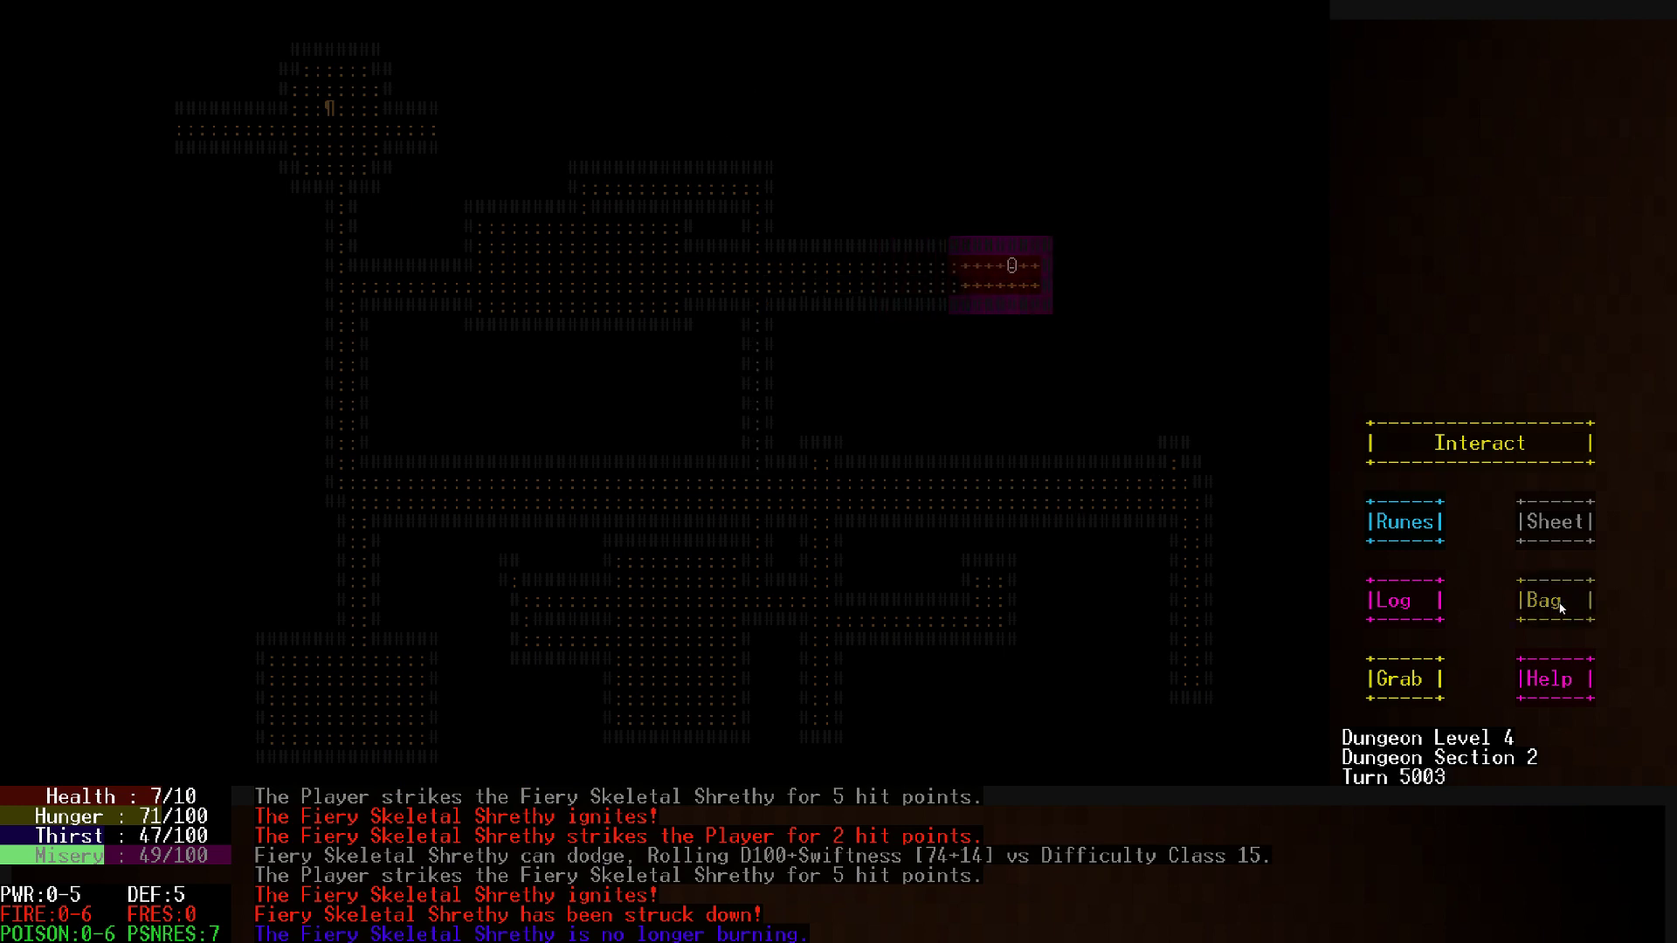
{"action": "left_click", "coordinate": [1554, 599]}
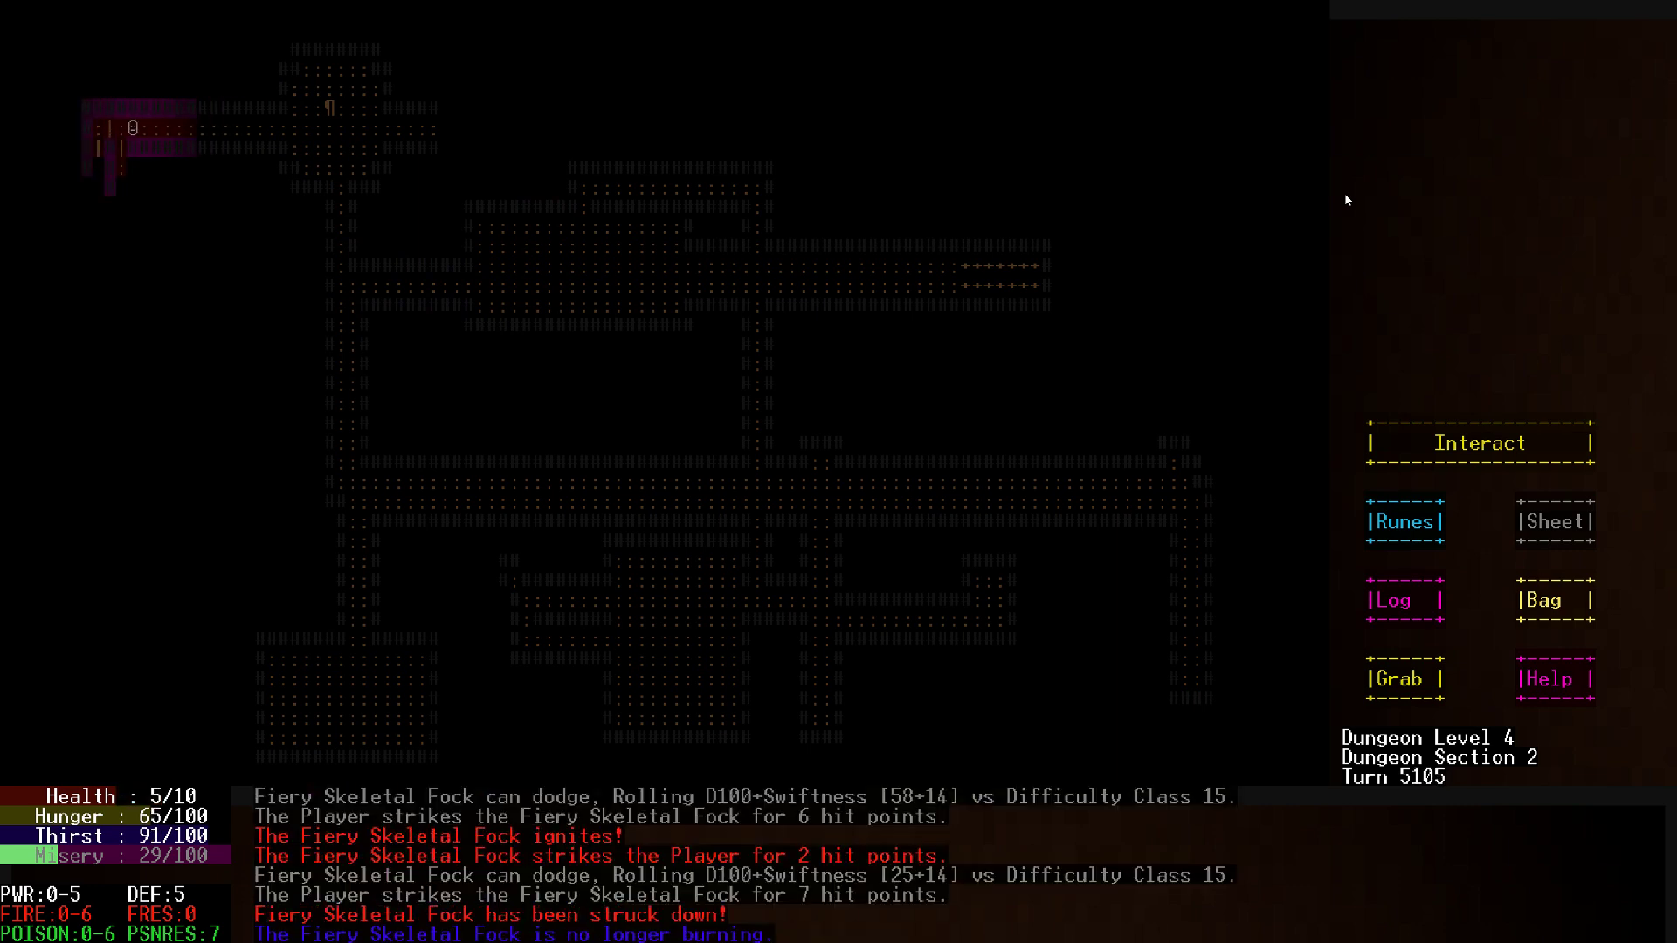
{"action": "key", "text": "Down"}
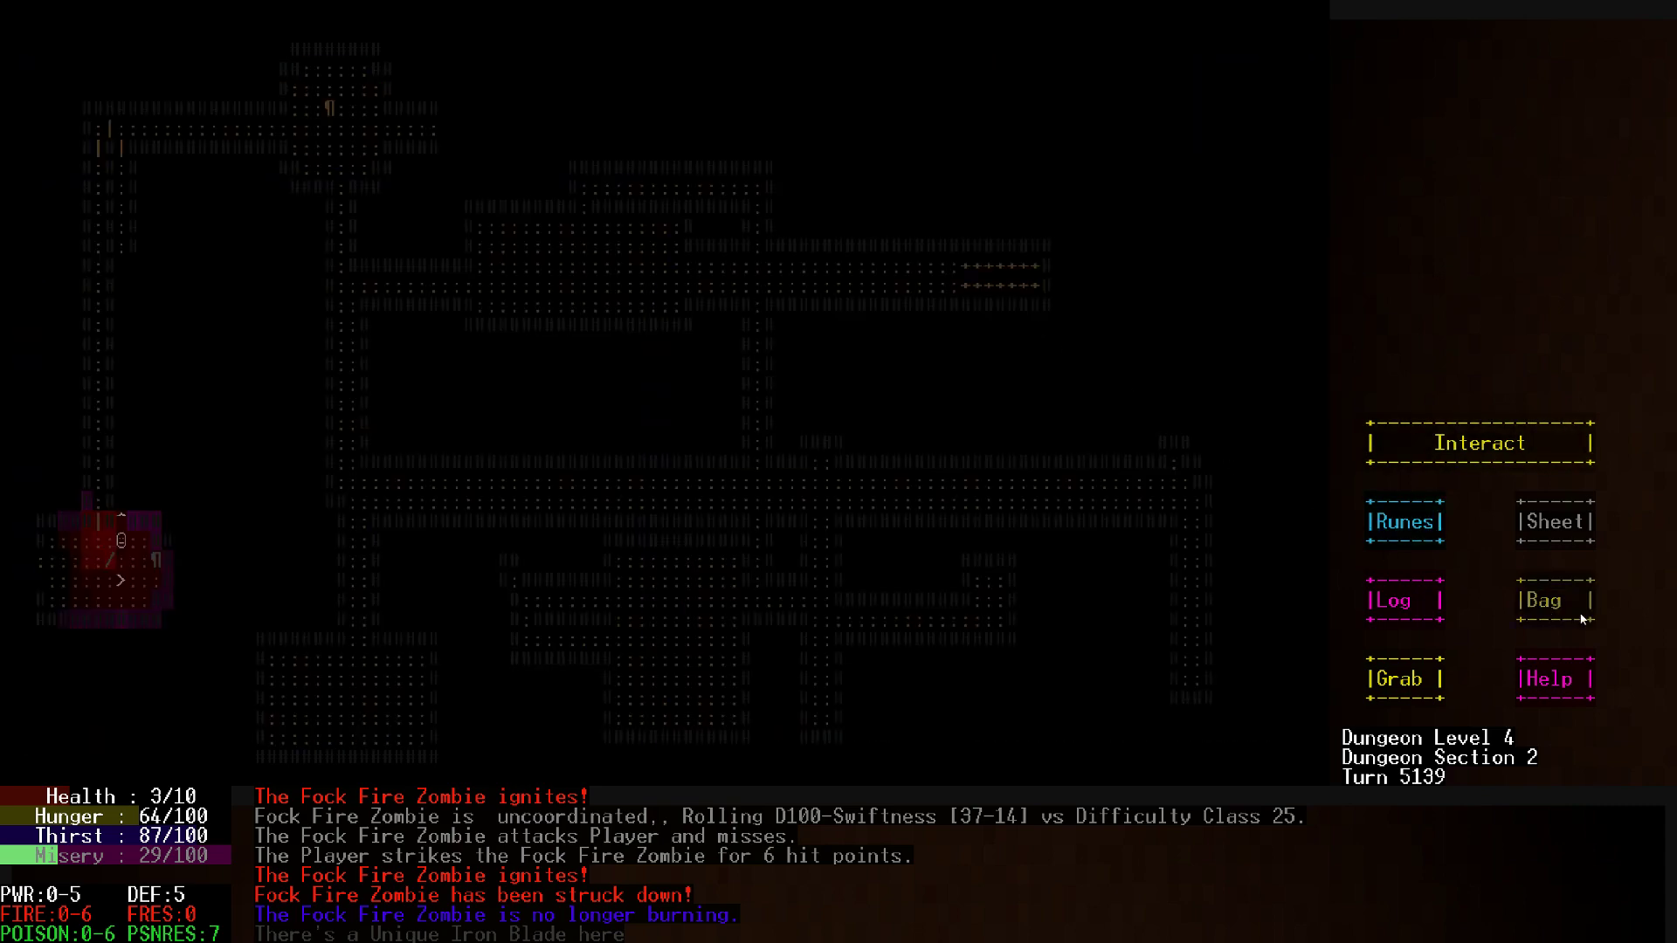
Grab the Unique Iron Blade and examine the Aquatic Magical Staff's description and stats
{"action": "left_click", "coordinate": [1555, 599]}
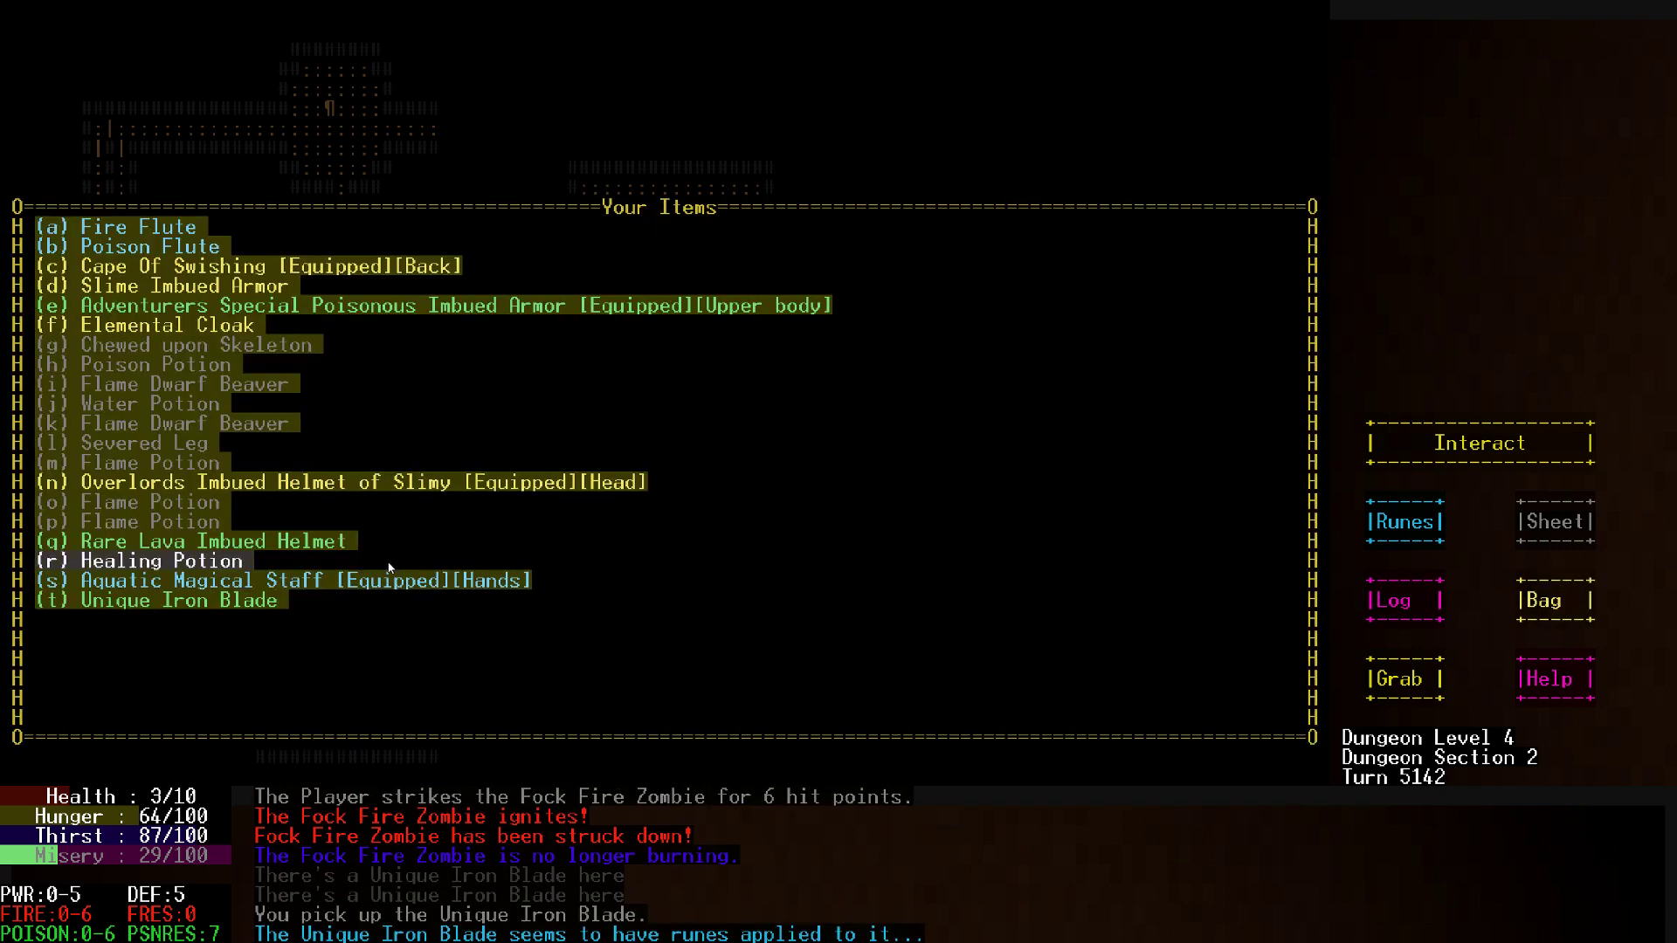
{"action": "left_click", "coordinate": [180, 600]}
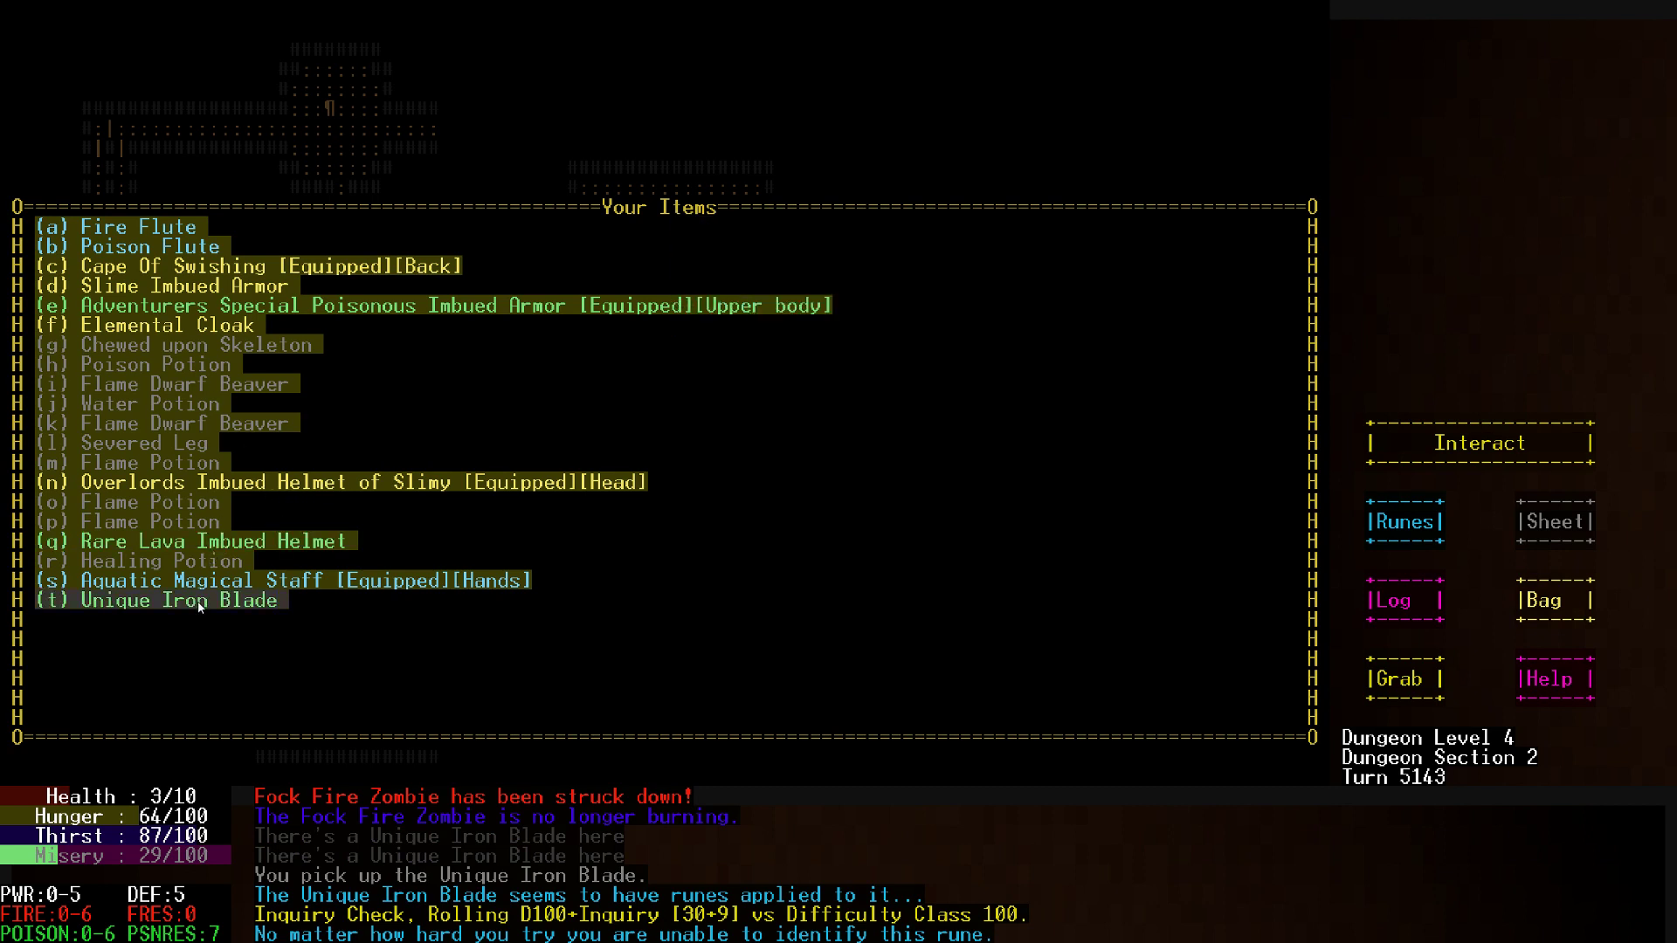
{"action": "left_click", "coordinate": [178, 599]}
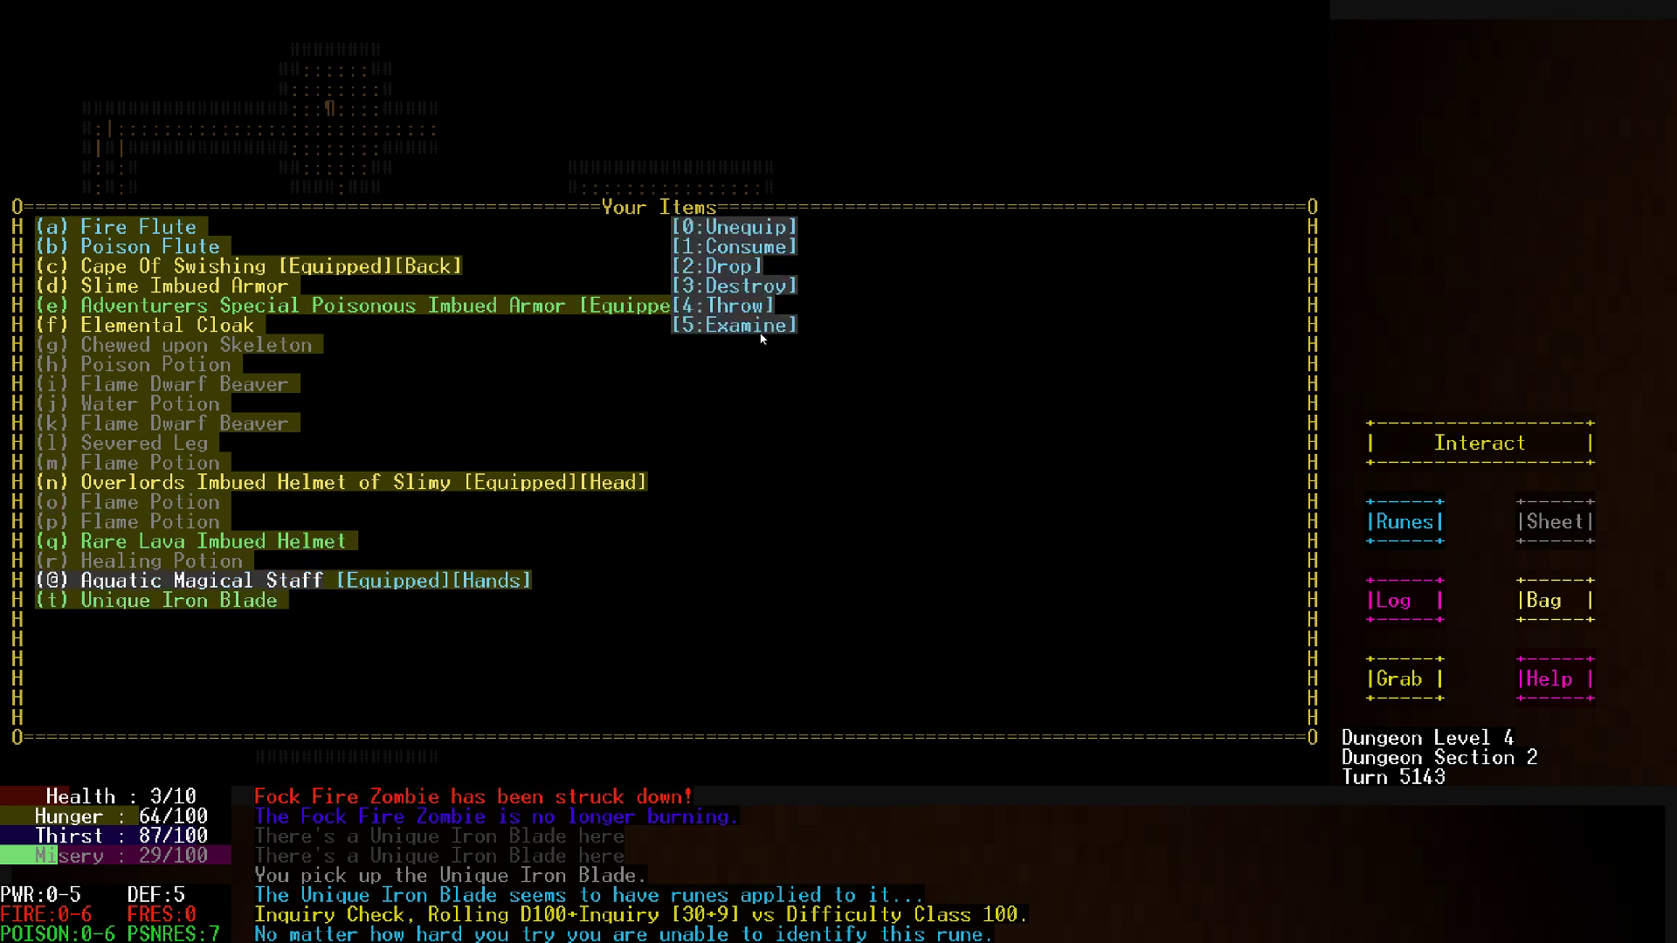
{"action": "left_click", "coordinate": [732, 325]}
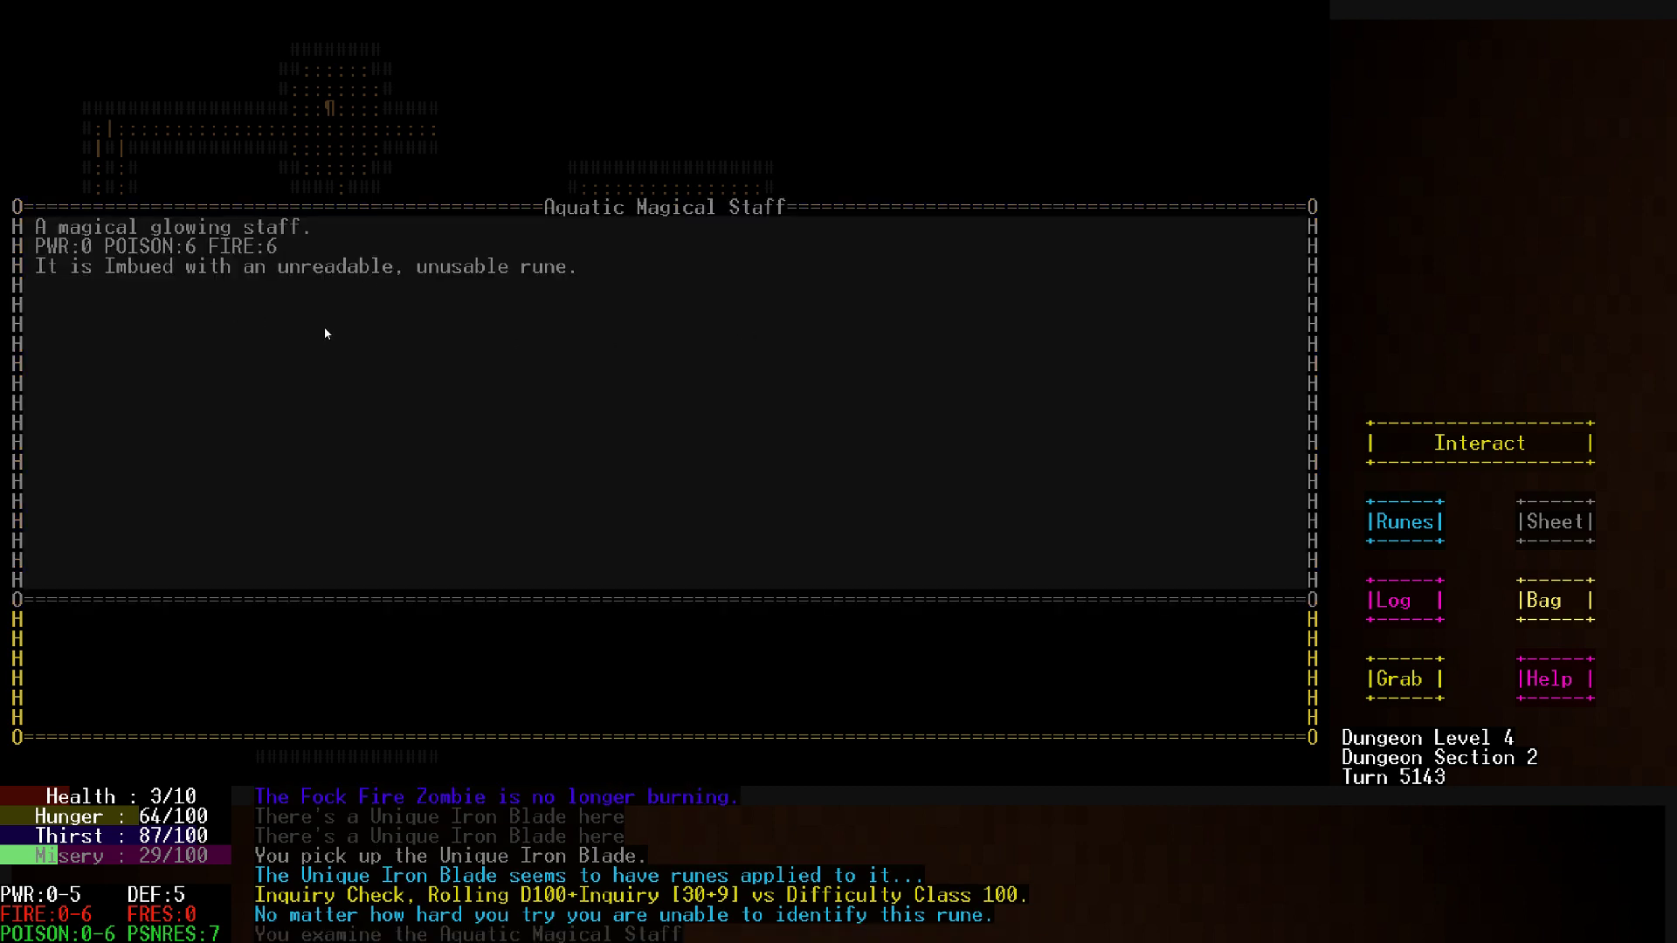
{"action": "mouse_move", "coordinate": [536, 466]}
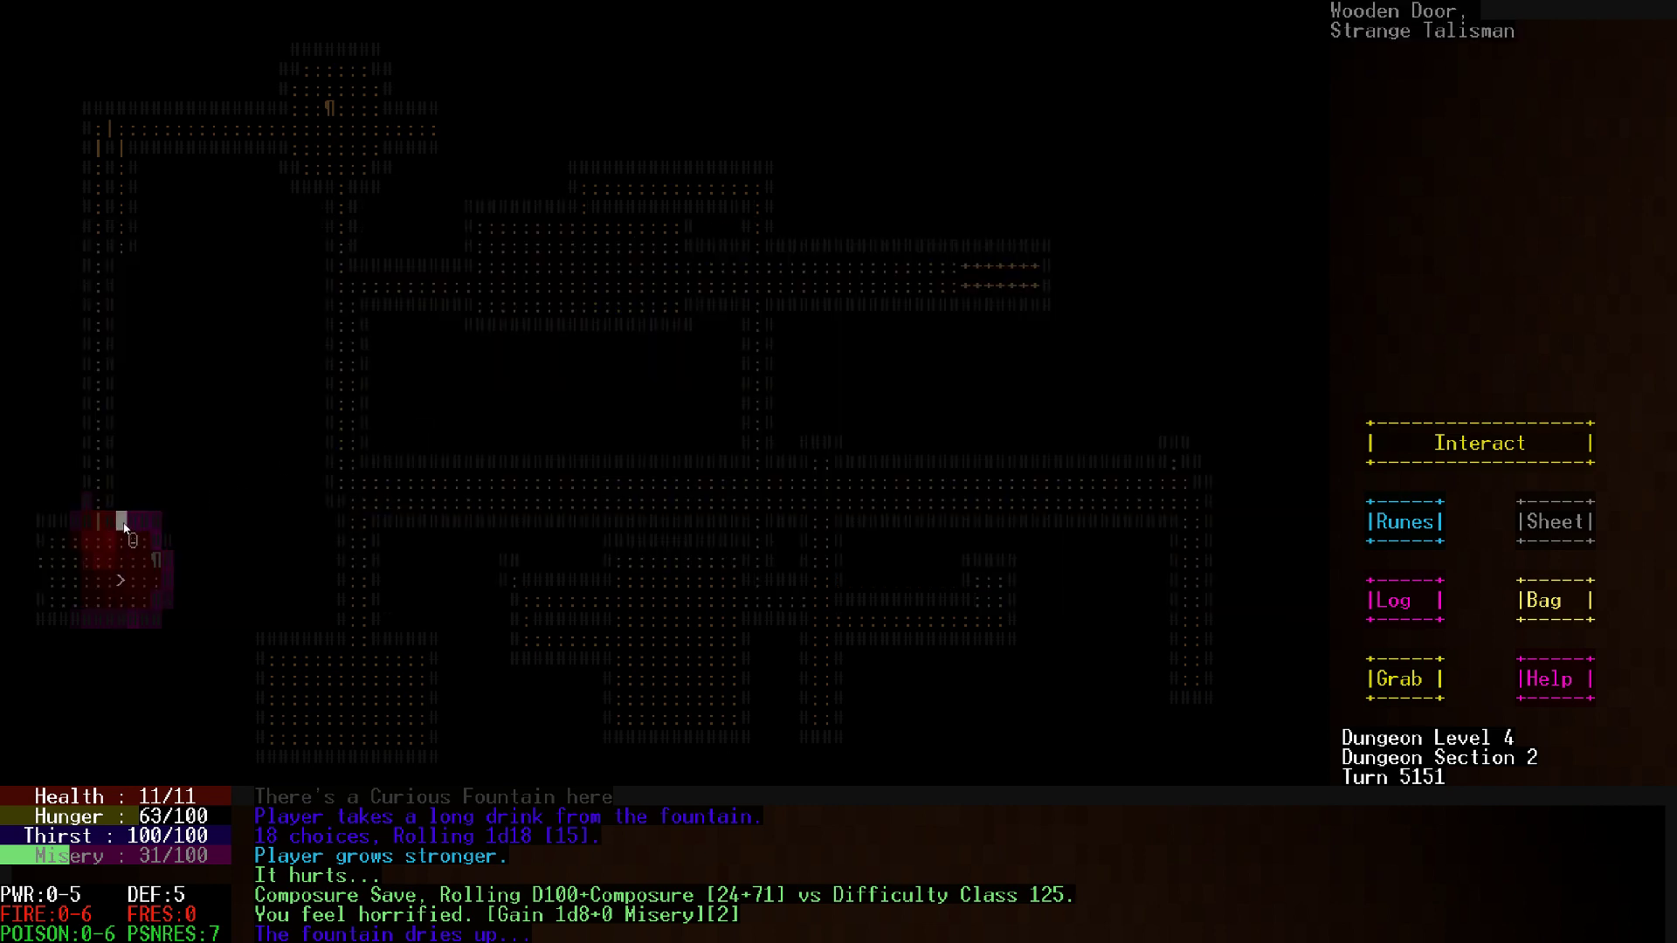
Examine the Strange Talisman, finding its rune unidentifiable
{"action": "left_click", "coordinate": [1479, 442]}
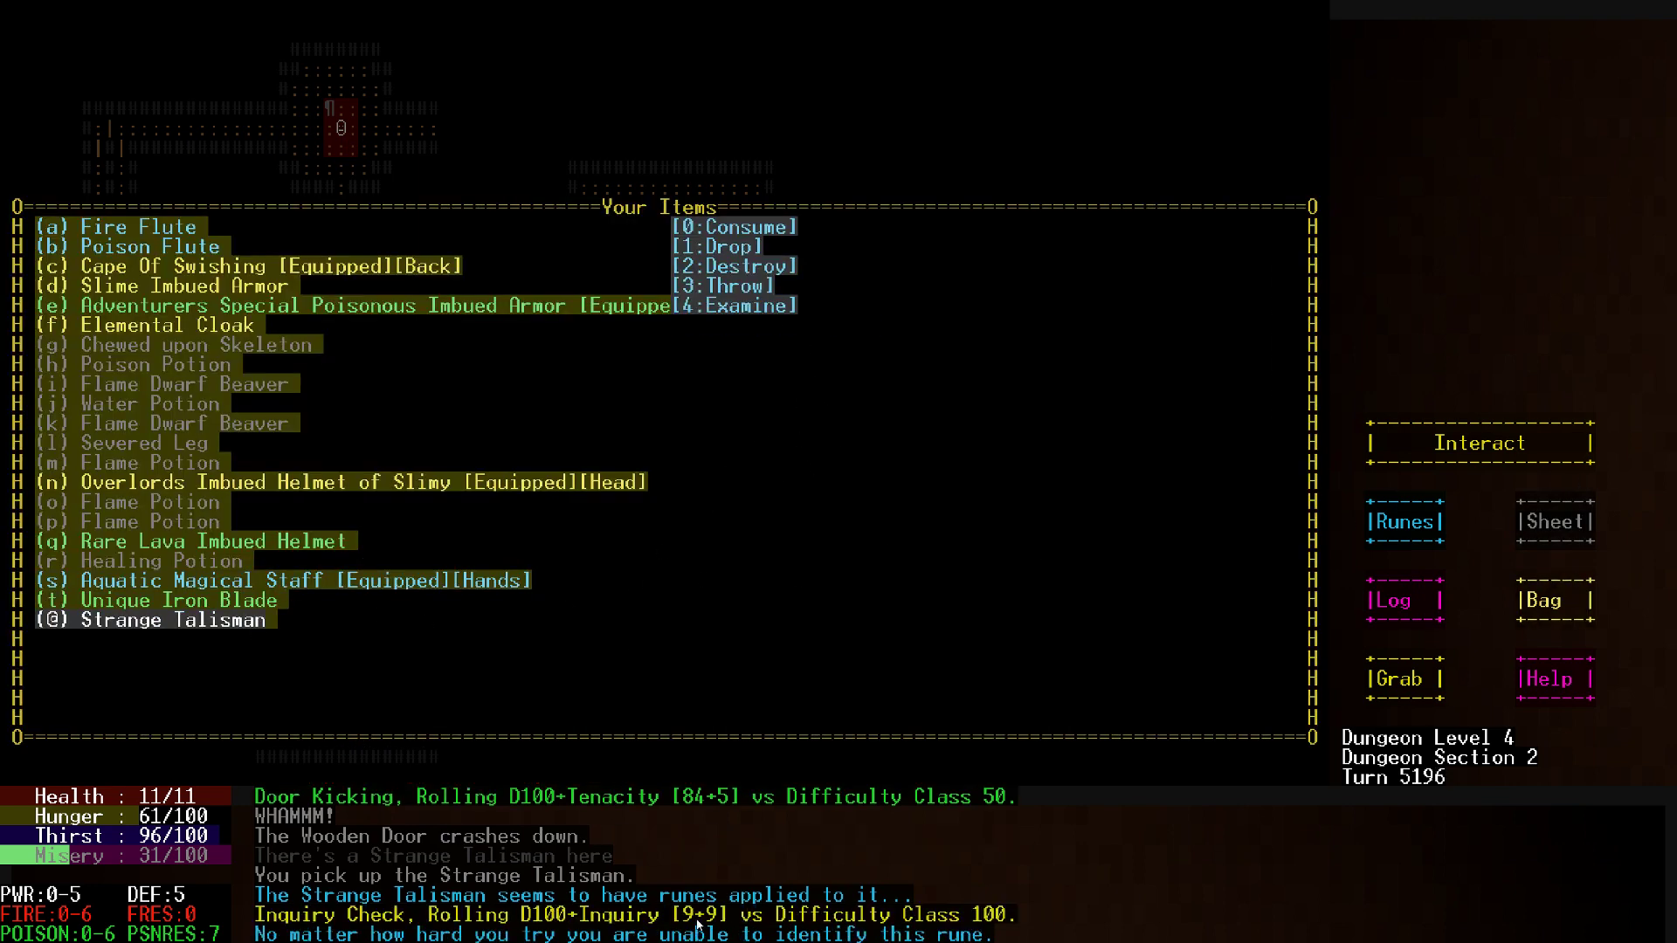
{"action": "mouse_move", "coordinate": [503, 646]}
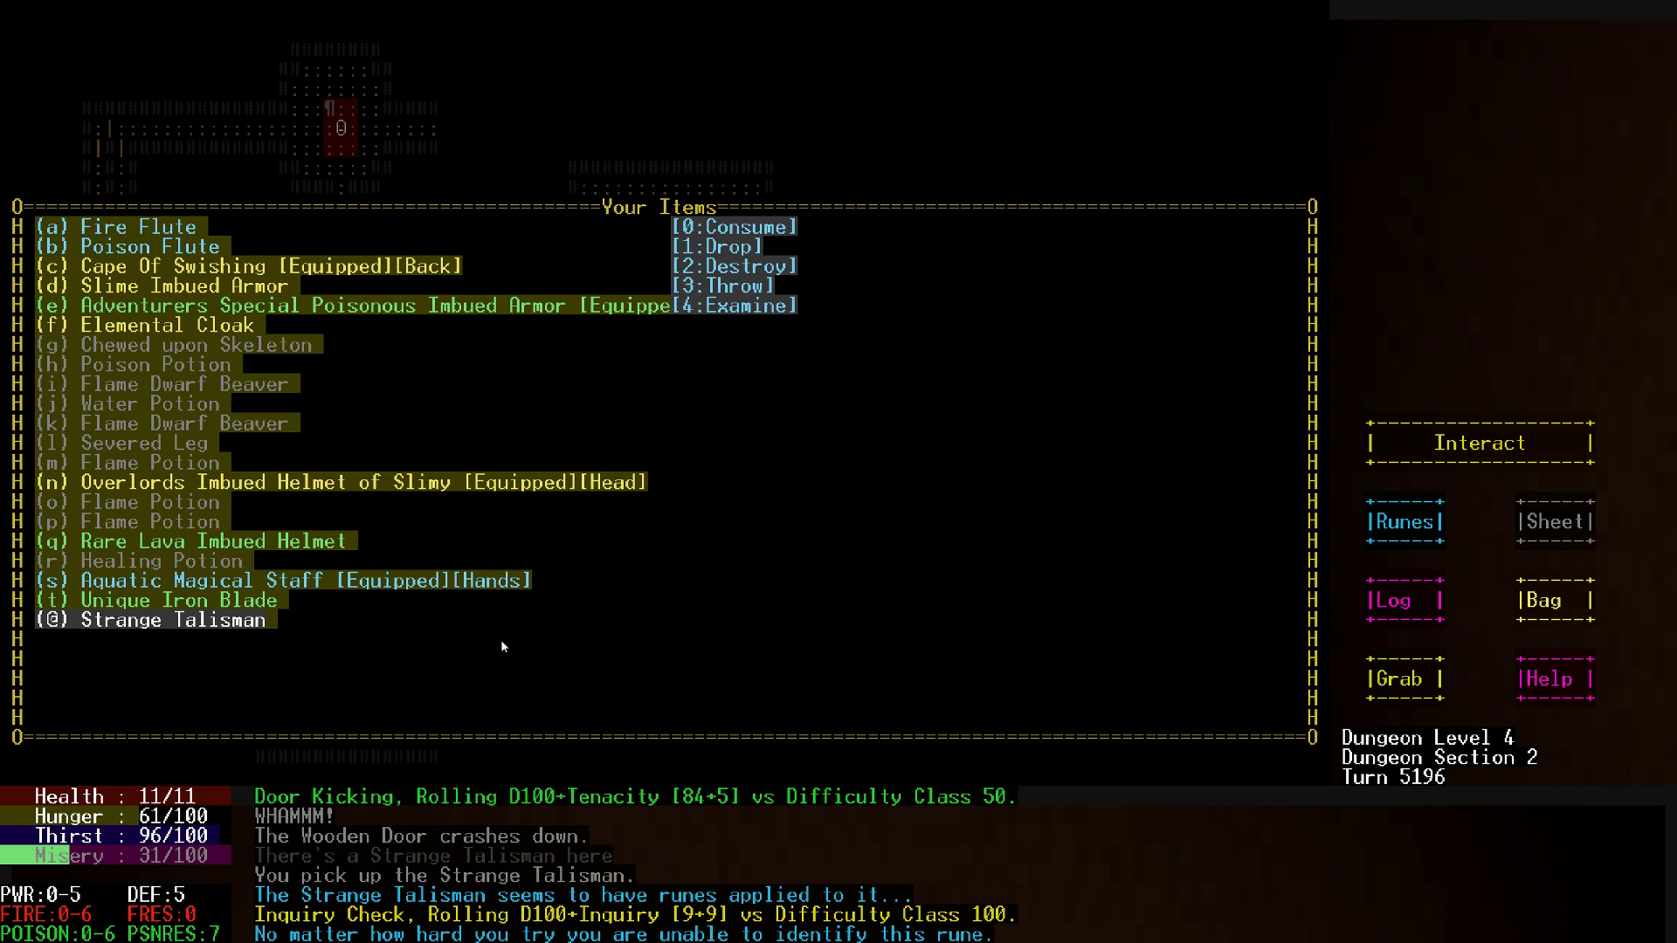
{"action": "mouse_move", "coordinate": [554, 393]}
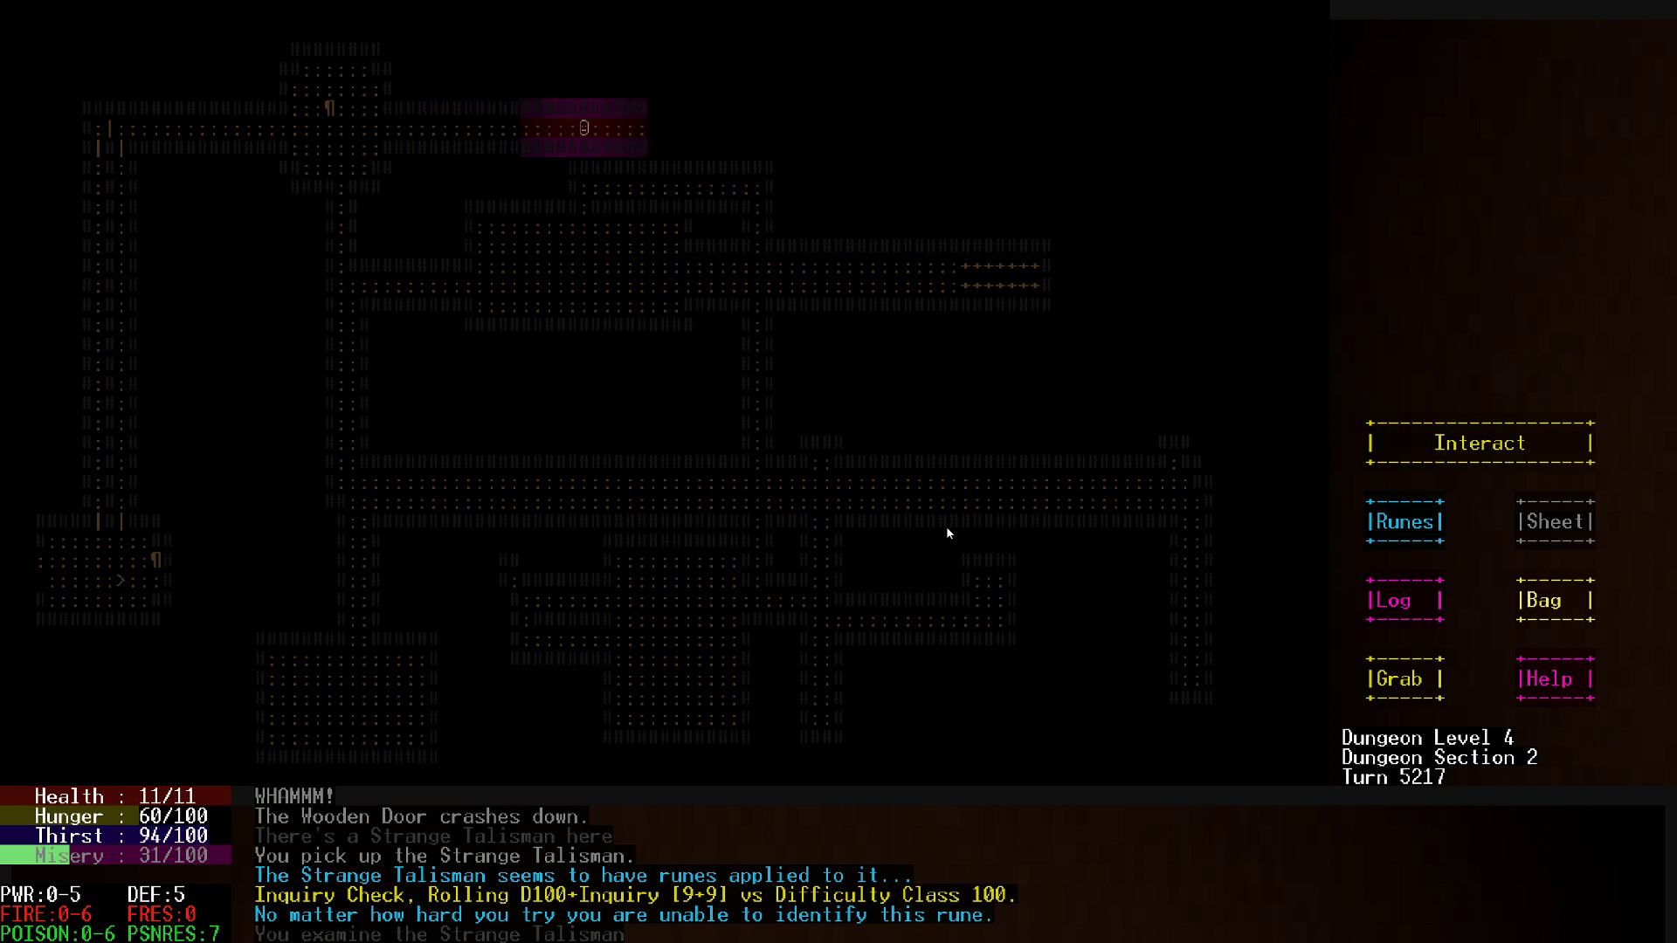
Descend to Dungeon Level 5 and explore onward to collect the potion, mead and Doom Knife
{"action": "key", "text": "Right"}
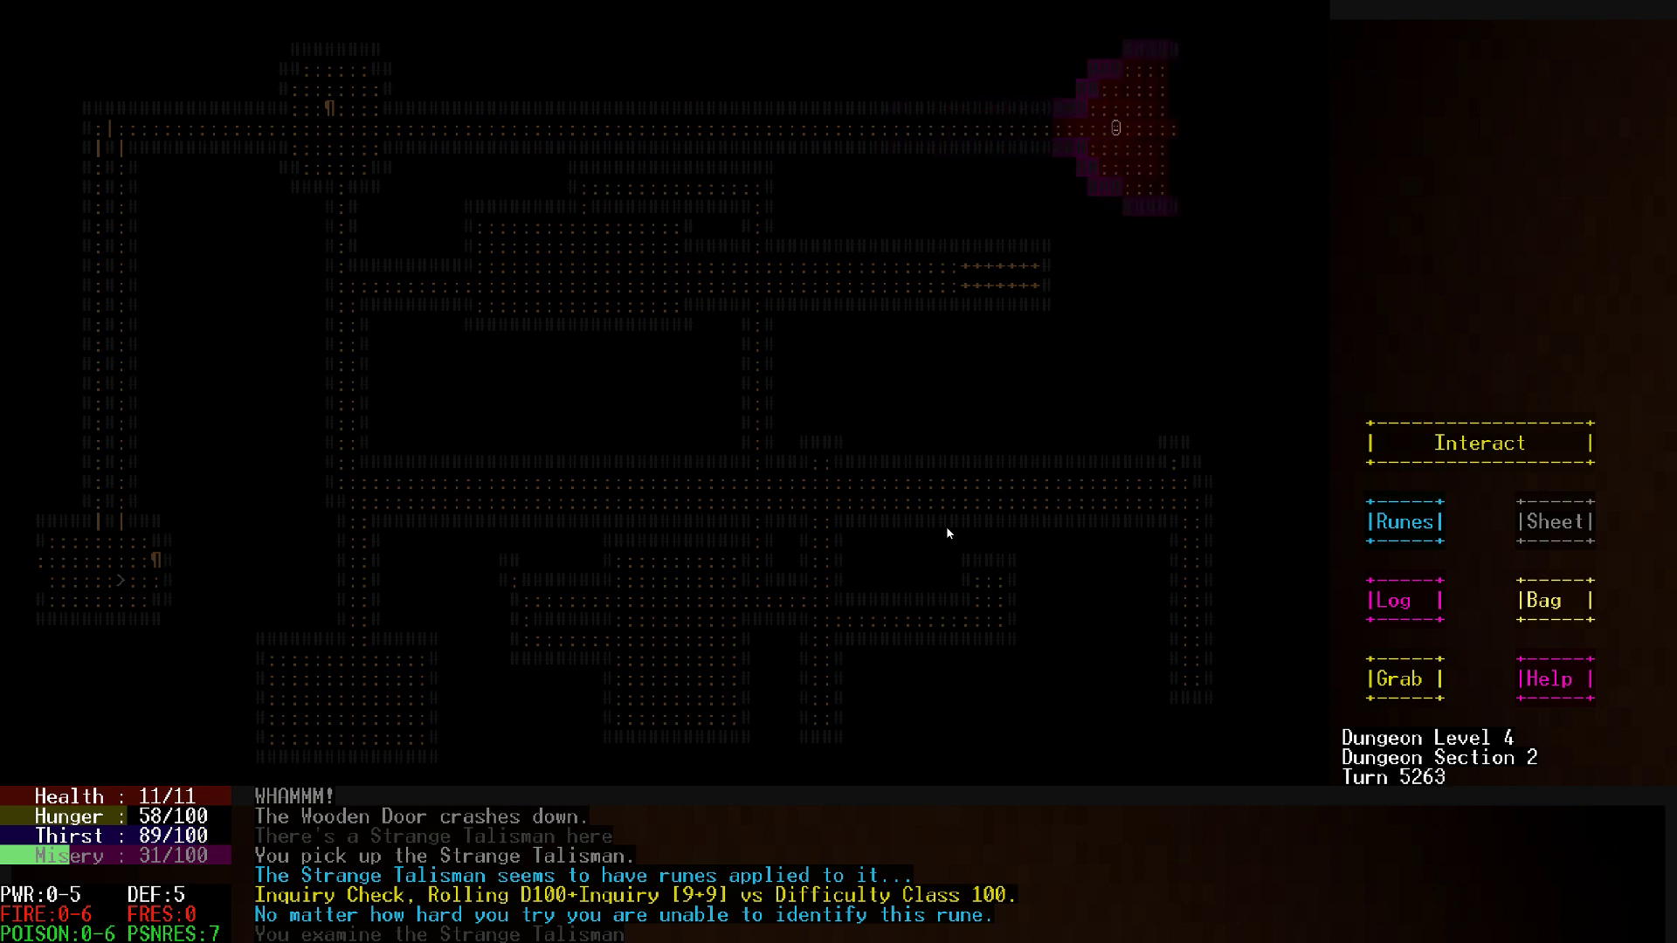
{"action": "key", "text": "Right"}
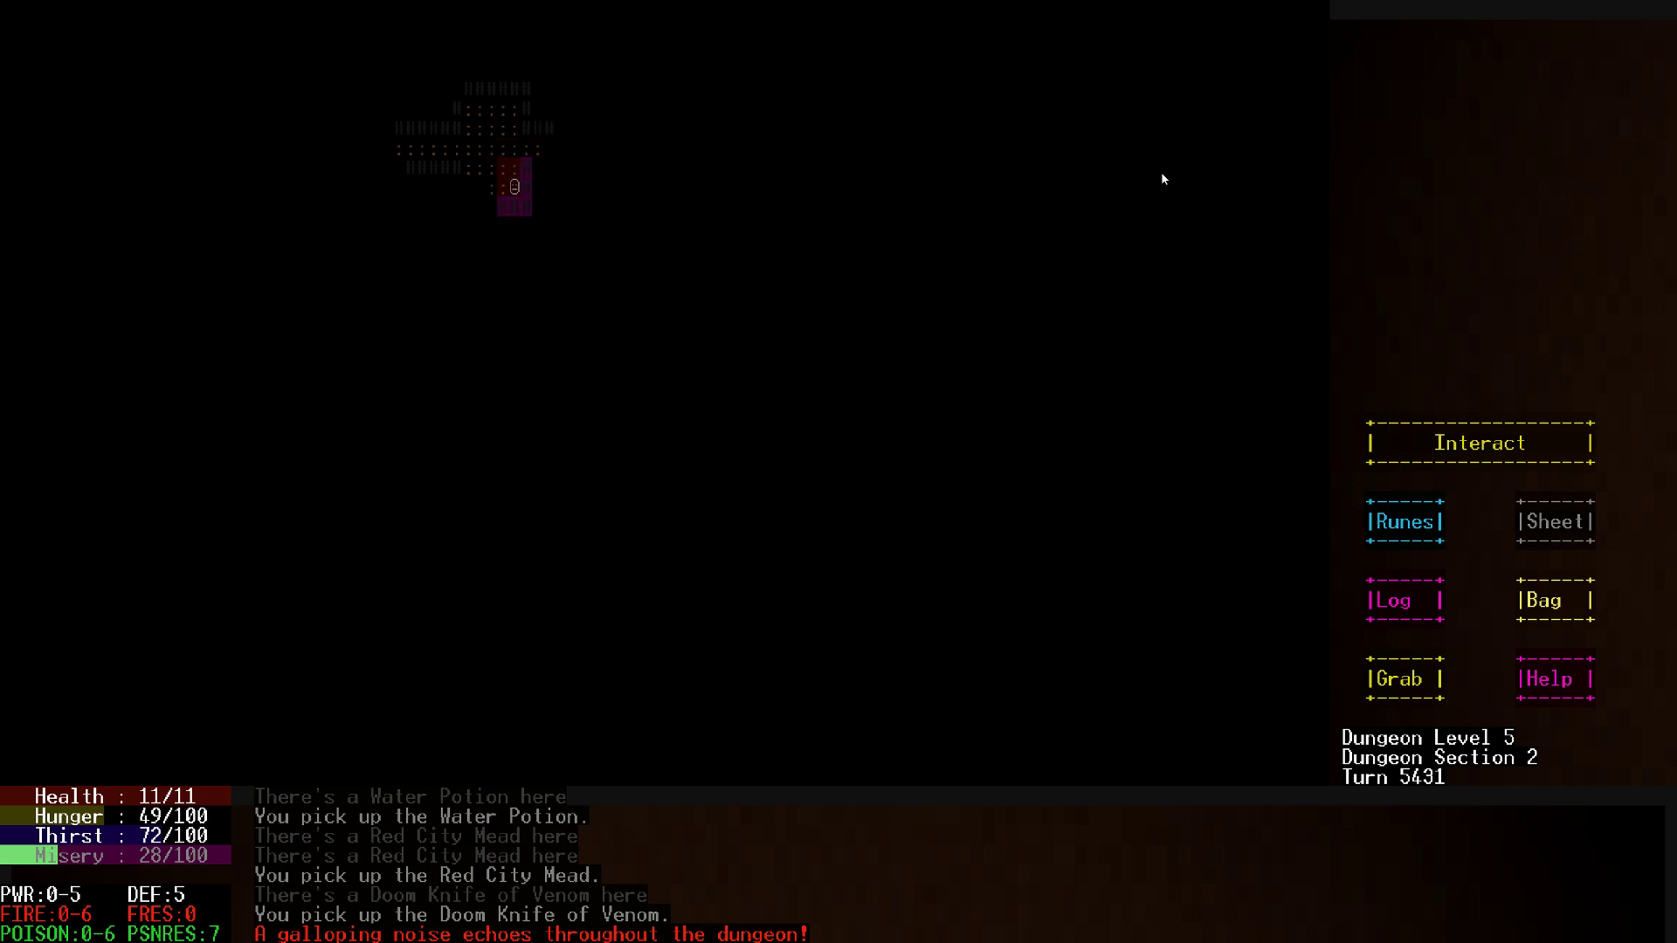
{"action": "key", "text": "Up"}
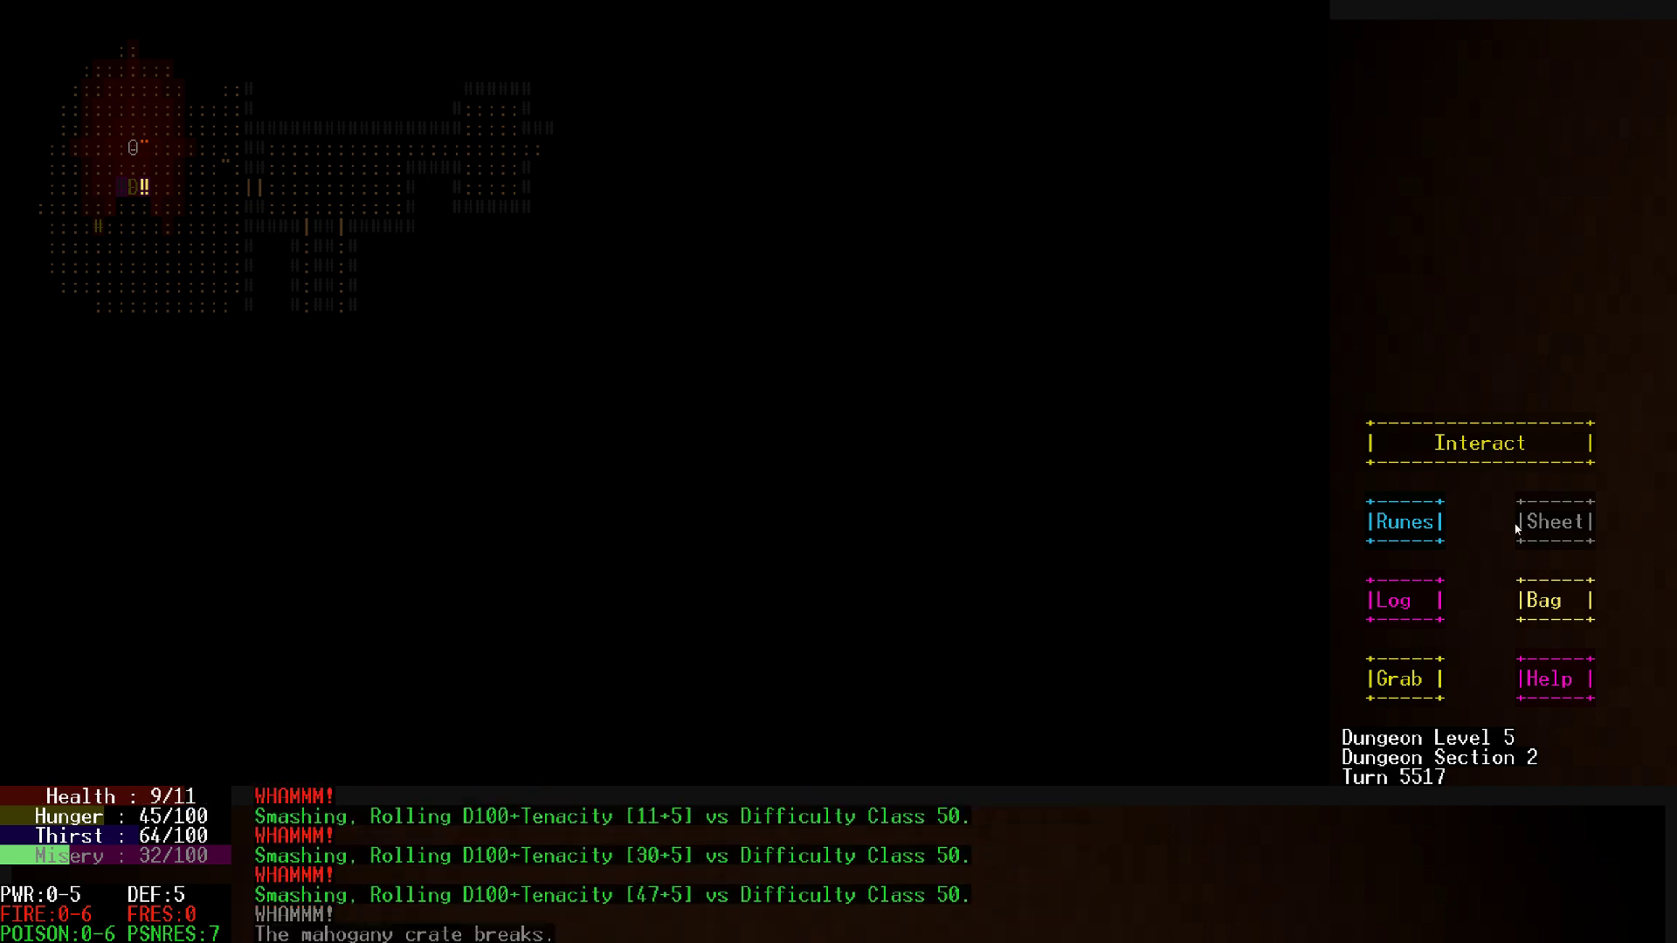
{"action": "mouse_move", "coordinate": [812, 313]}
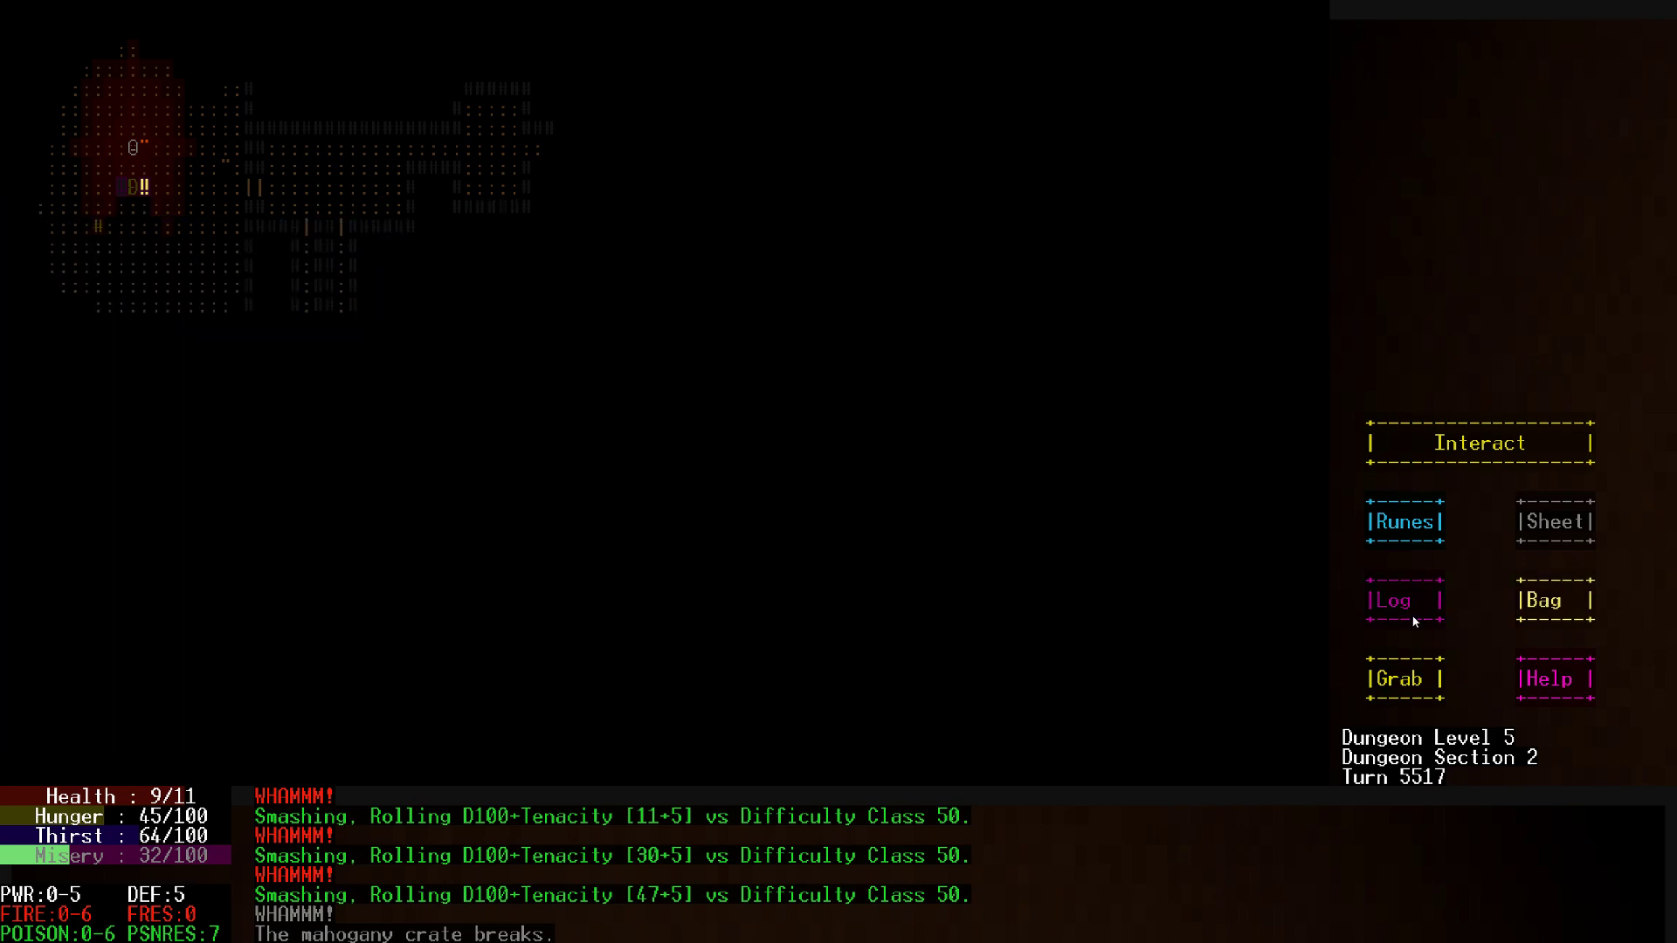
Review the full message history in the Log and close it
{"action": "left_click", "coordinate": [1397, 599]}
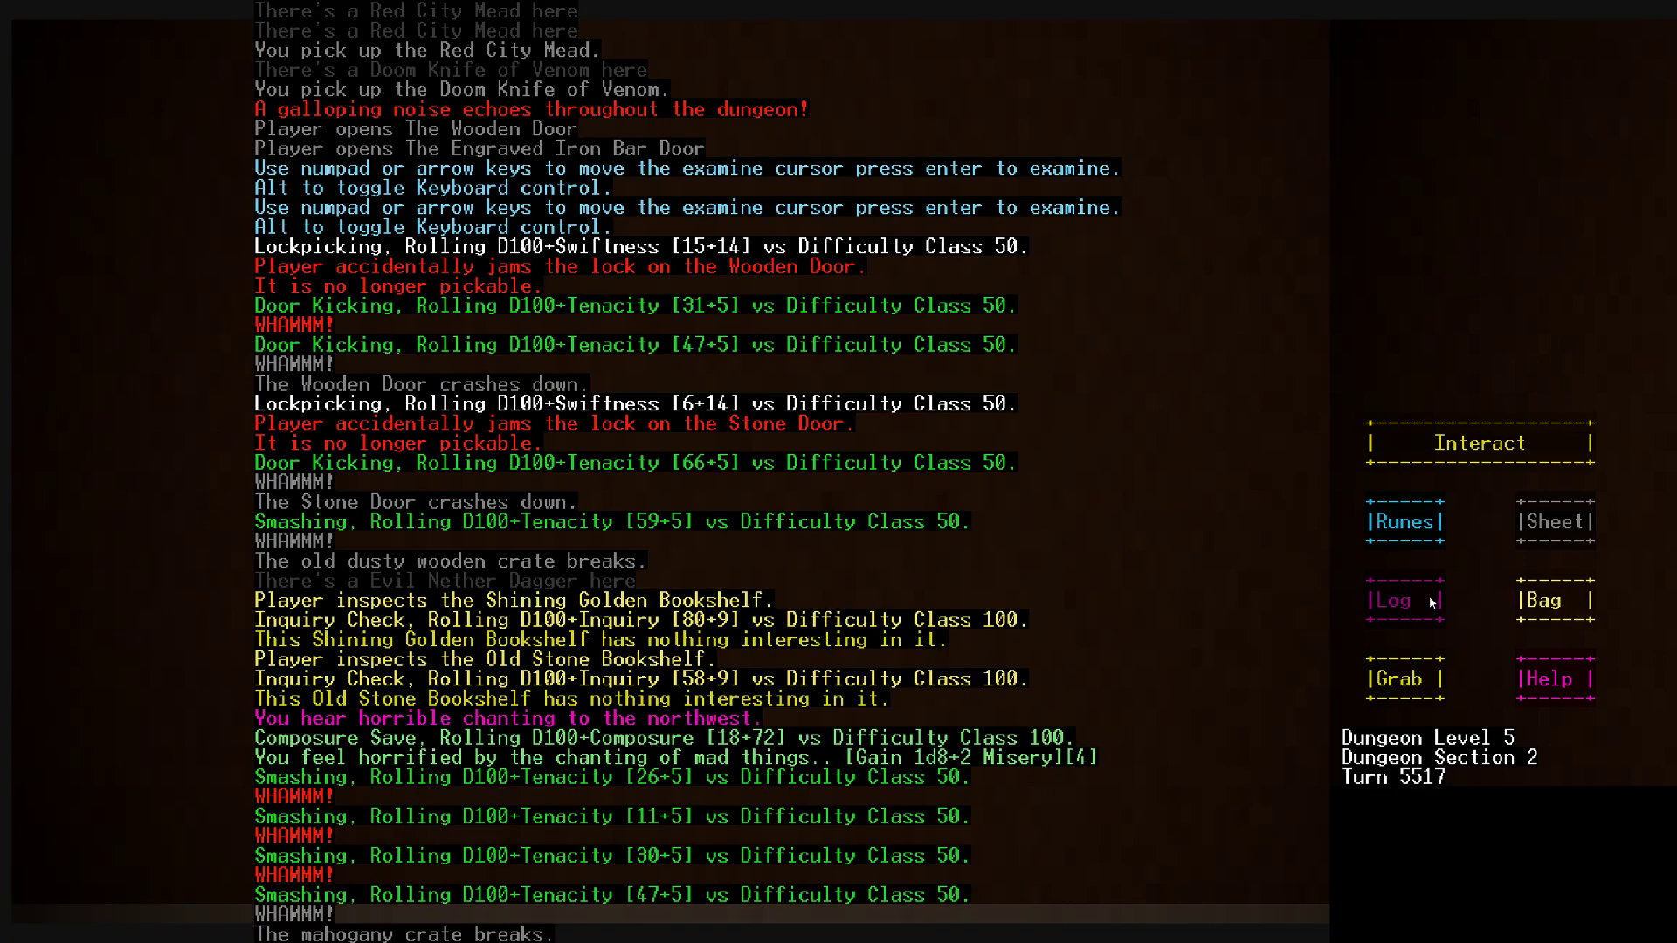
{"action": "left_click", "coordinate": [1402, 599]}
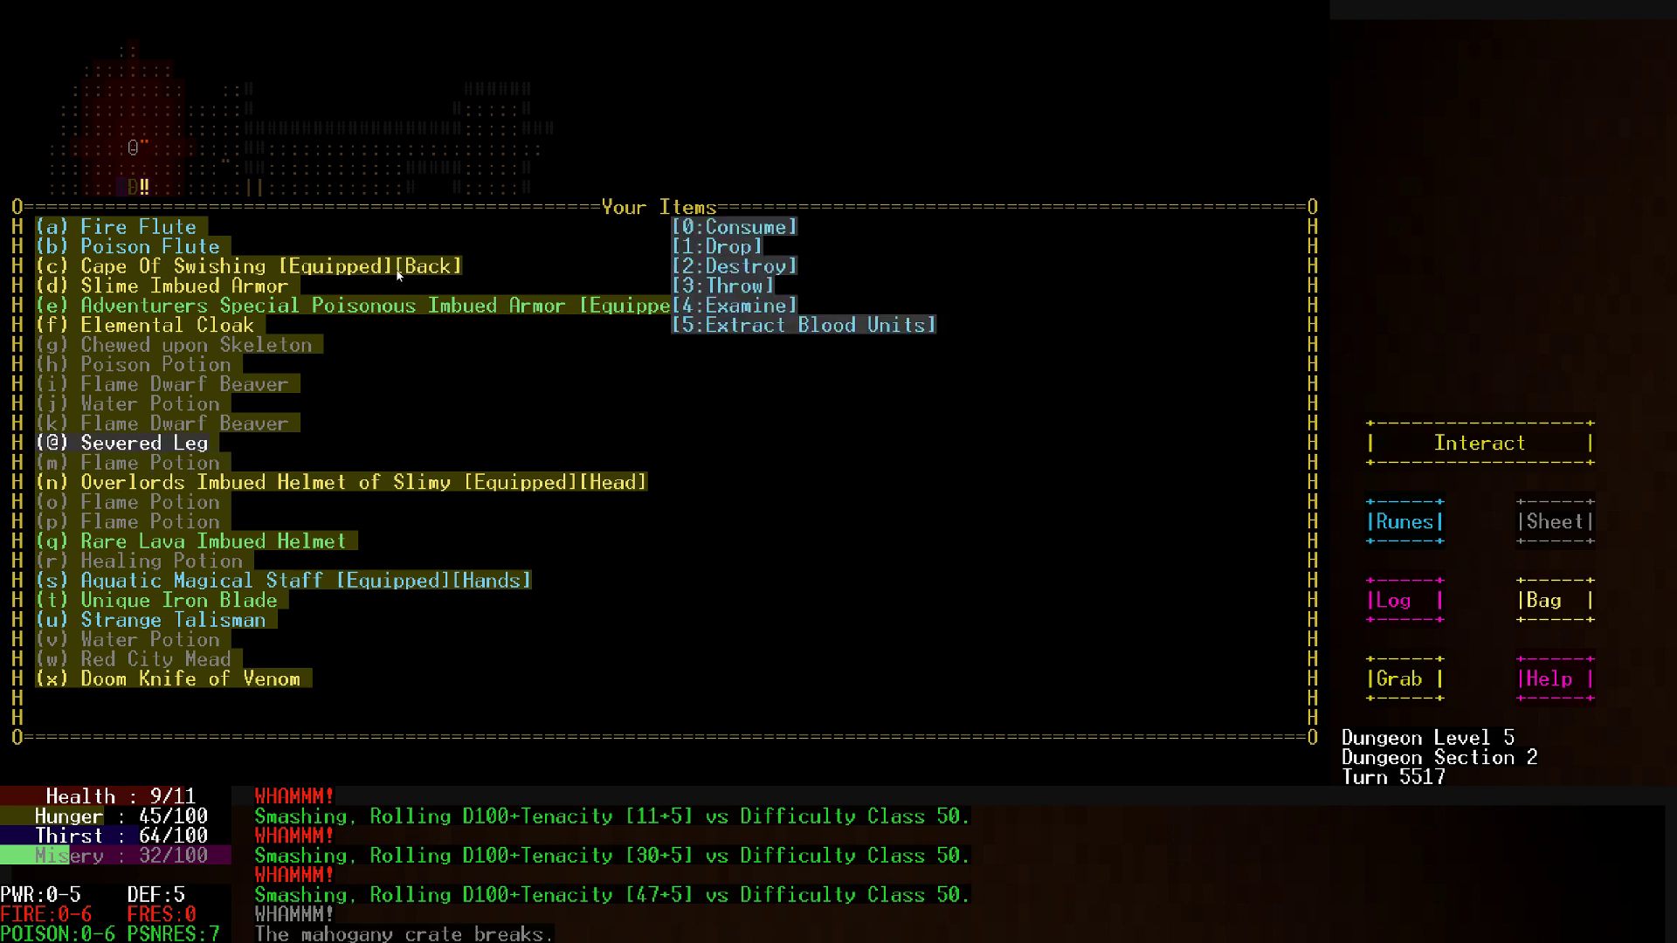
Consume the Severed Leg, raising Hunger to 55/100 and triggering the collapse vision
{"action": "left_click", "coordinate": [736, 226]}
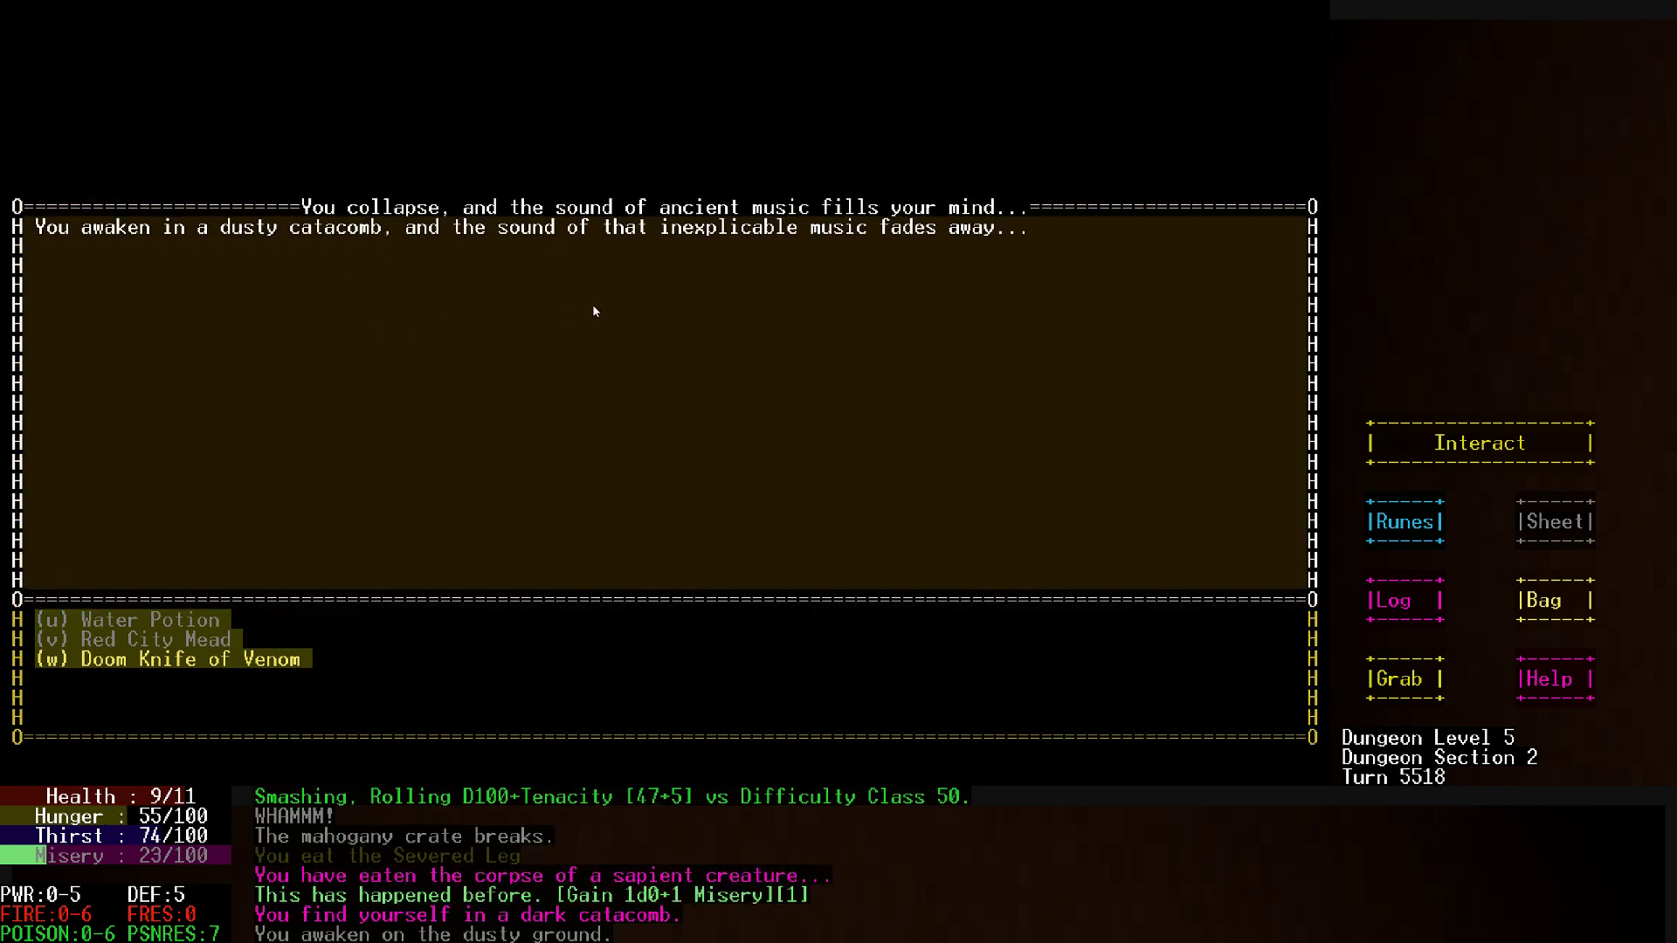
{"action": "mouse_move", "coordinate": [676, 469]}
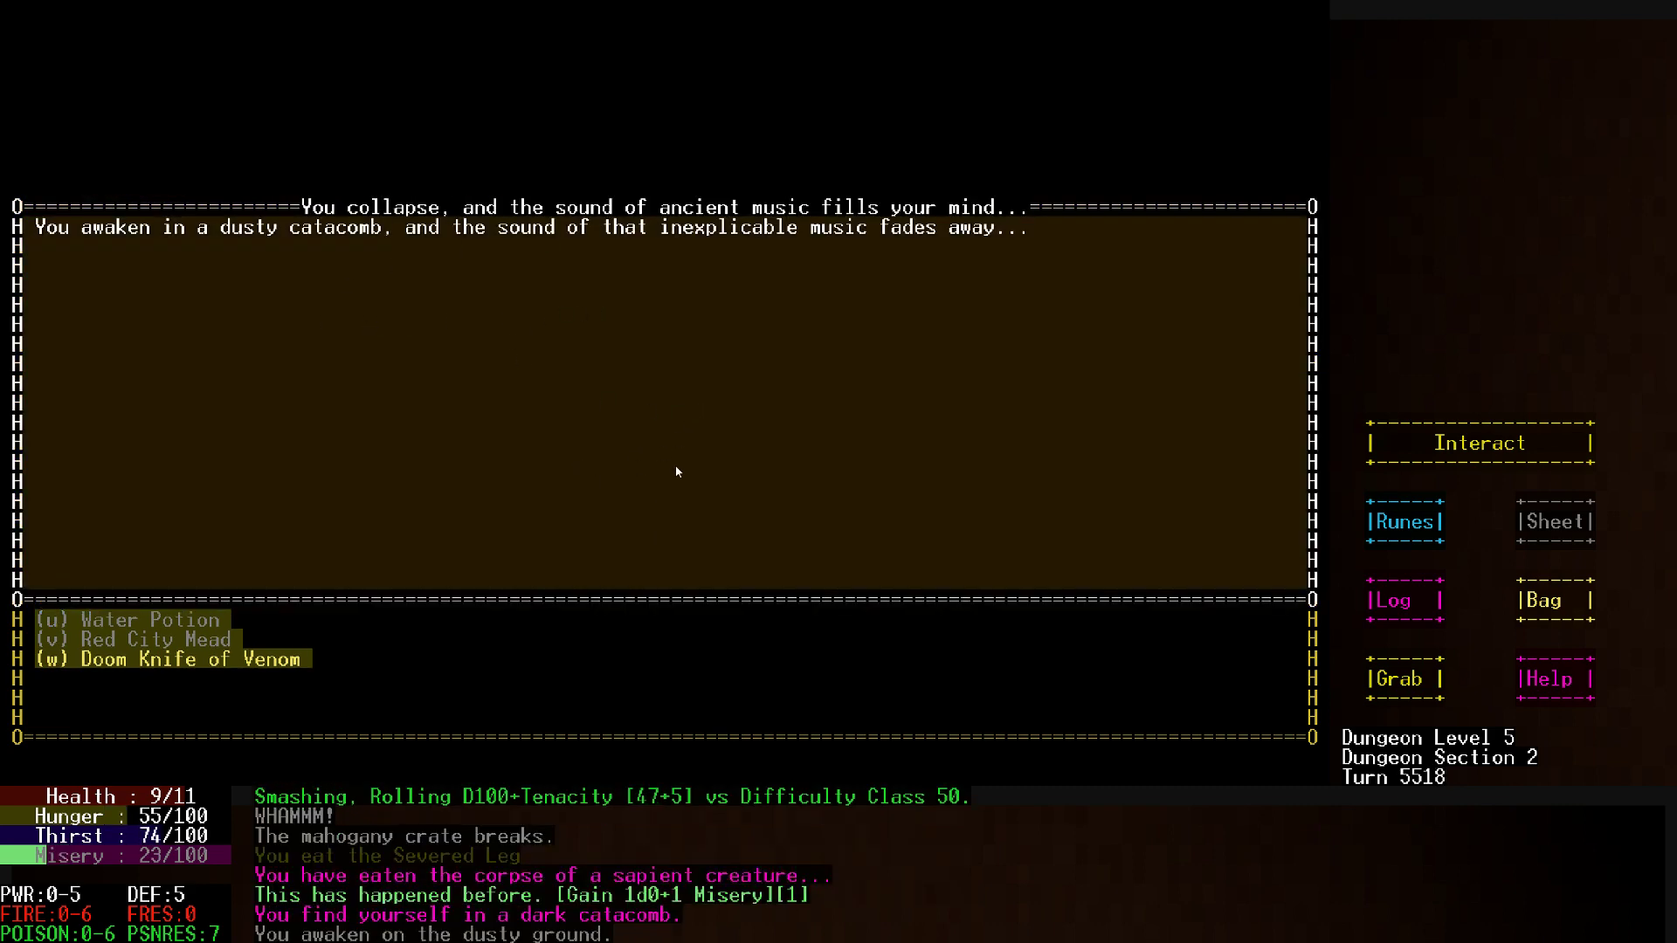
{"action": "mouse_move", "coordinate": [576, 431]}
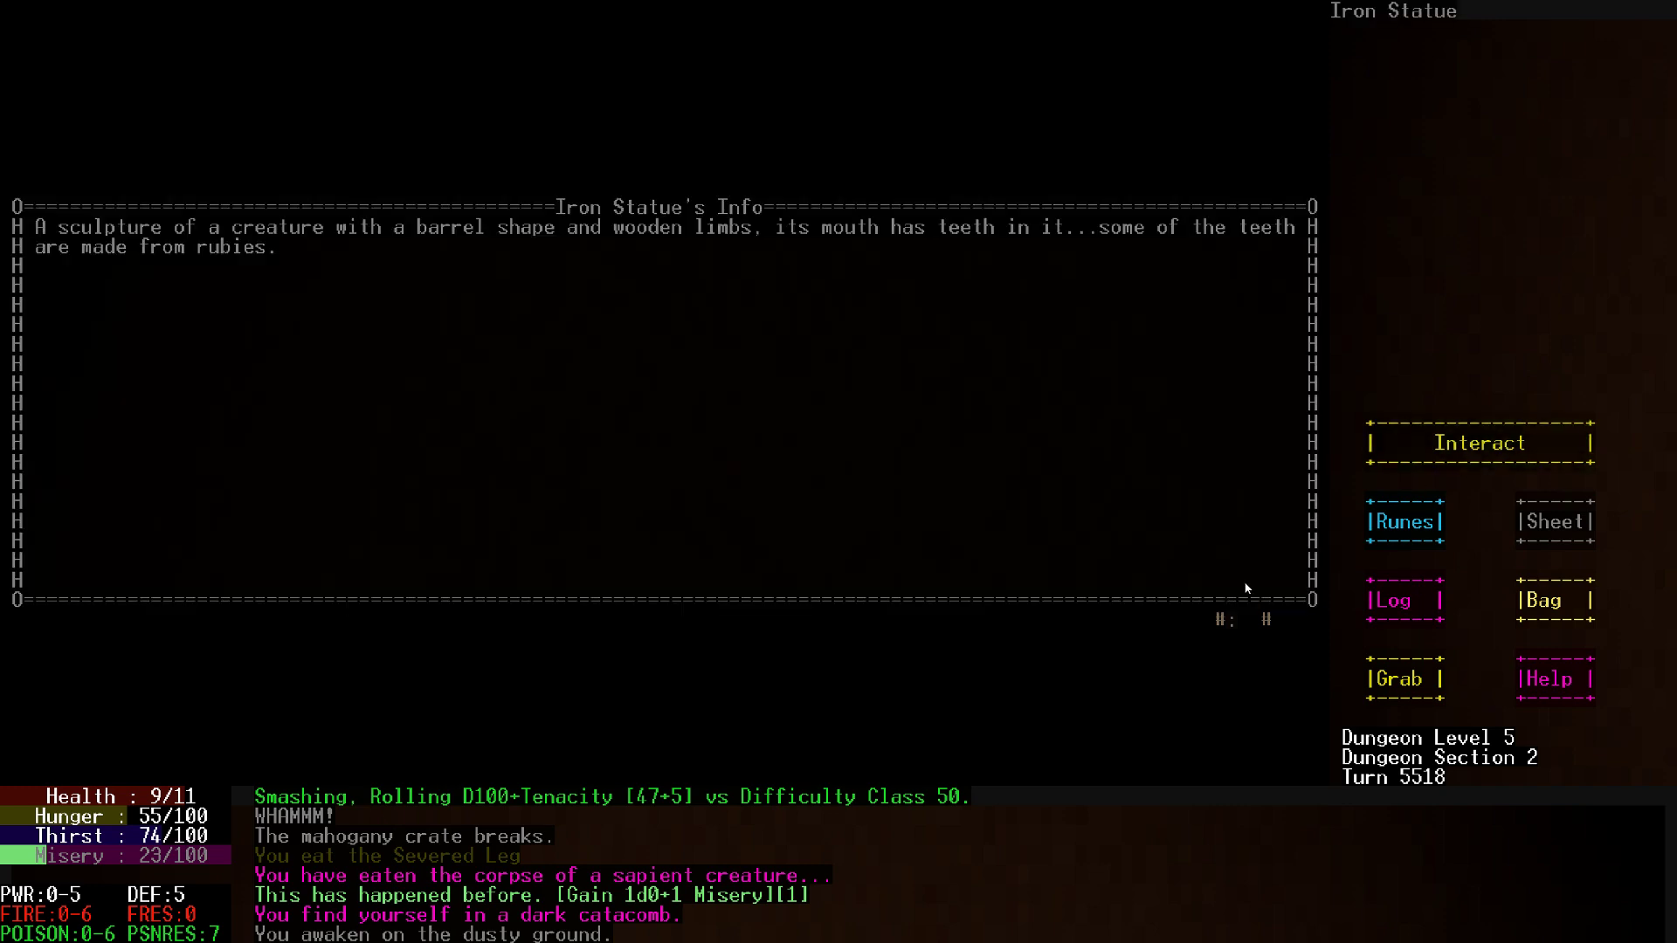
{"action": "mouse_move", "coordinate": [1242, 608]}
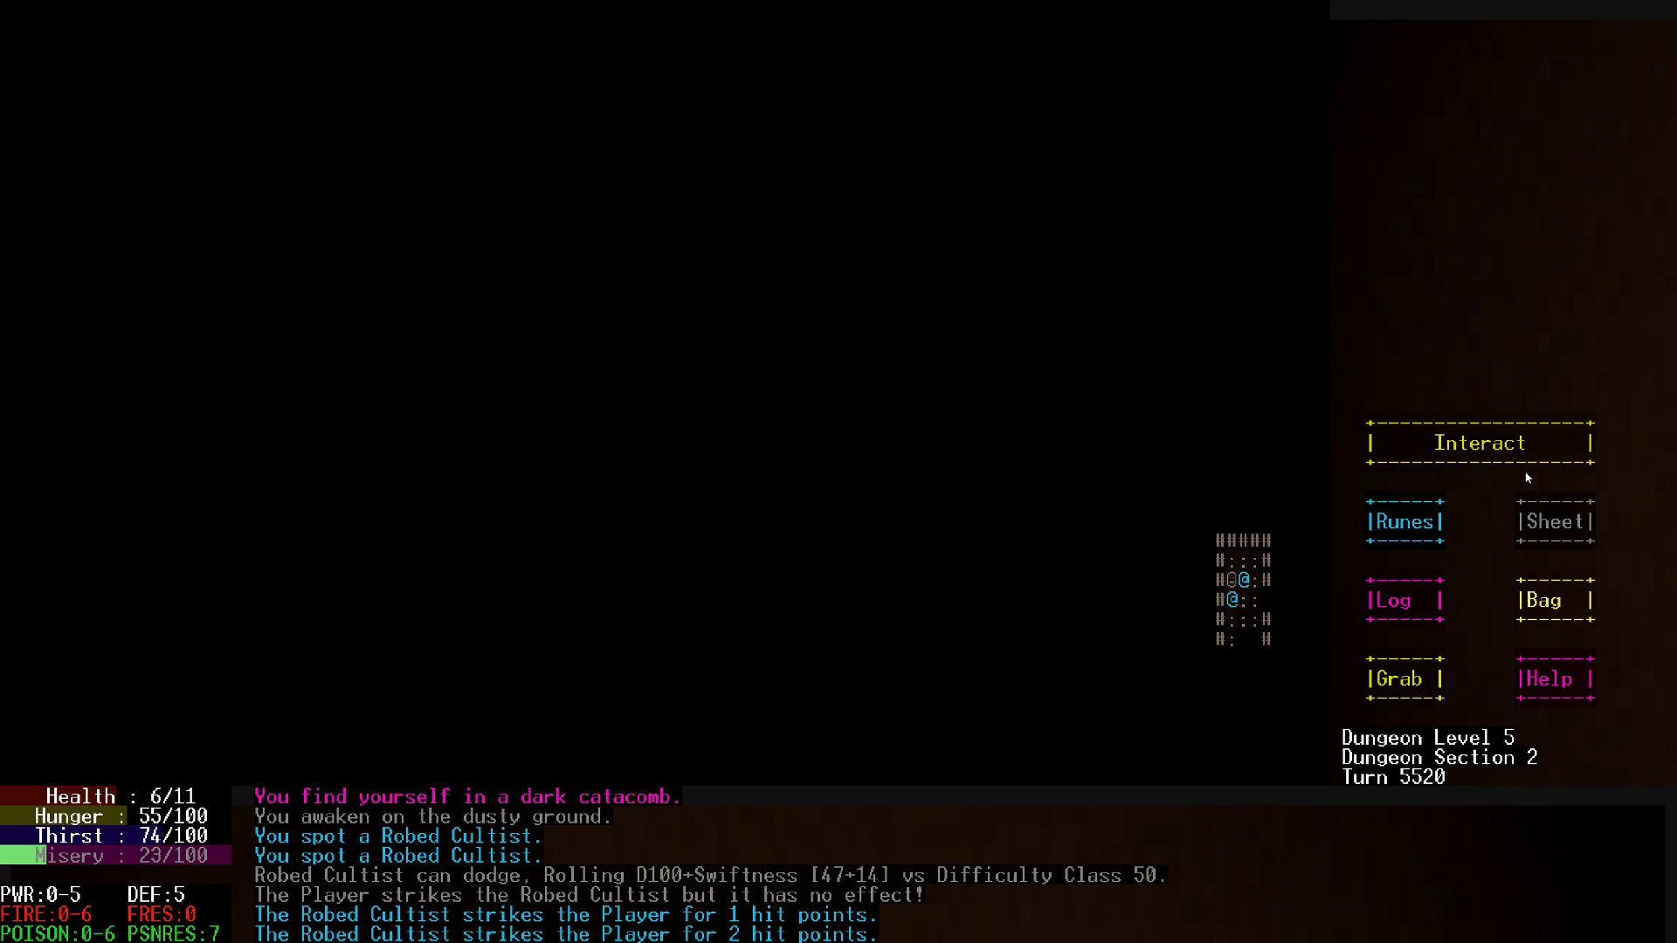
{"action": "left_click", "coordinate": [1553, 599]}
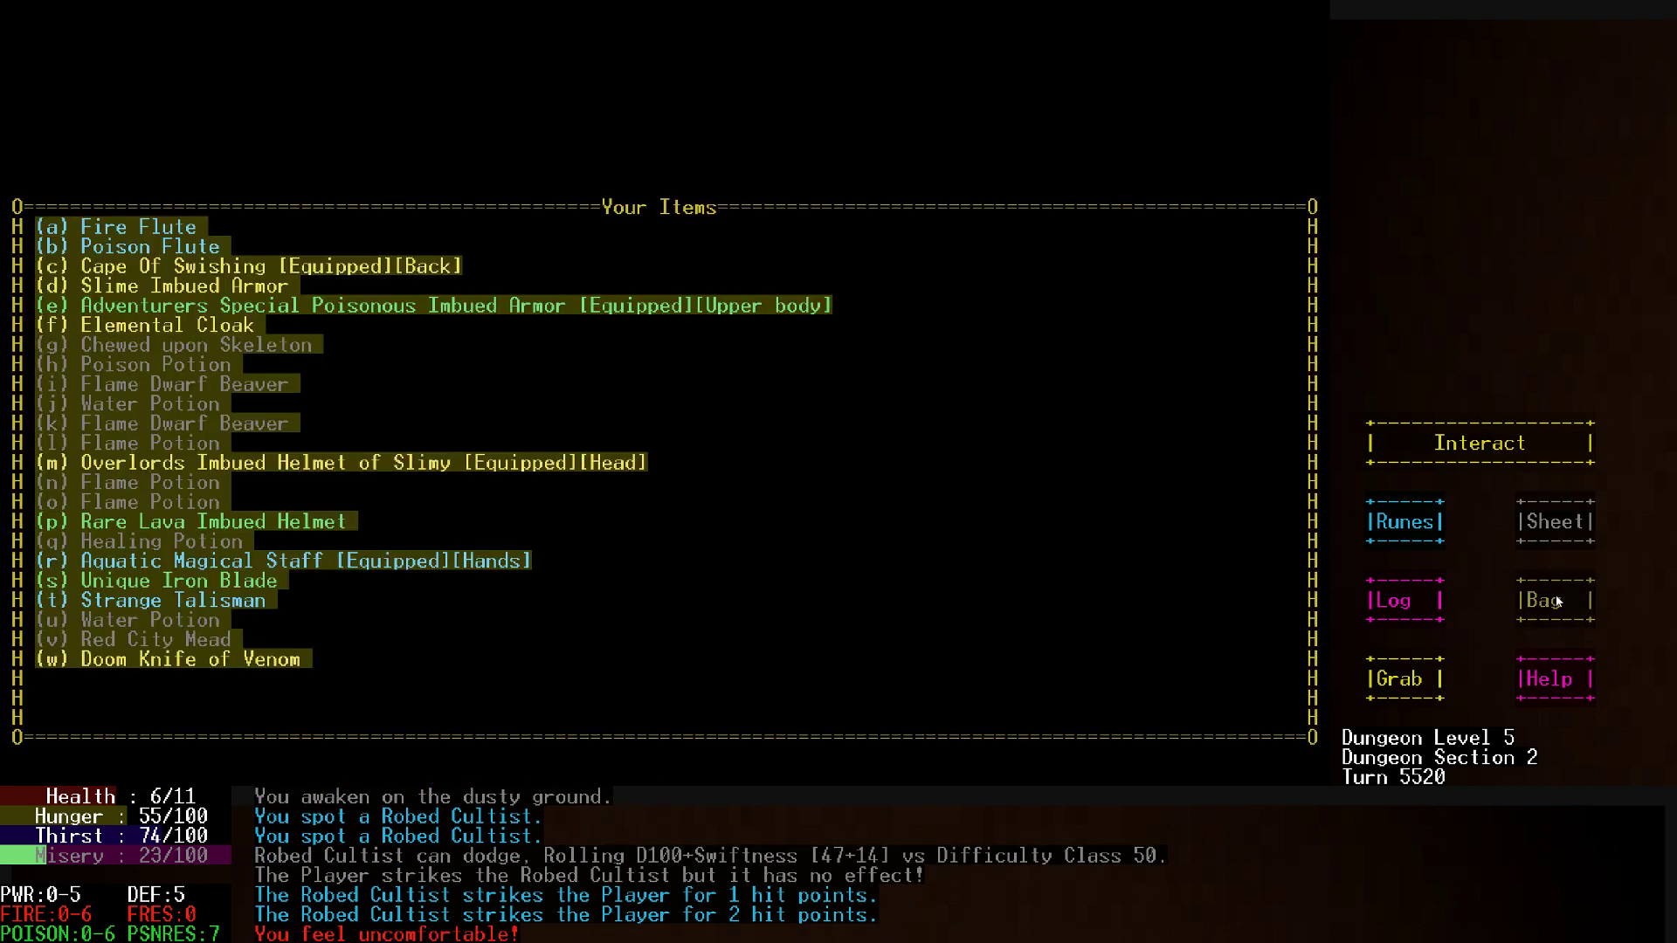
{"action": "mouse_move", "coordinate": [1556, 604]}
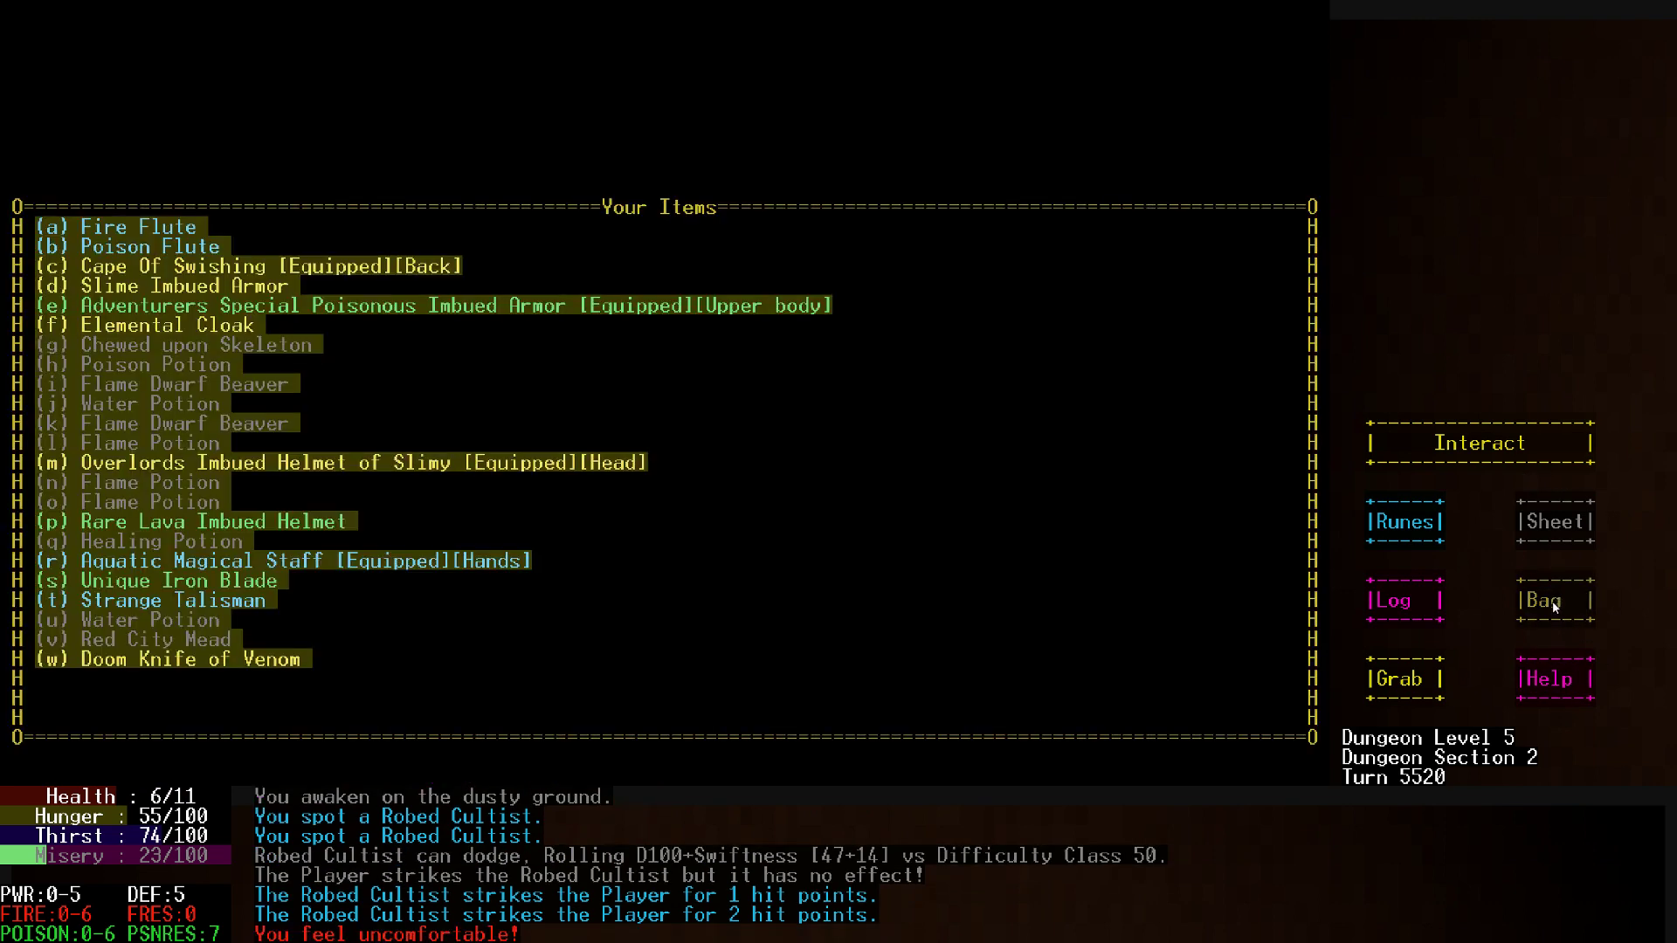
{"action": "mouse_move", "coordinate": [1226, 622]}
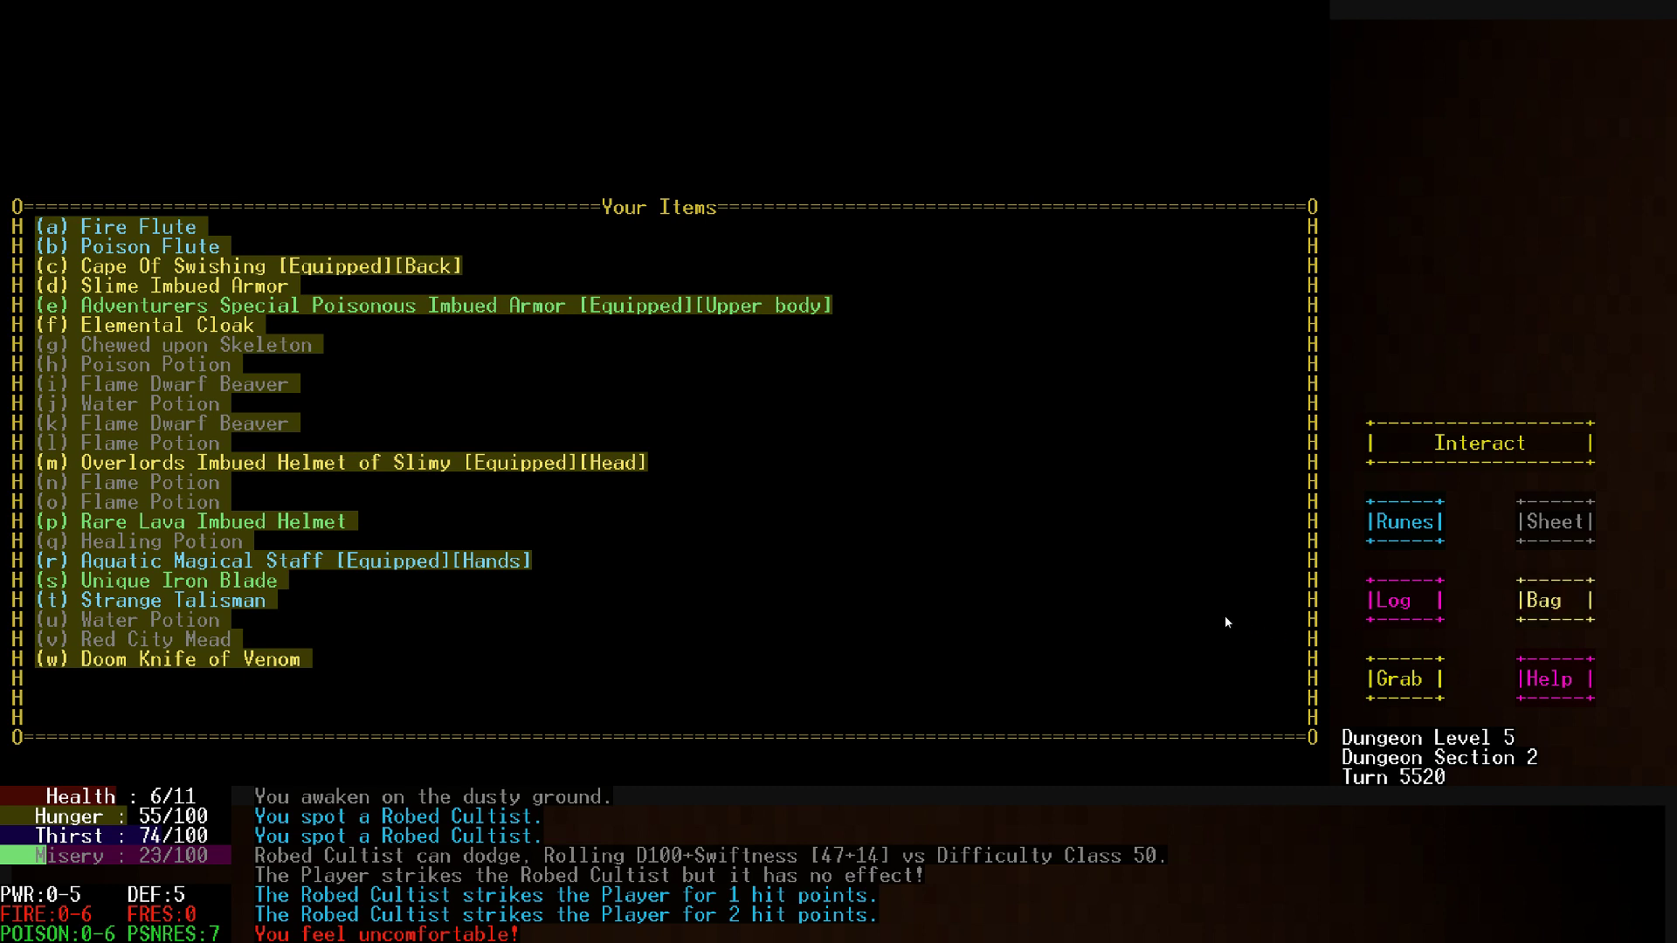
{"action": "mouse_move", "coordinate": [1201, 603]}
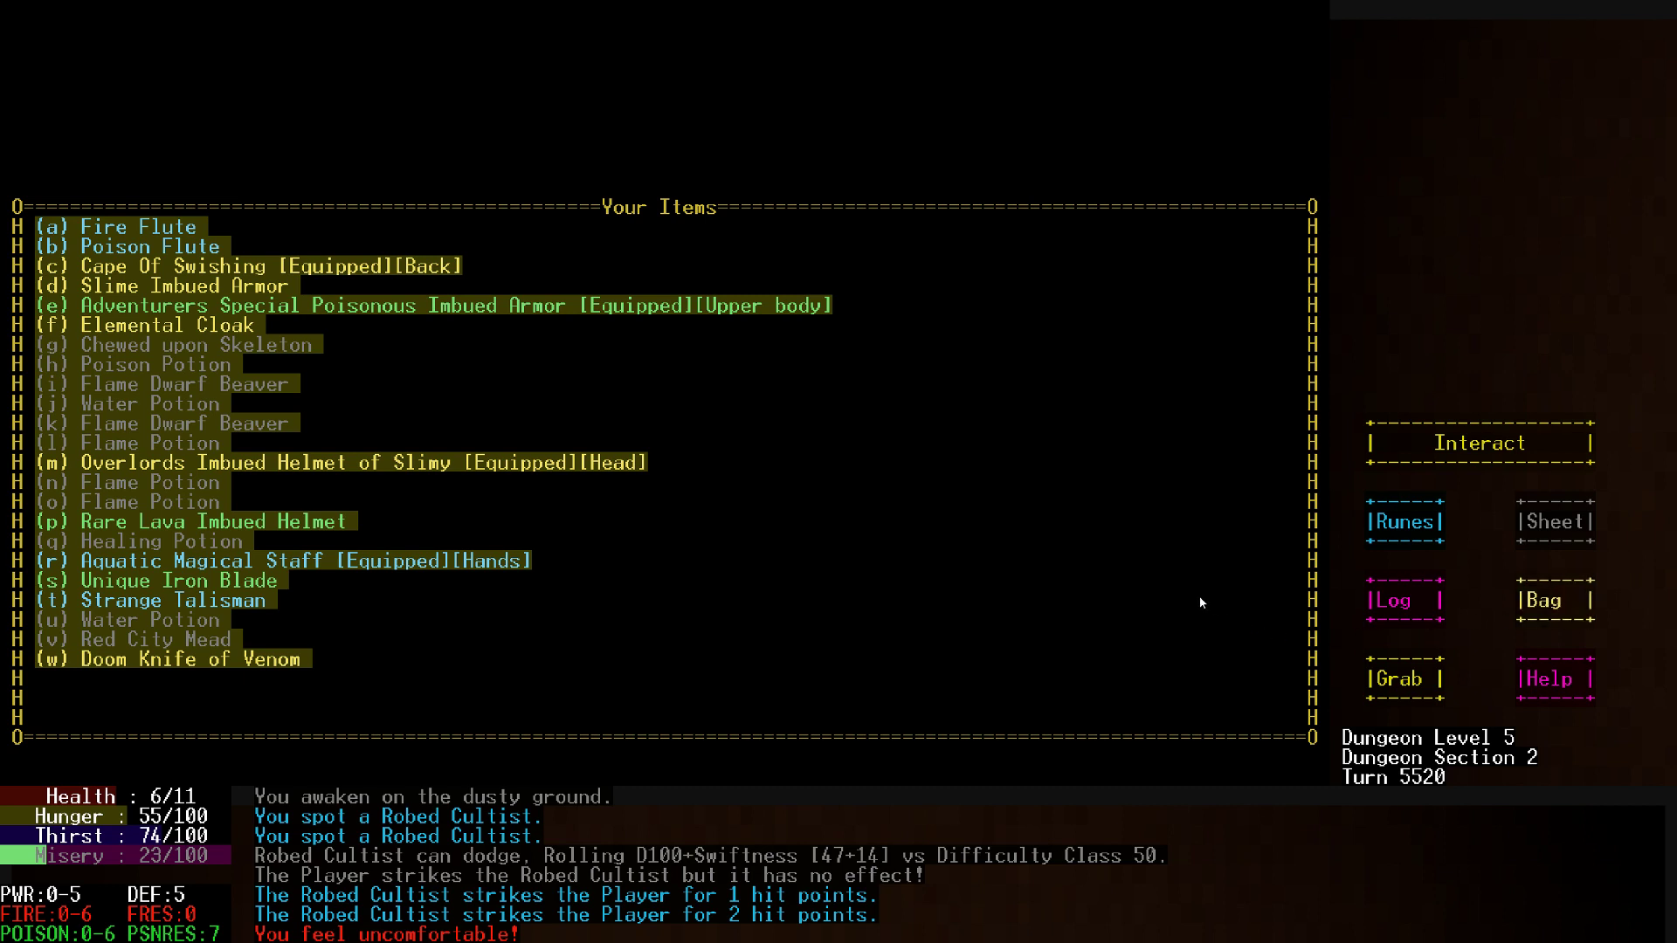
{"action": "left_click", "coordinate": [1550, 599]}
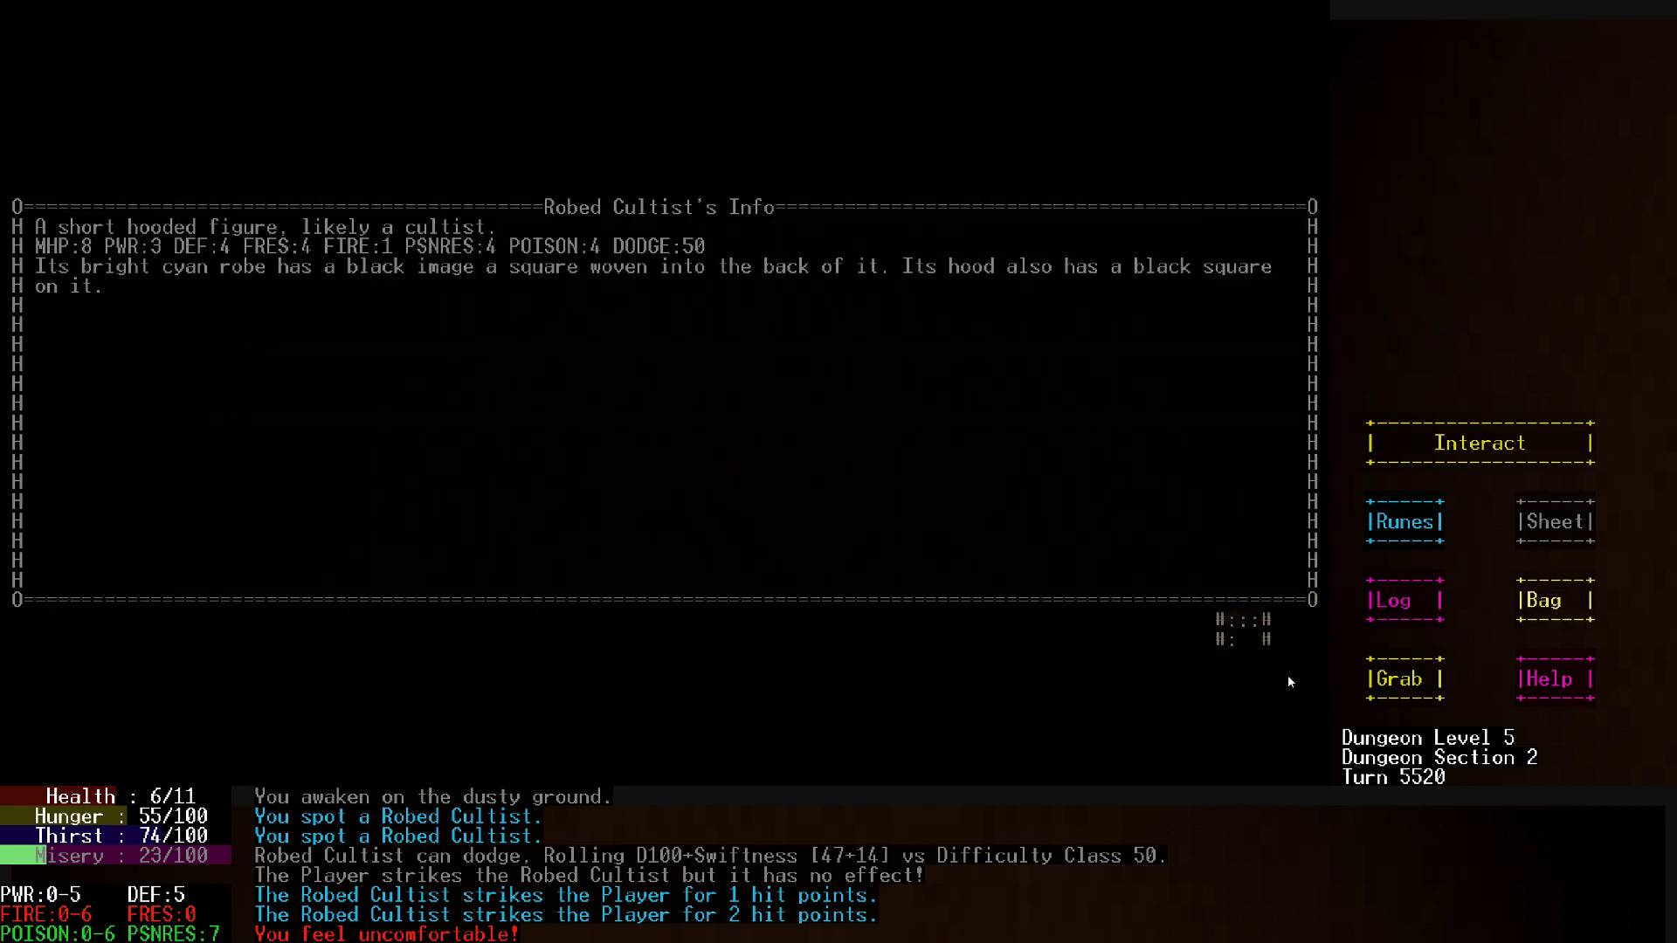
{"action": "left_click", "coordinate": [1554, 599]}
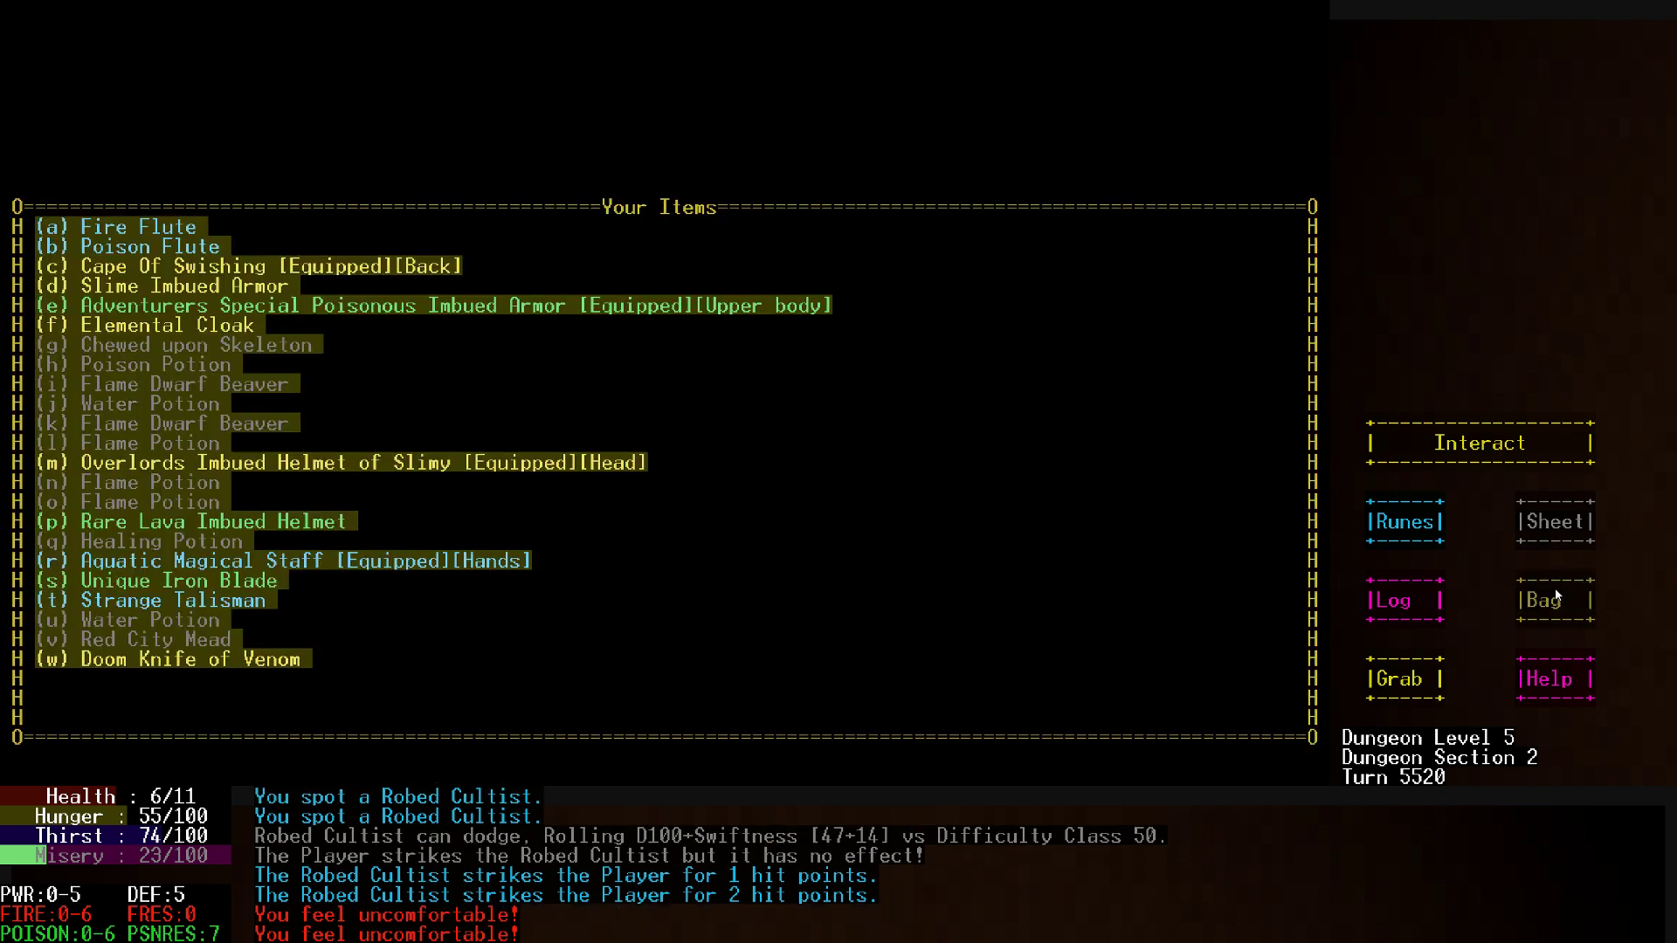
{"action": "mouse_move", "coordinate": [1556, 598]}
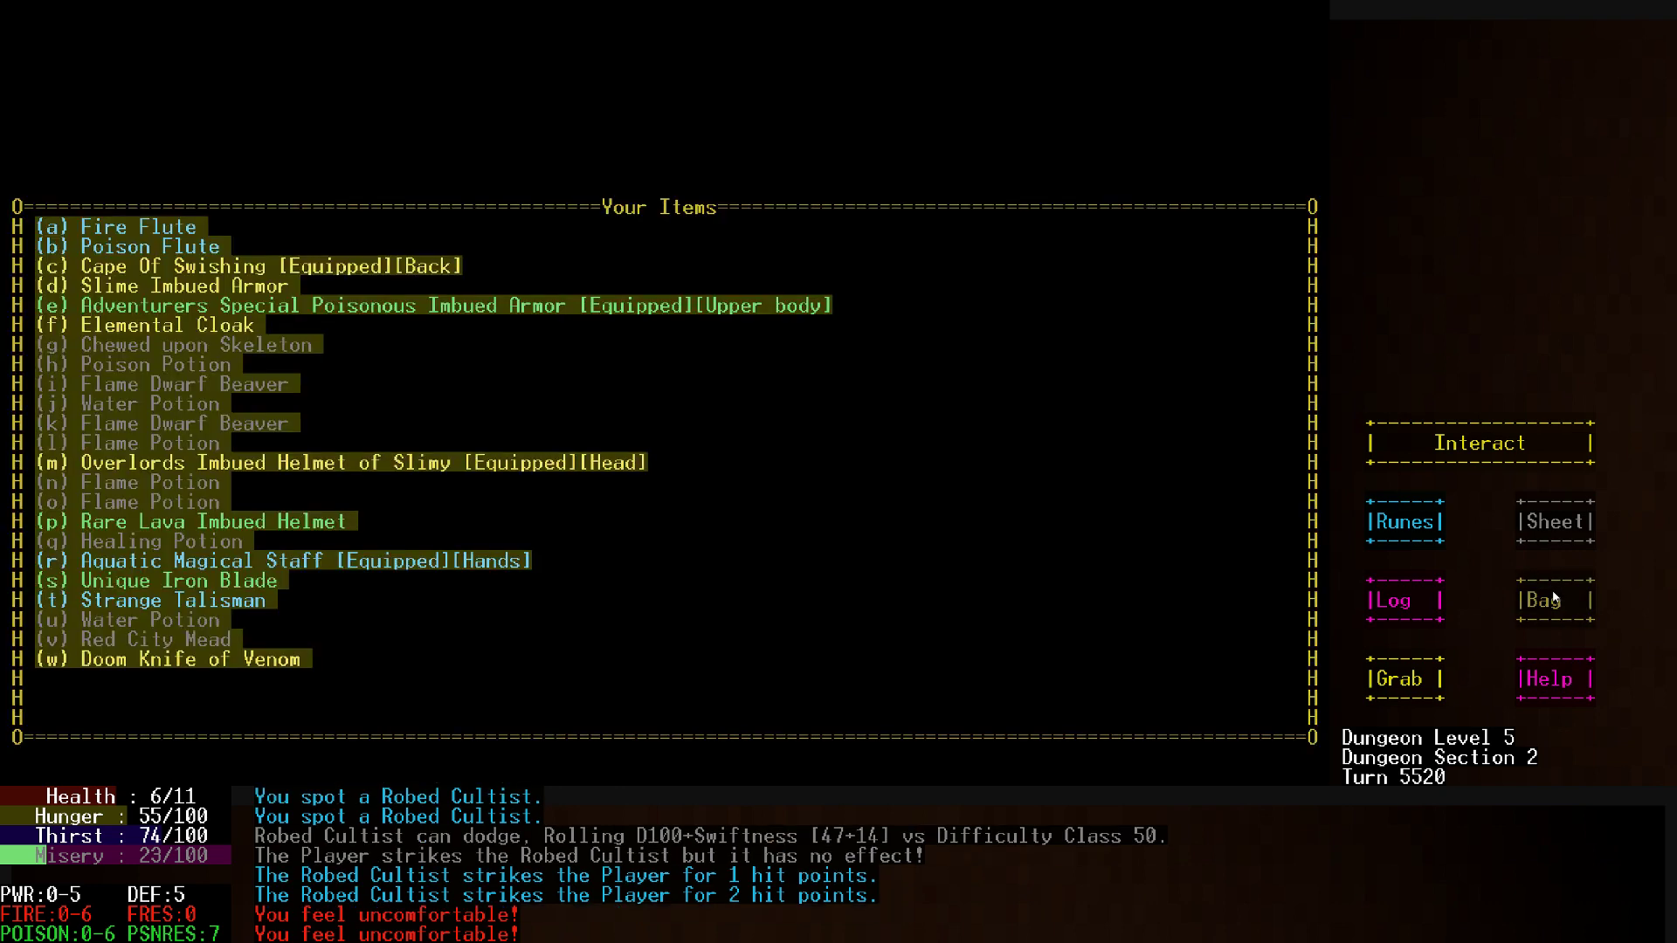
{"action": "mouse_move", "coordinate": [1465, 589]}
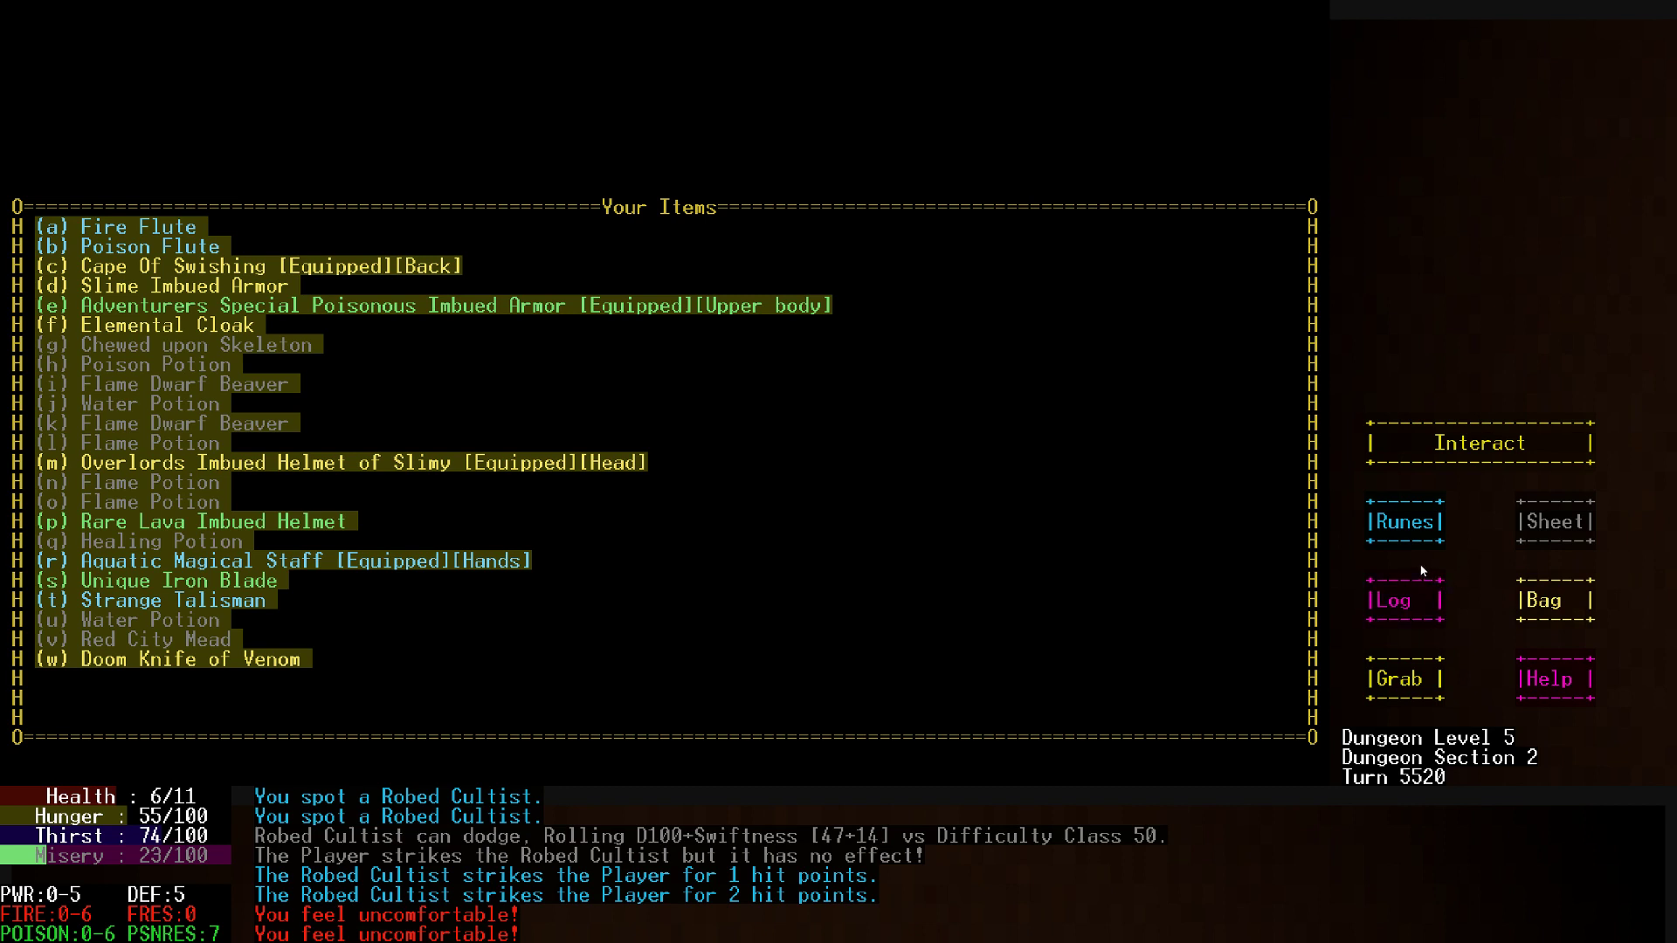
{"action": "mouse_move", "coordinate": [786, 570]}
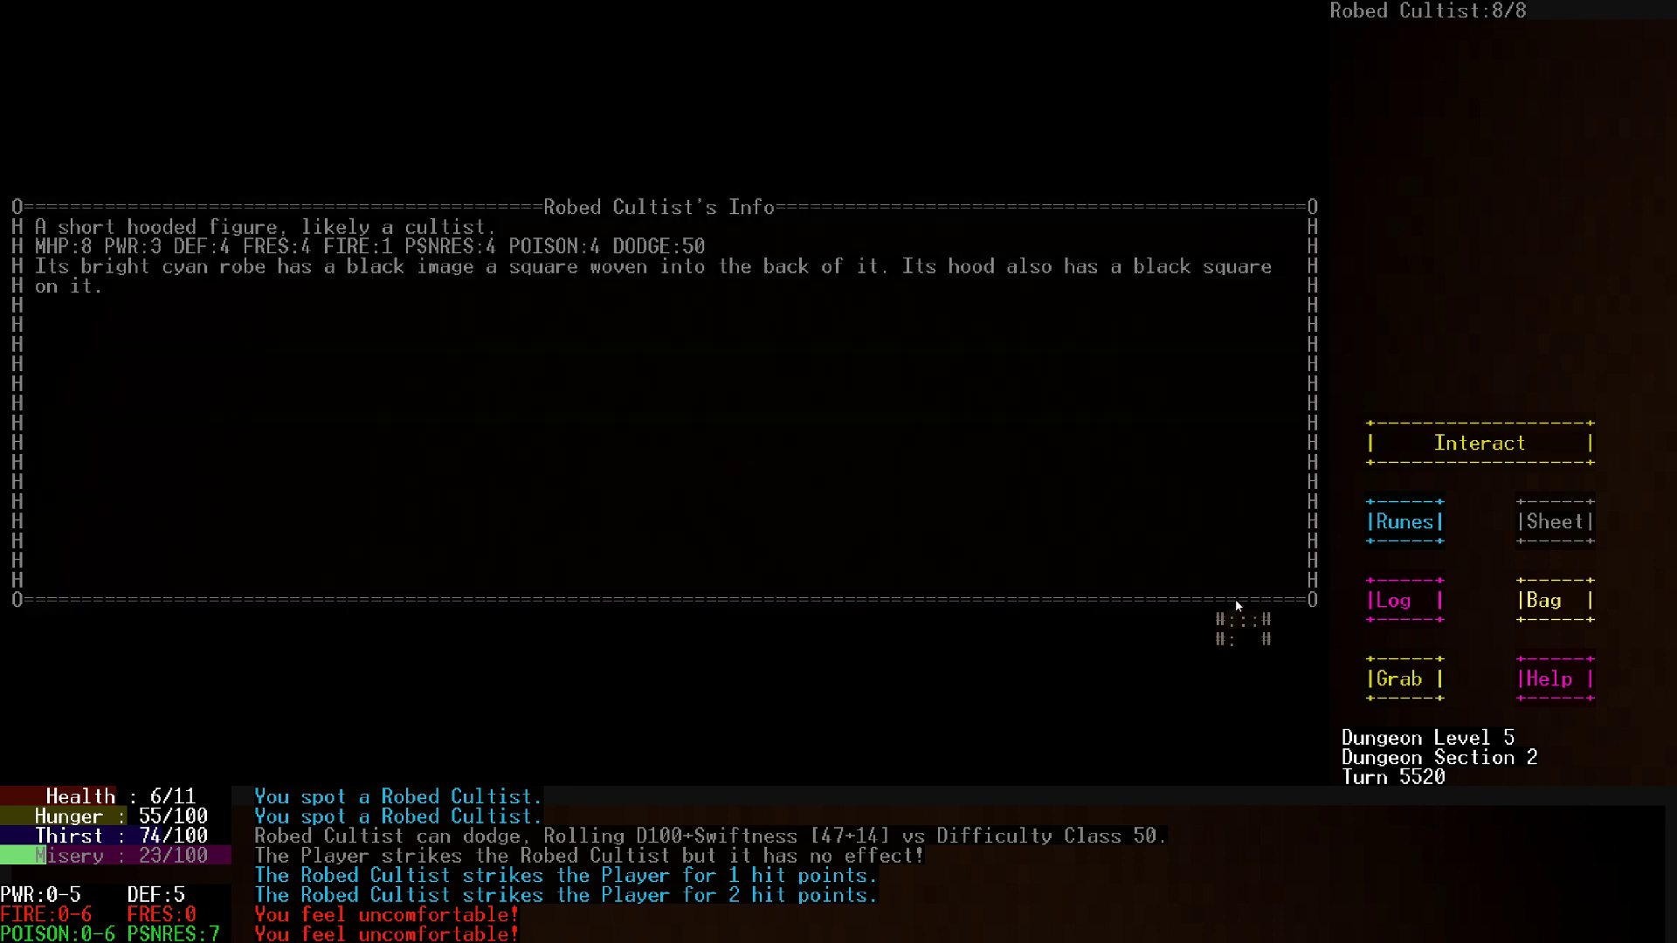
{"action": "mouse_move", "coordinate": [1233, 606]}
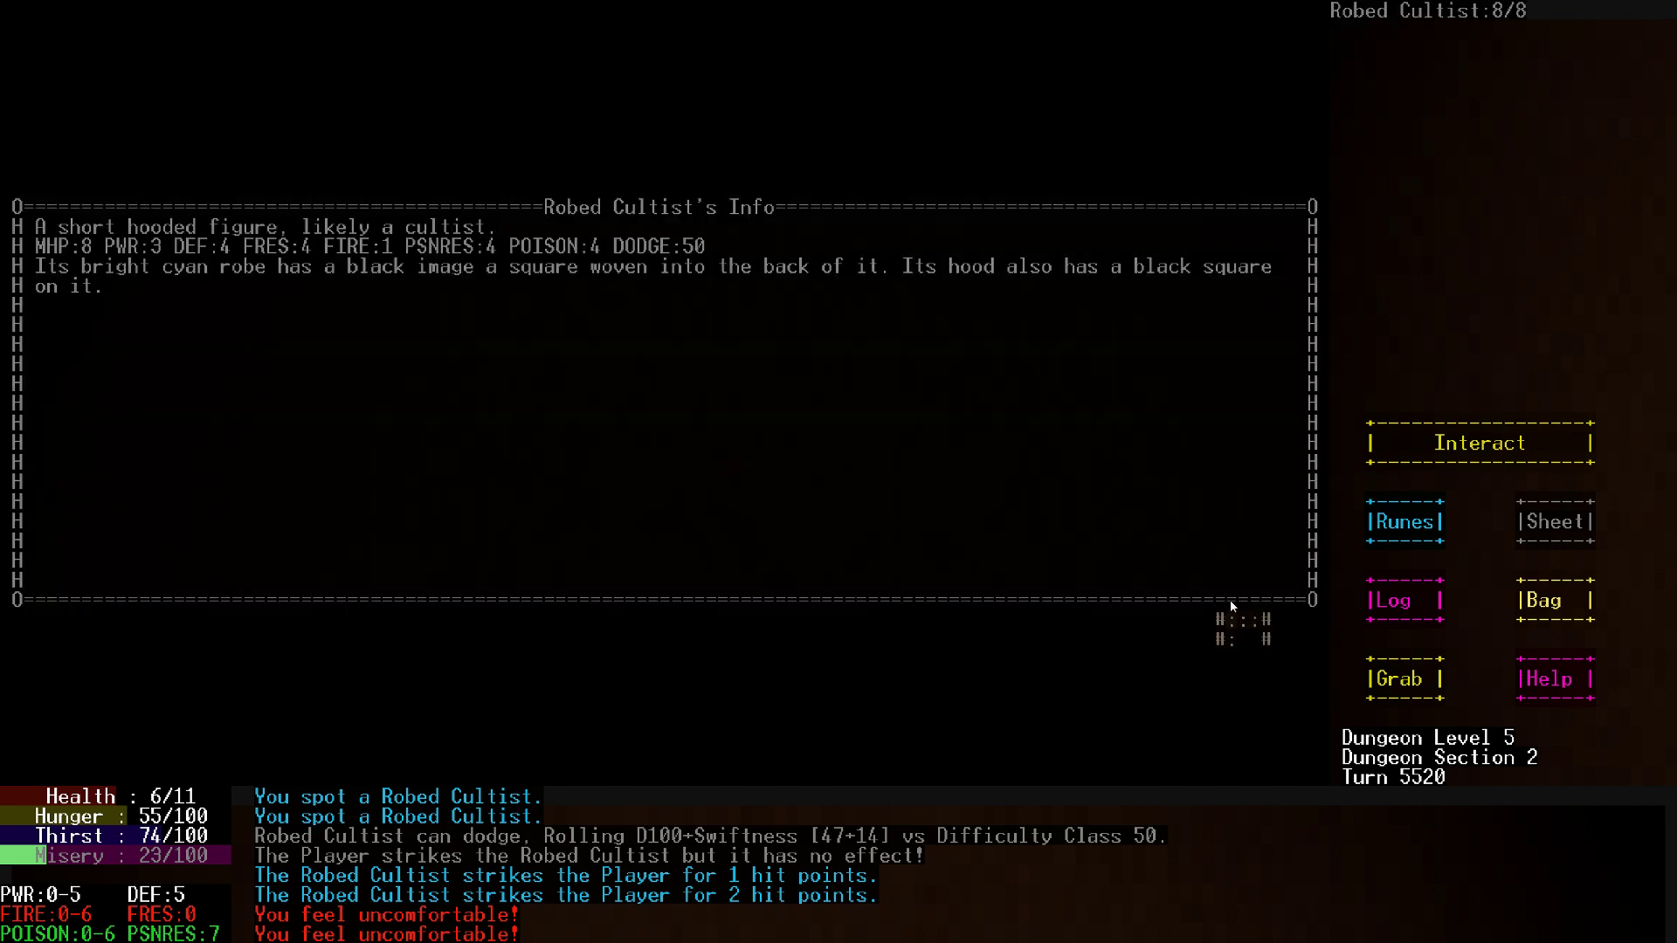
{"action": "left_click", "coordinate": [1554, 599]}
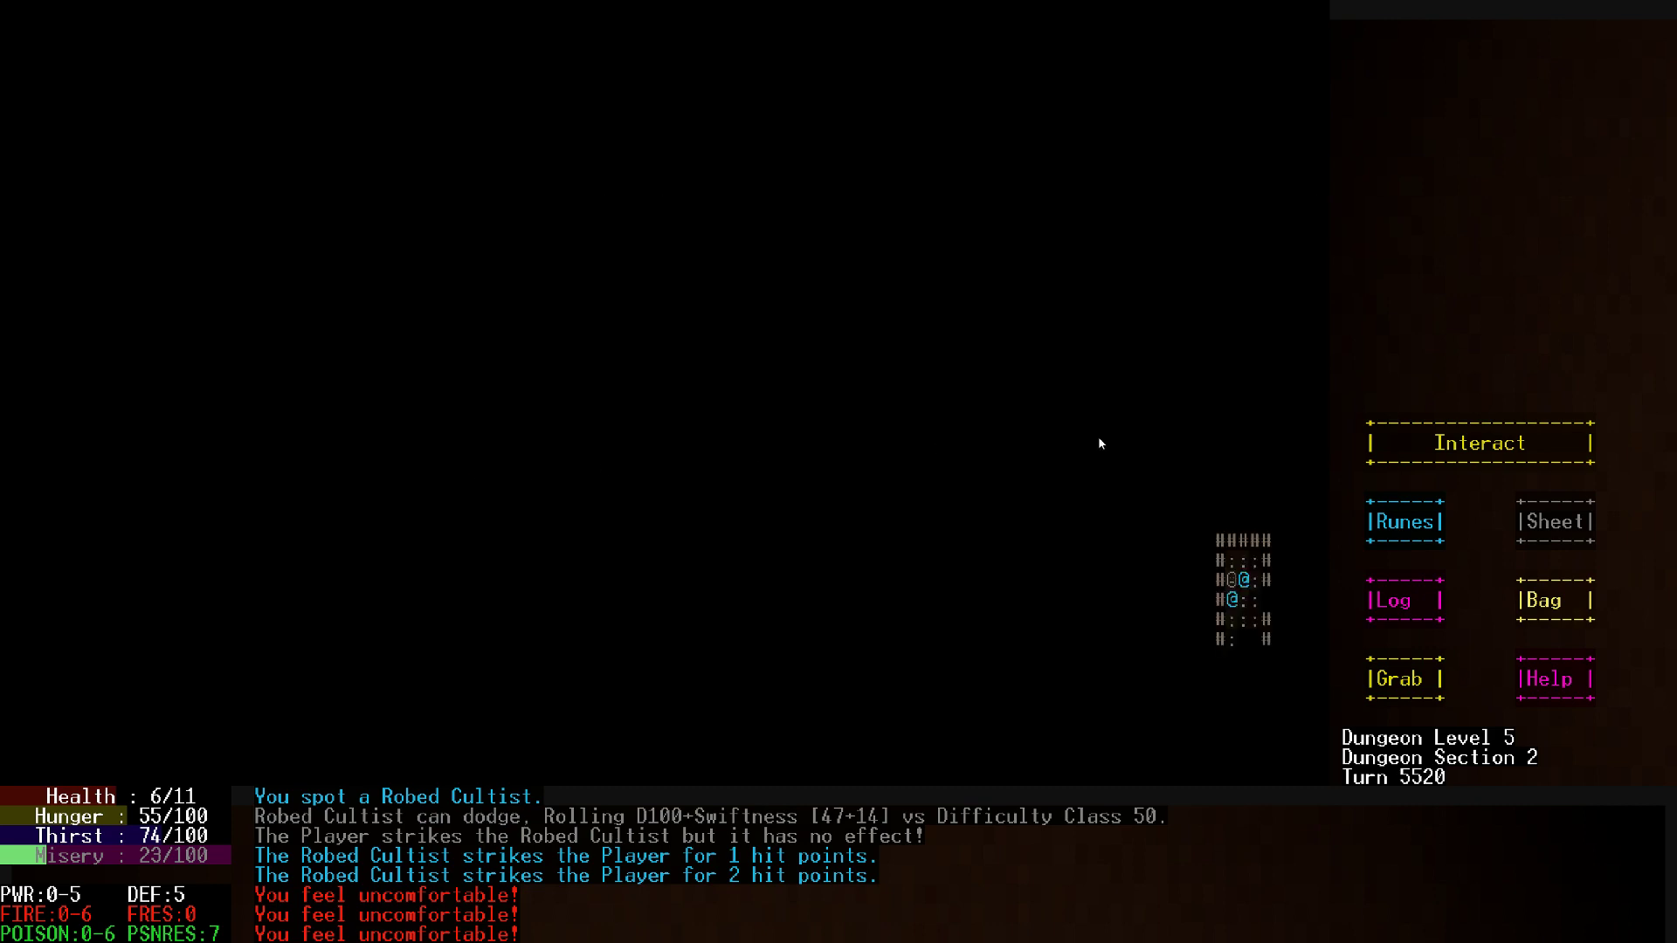
Read Song Of Poison's description, cast it at the cultist, and ready an item from the Bag to throw
{"action": "left_click", "coordinate": [1404, 522]}
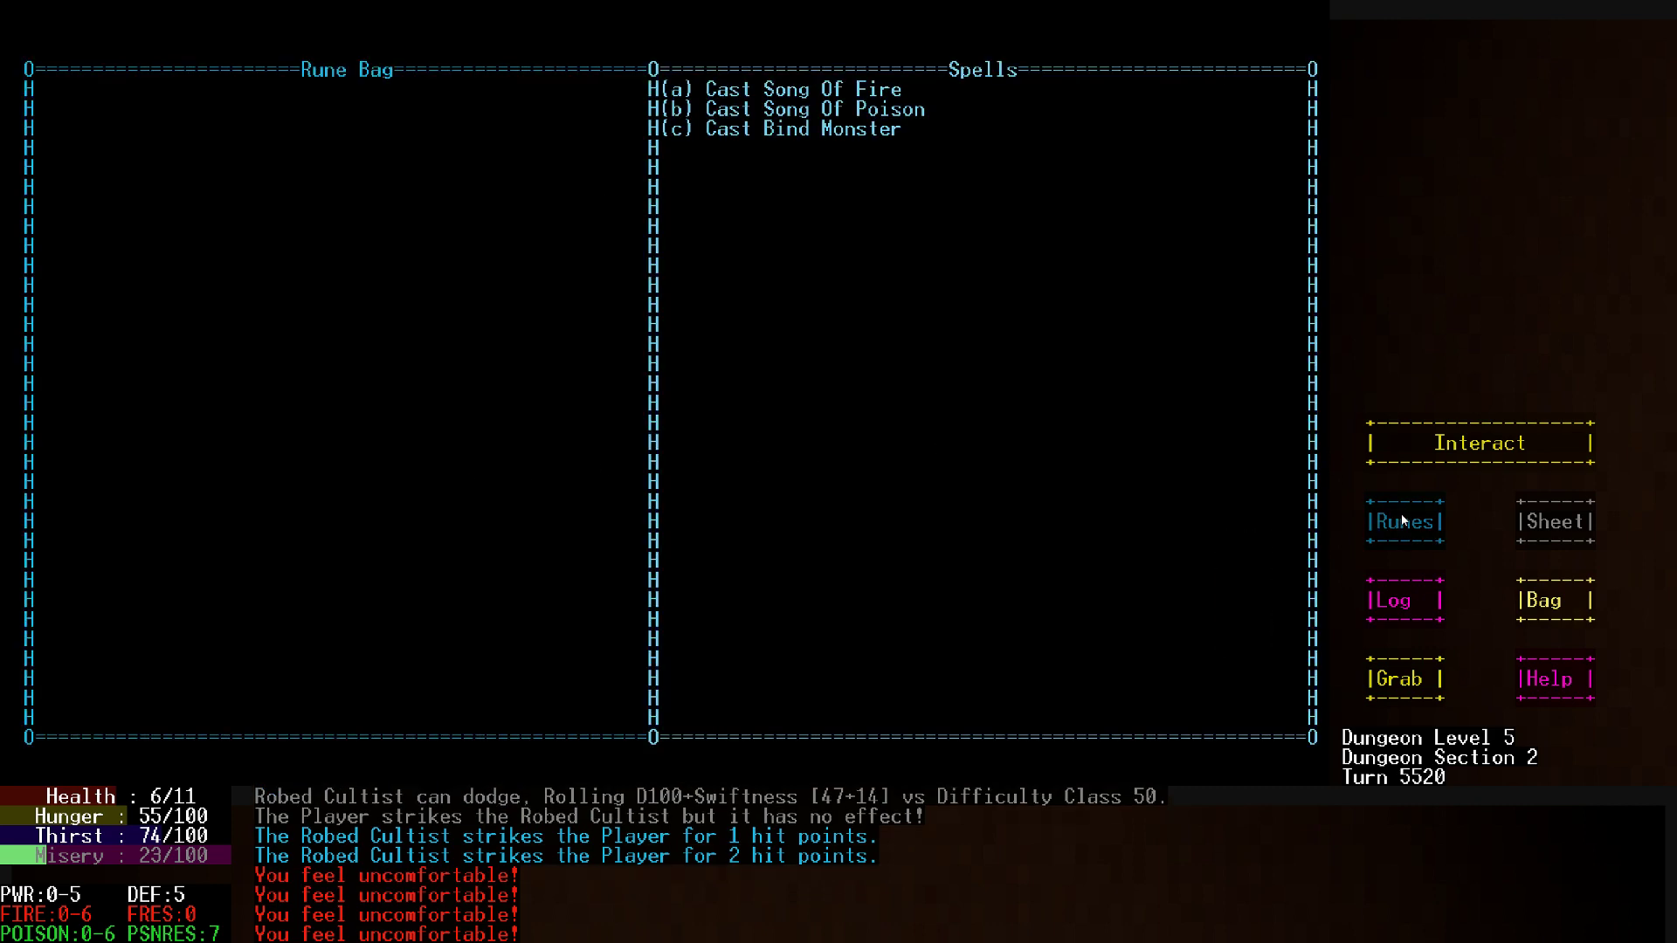
{"action": "left_click", "coordinate": [776, 127]}
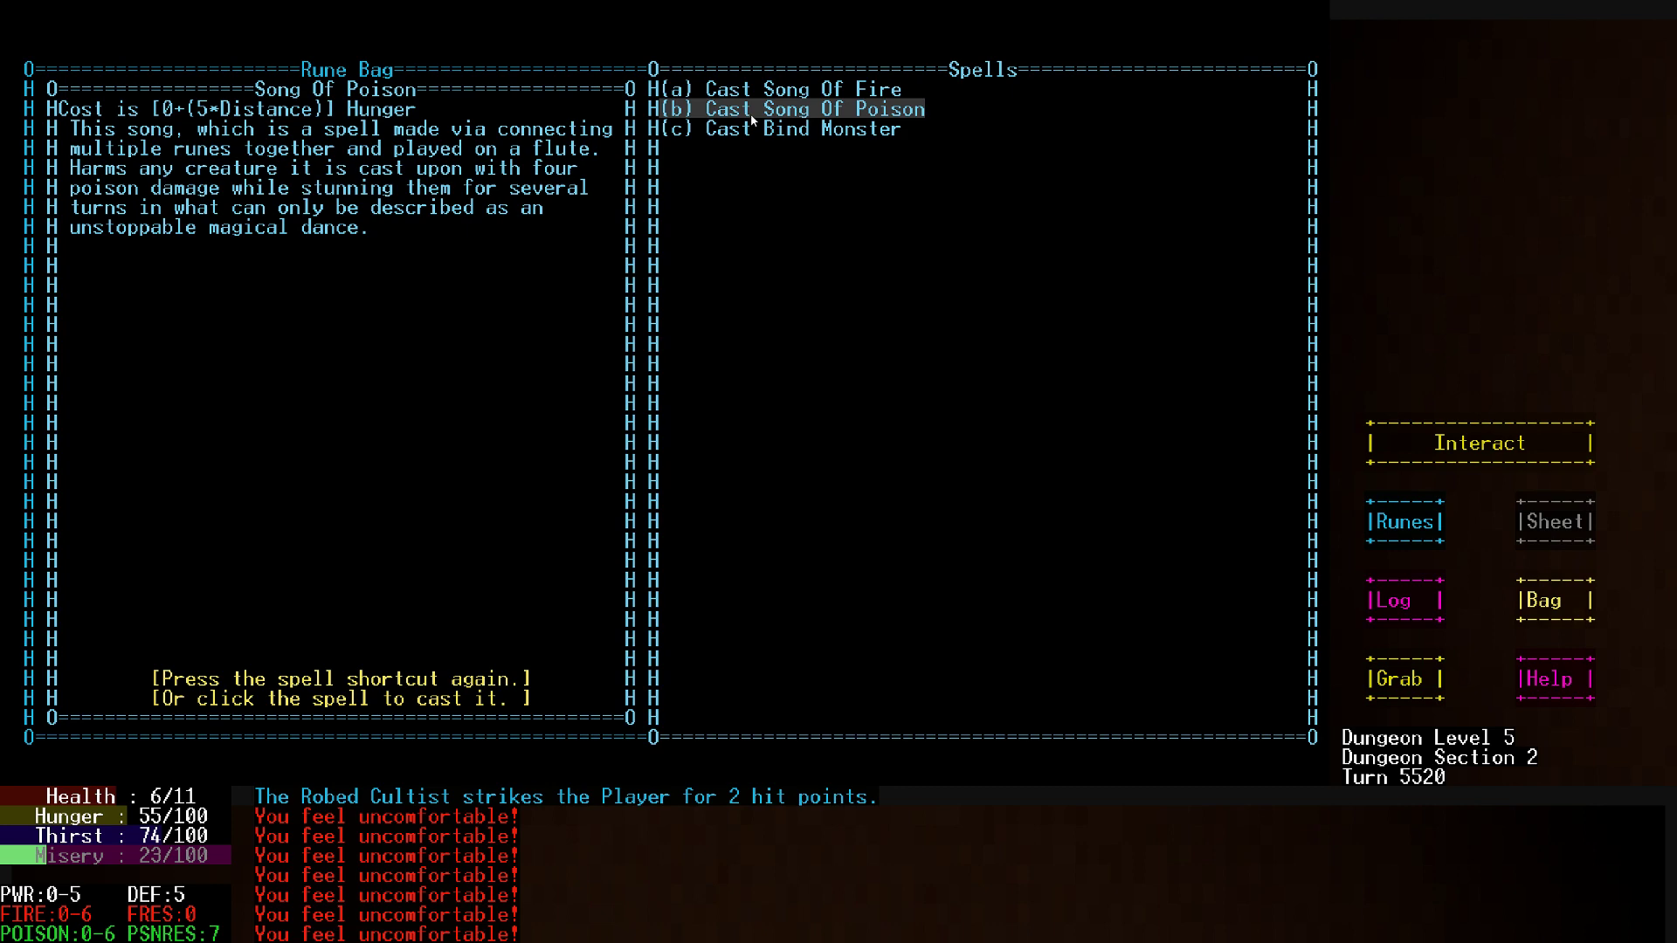
{"action": "left_click", "coordinate": [812, 109]}
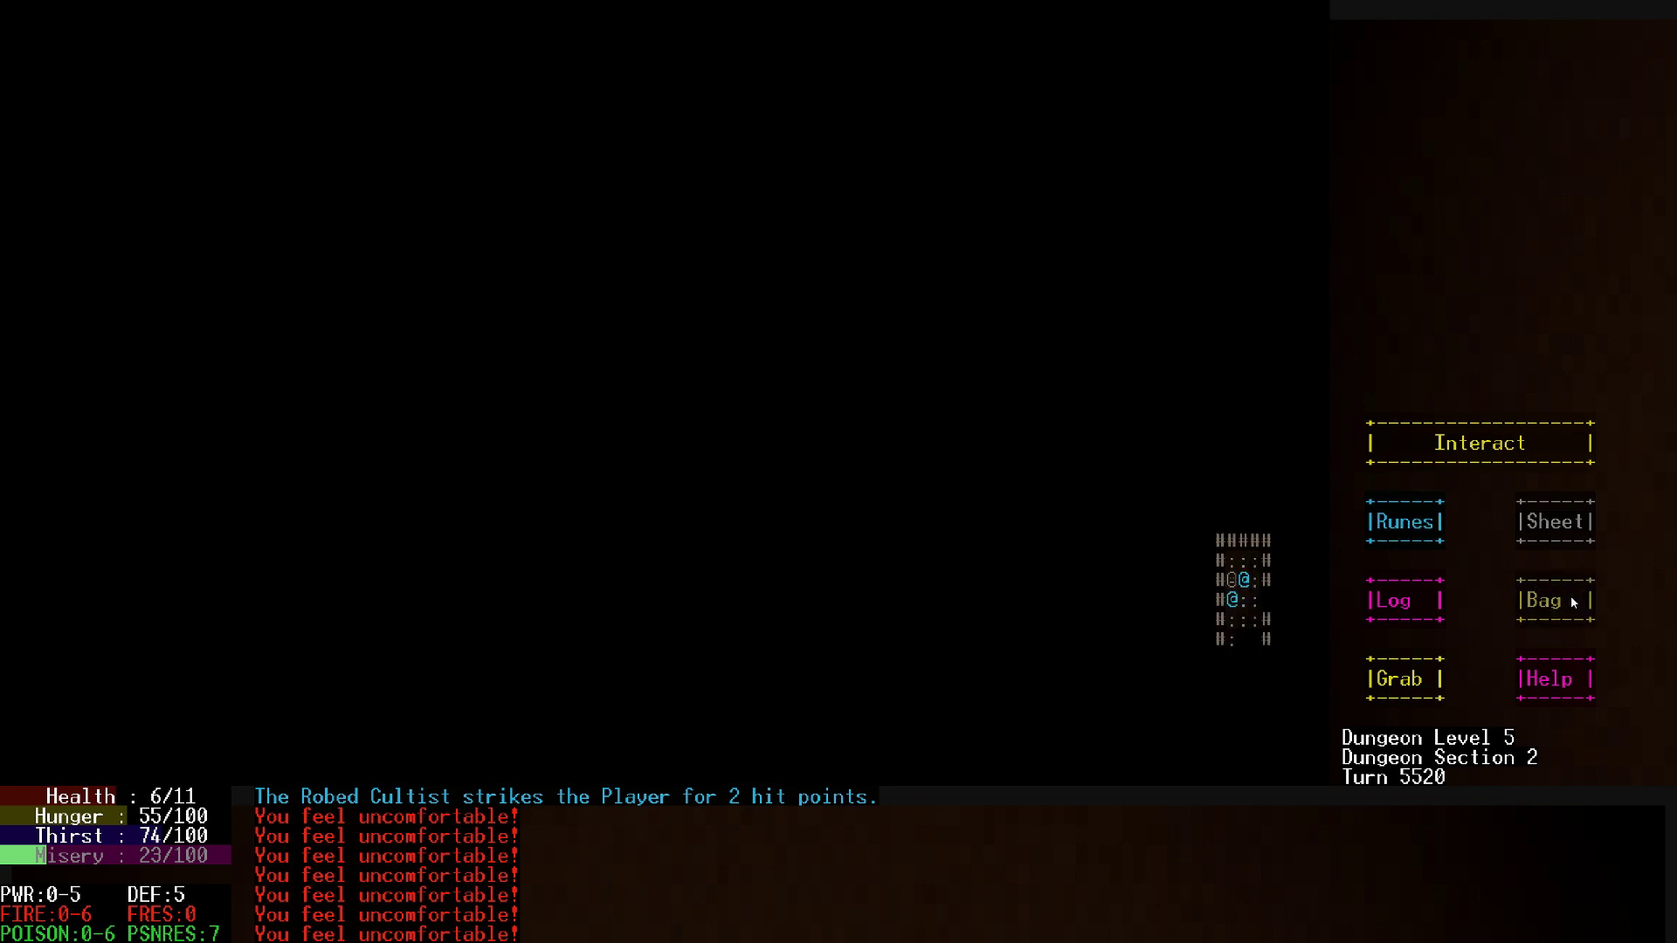
{"action": "left_click", "coordinate": [1547, 599]}
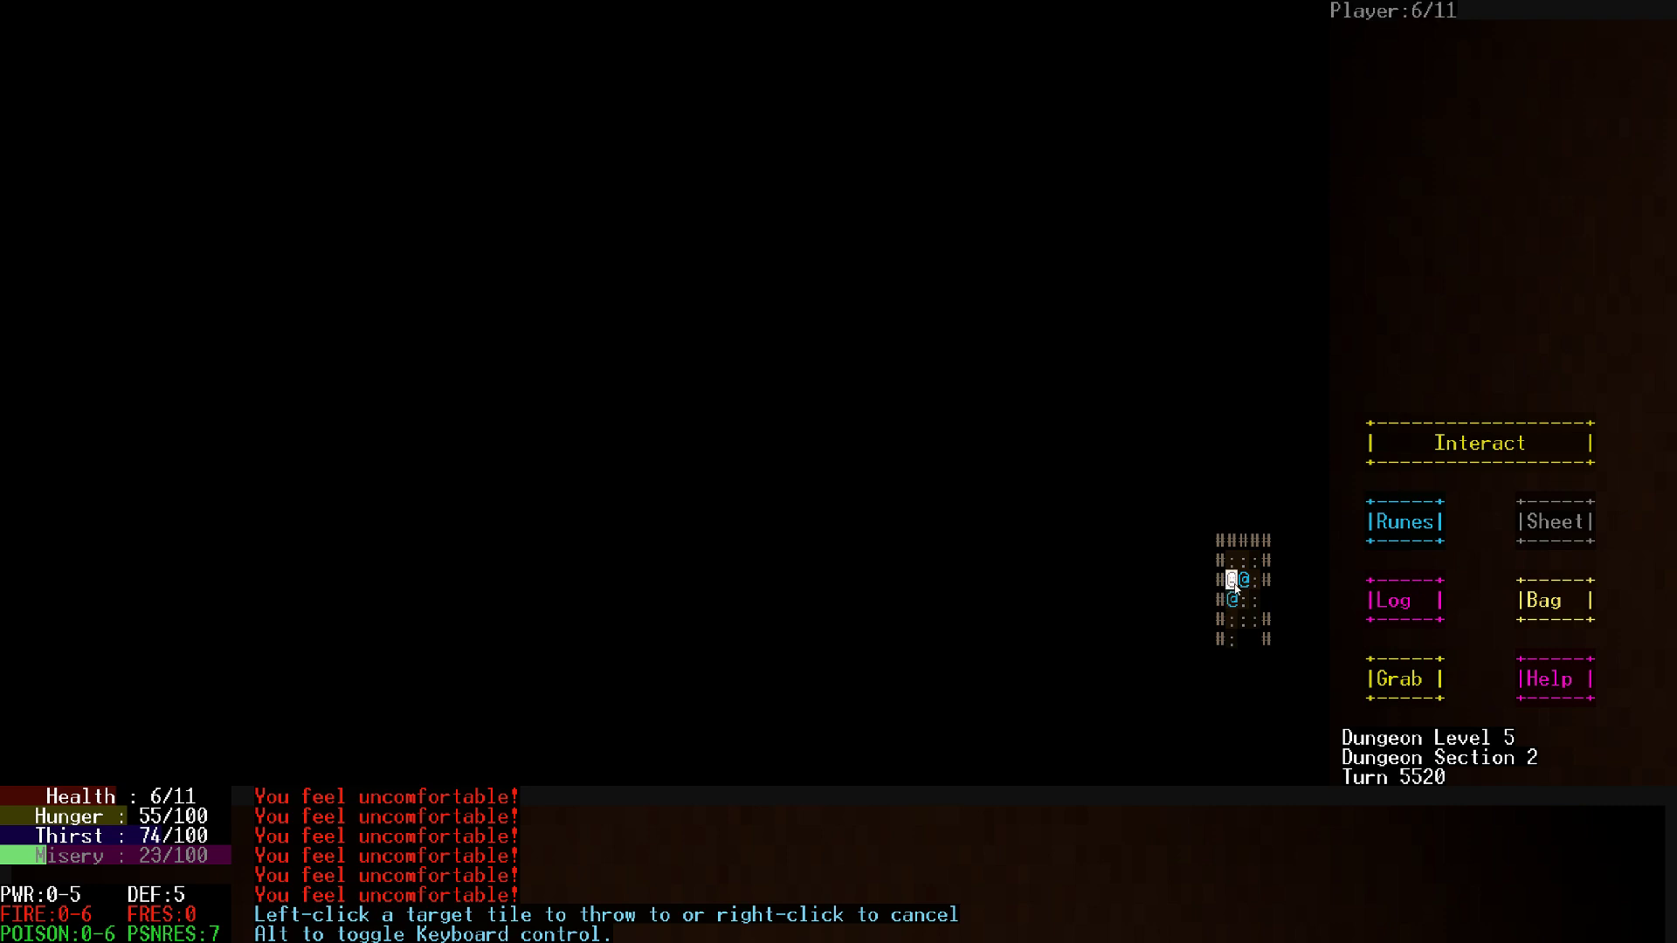
Throw at the cultist, quaff the Healing Potion, splash again and strike down both Robed Cultists
{"action": "left_click", "coordinate": [1229, 580]}
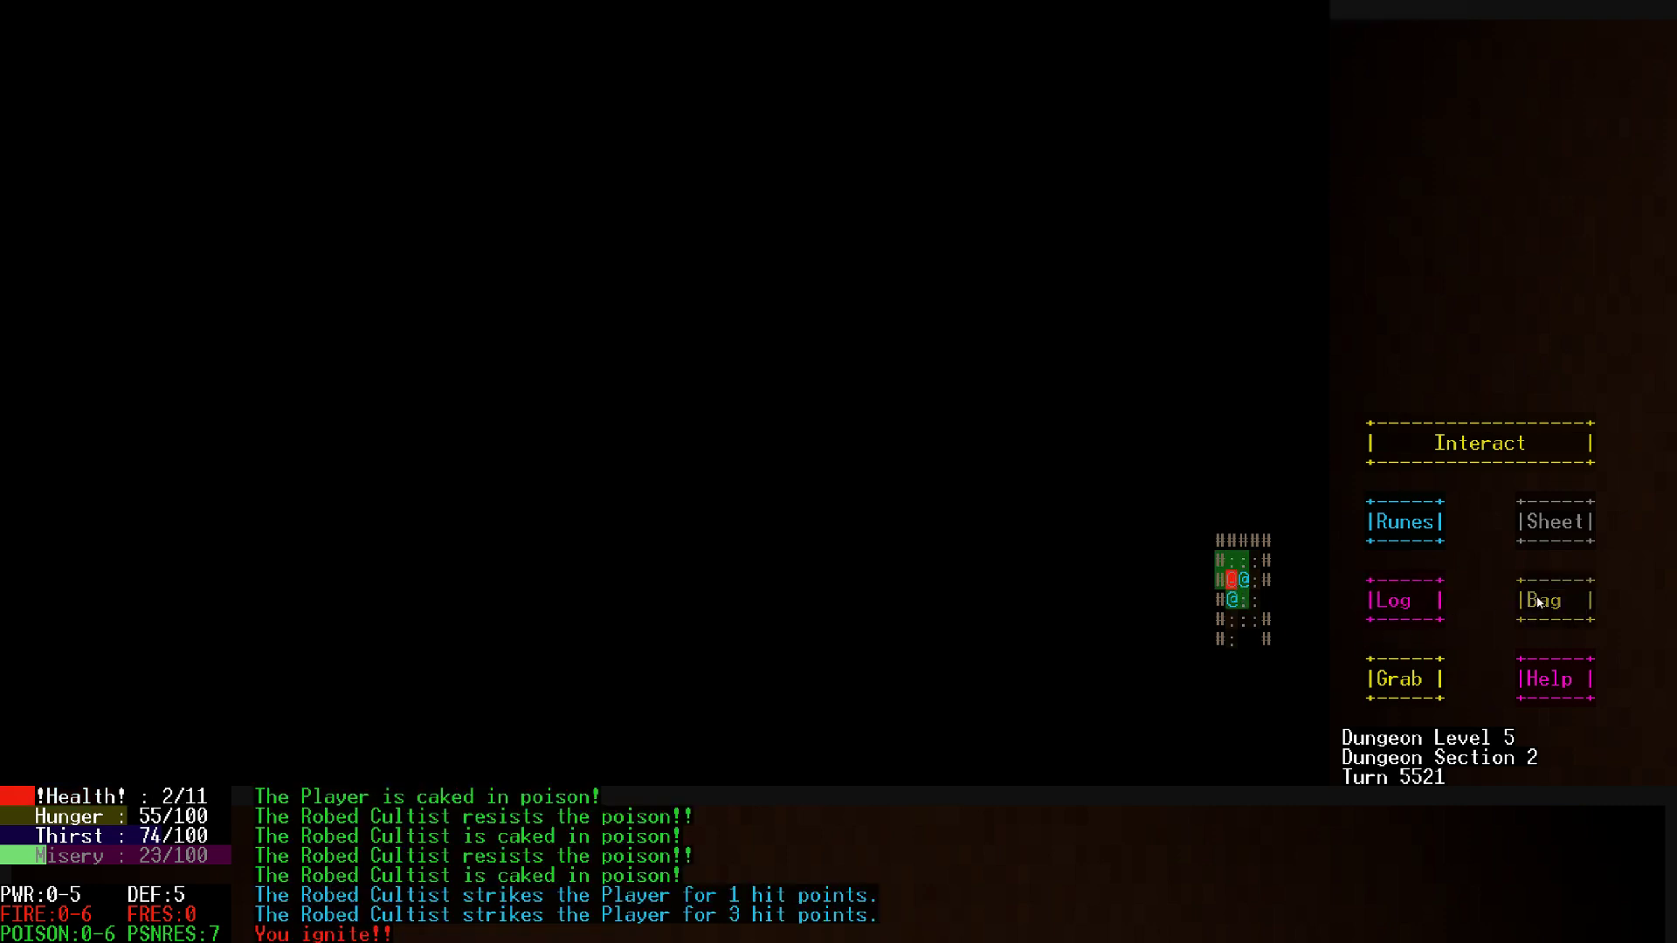
{"action": "left_click", "coordinate": [1549, 600]}
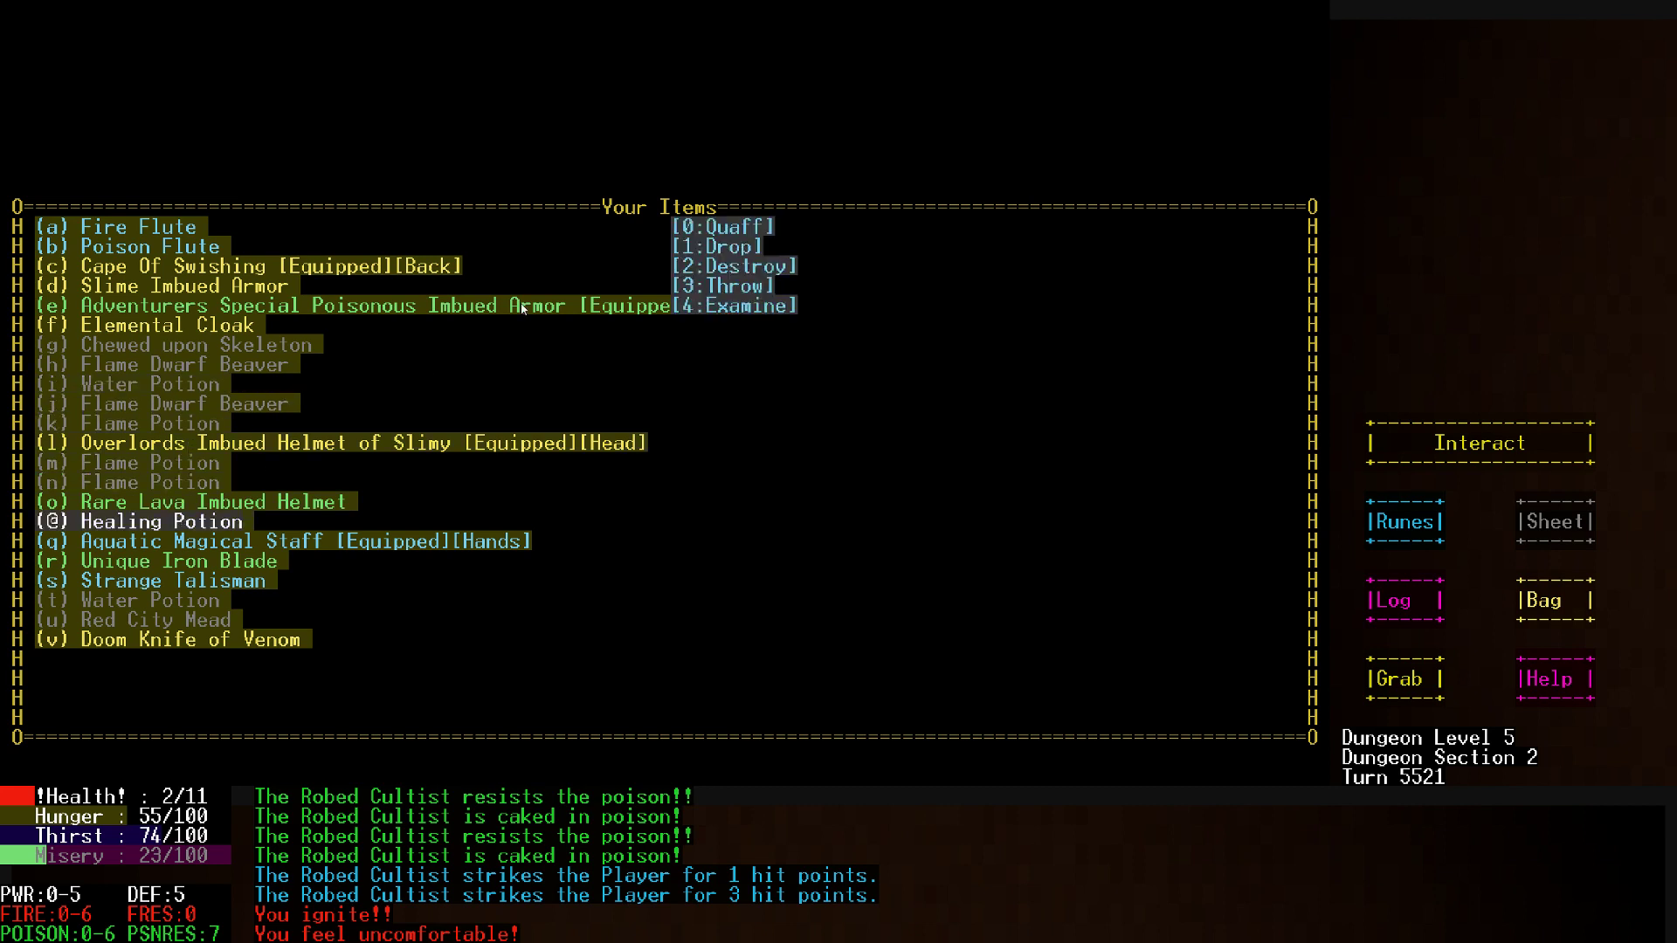
{"action": "left_click", "coordinate": [723, 225]}
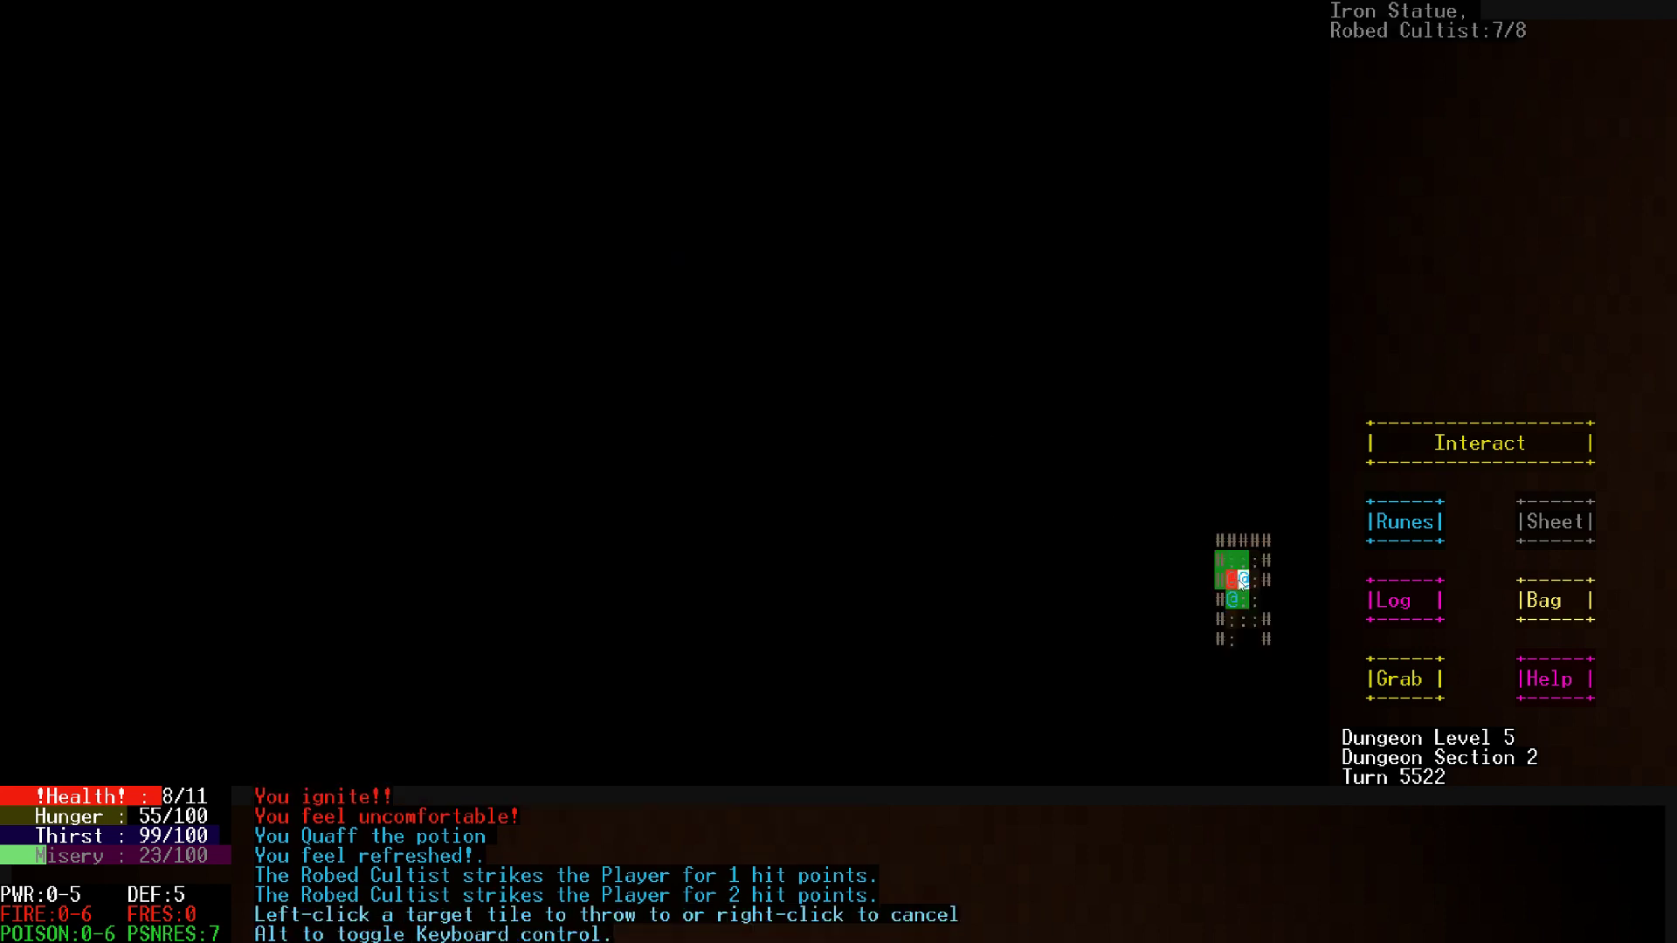
{"action": "left_click", "coordinate": [1235, 580]}
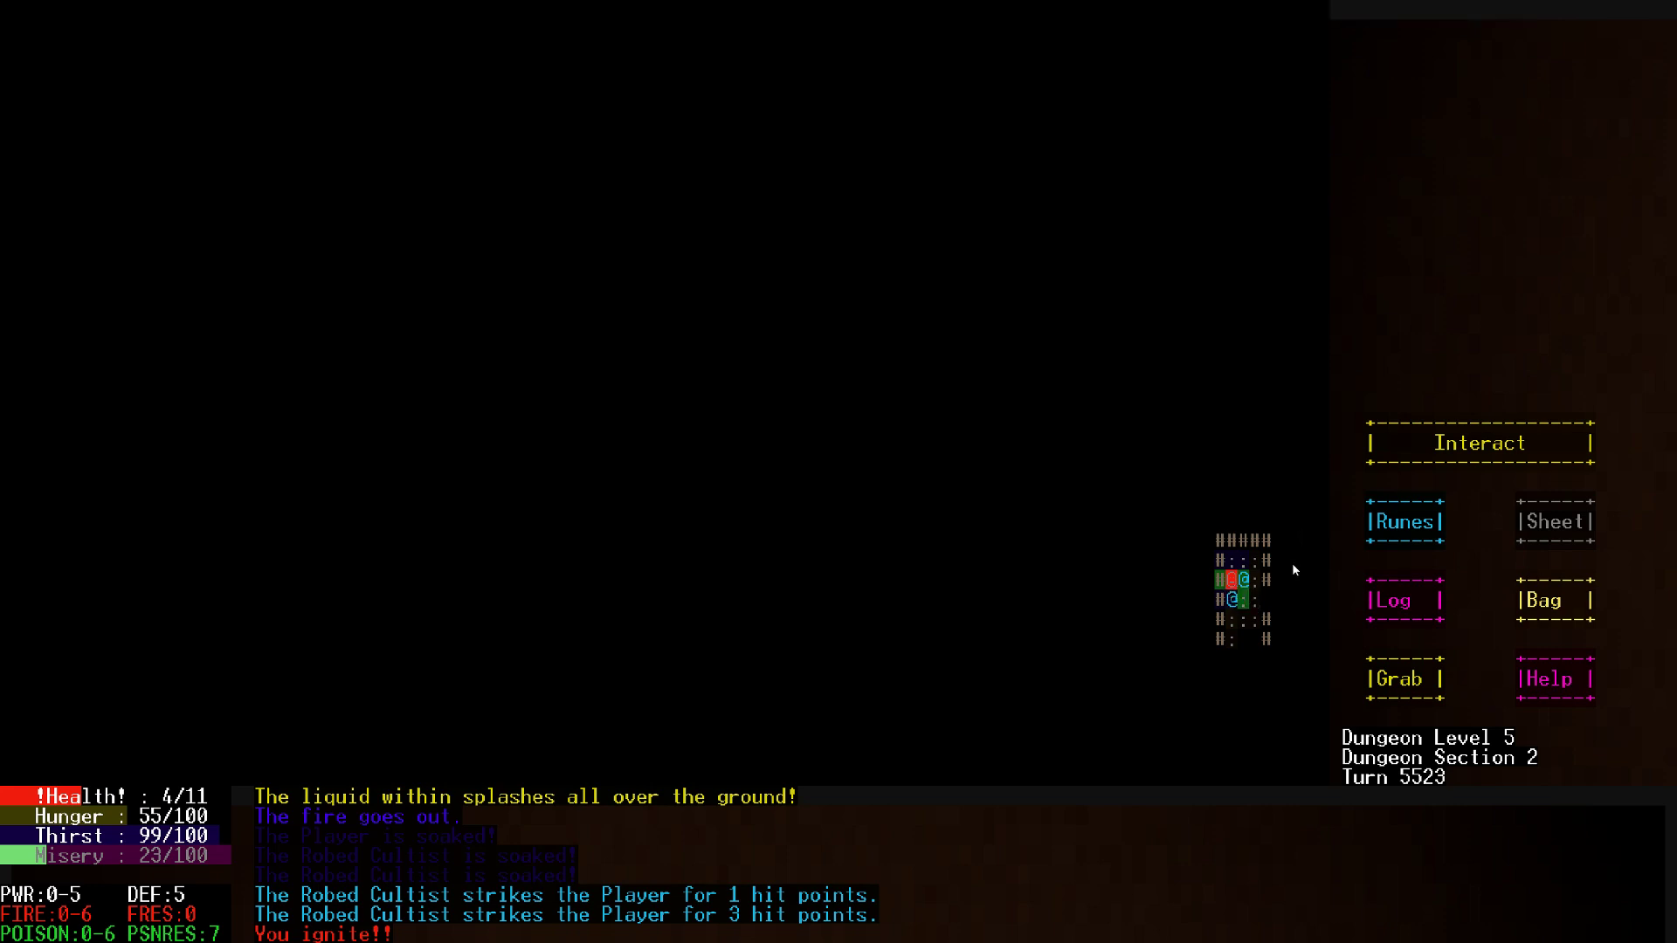
{"action": "left_click", "coordinate": [1551, 601]}
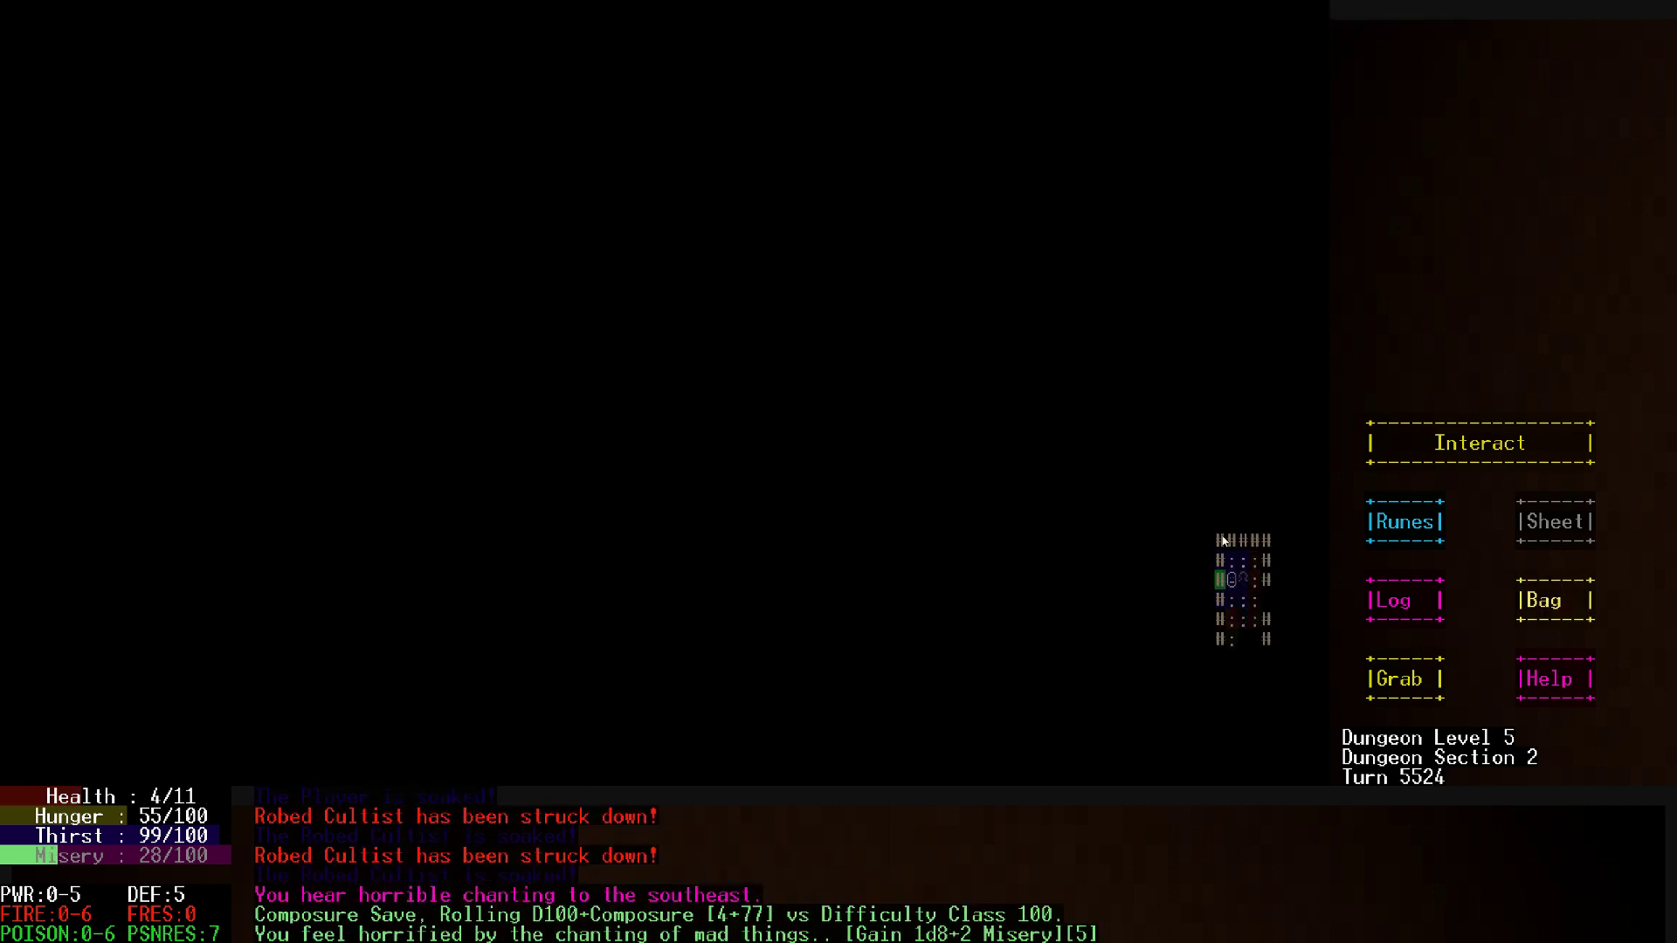
{"action": "mouse_move", "coordinate": [1336, 595]}
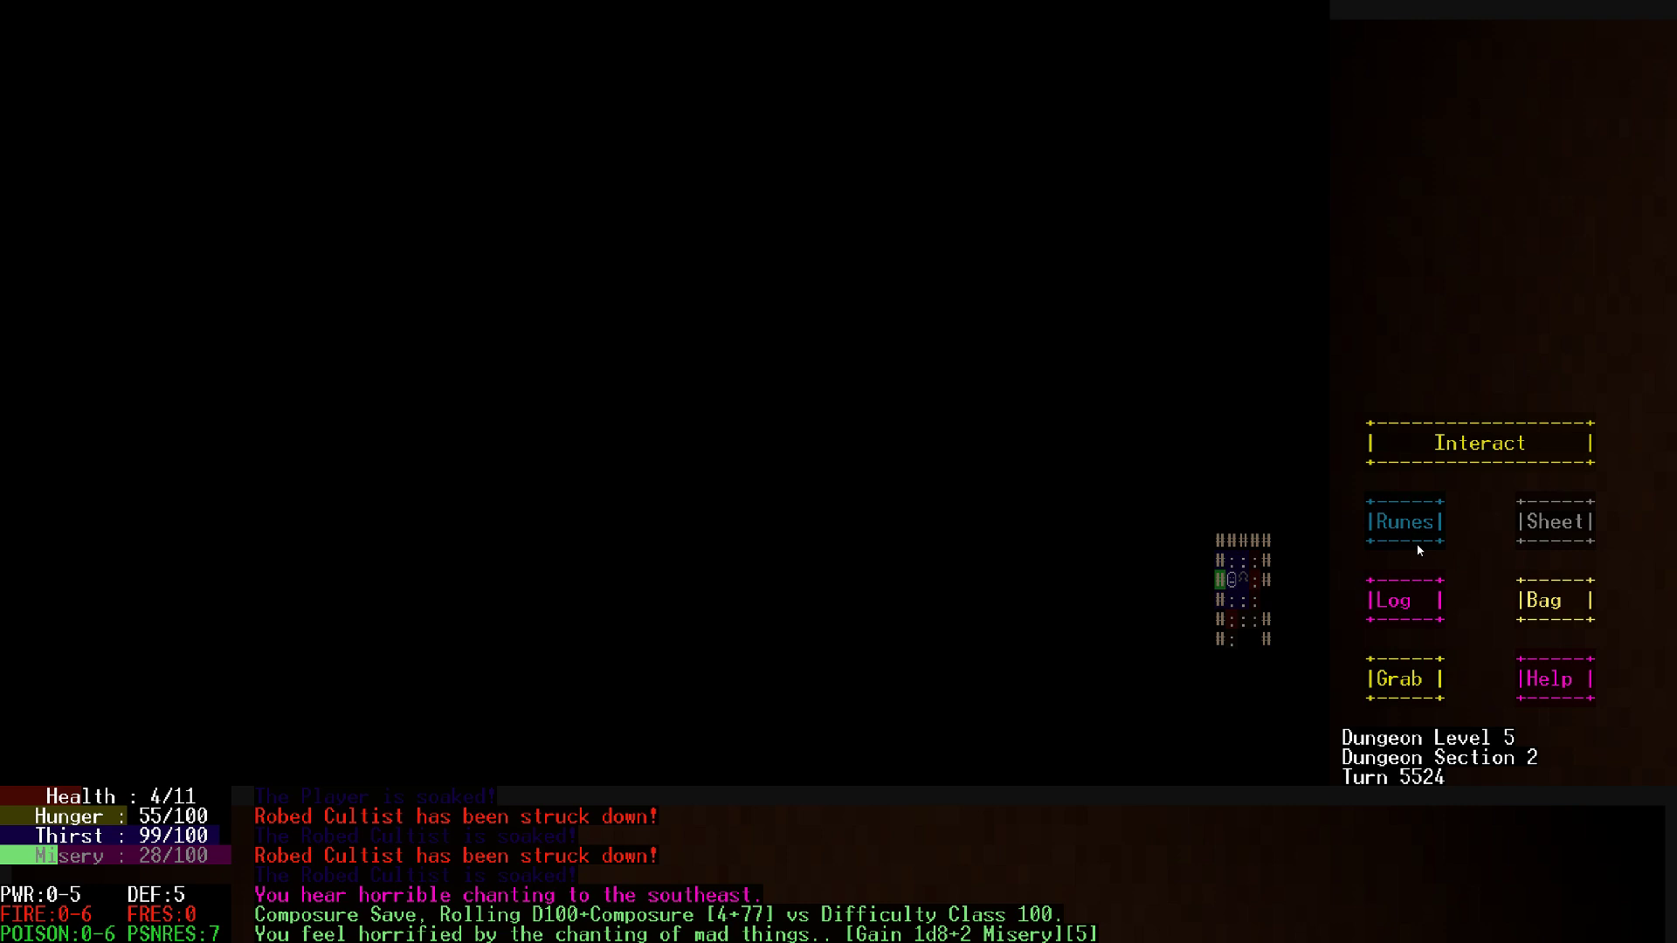
{"action": "mouse_move", "coordinate": [1530, 491]}
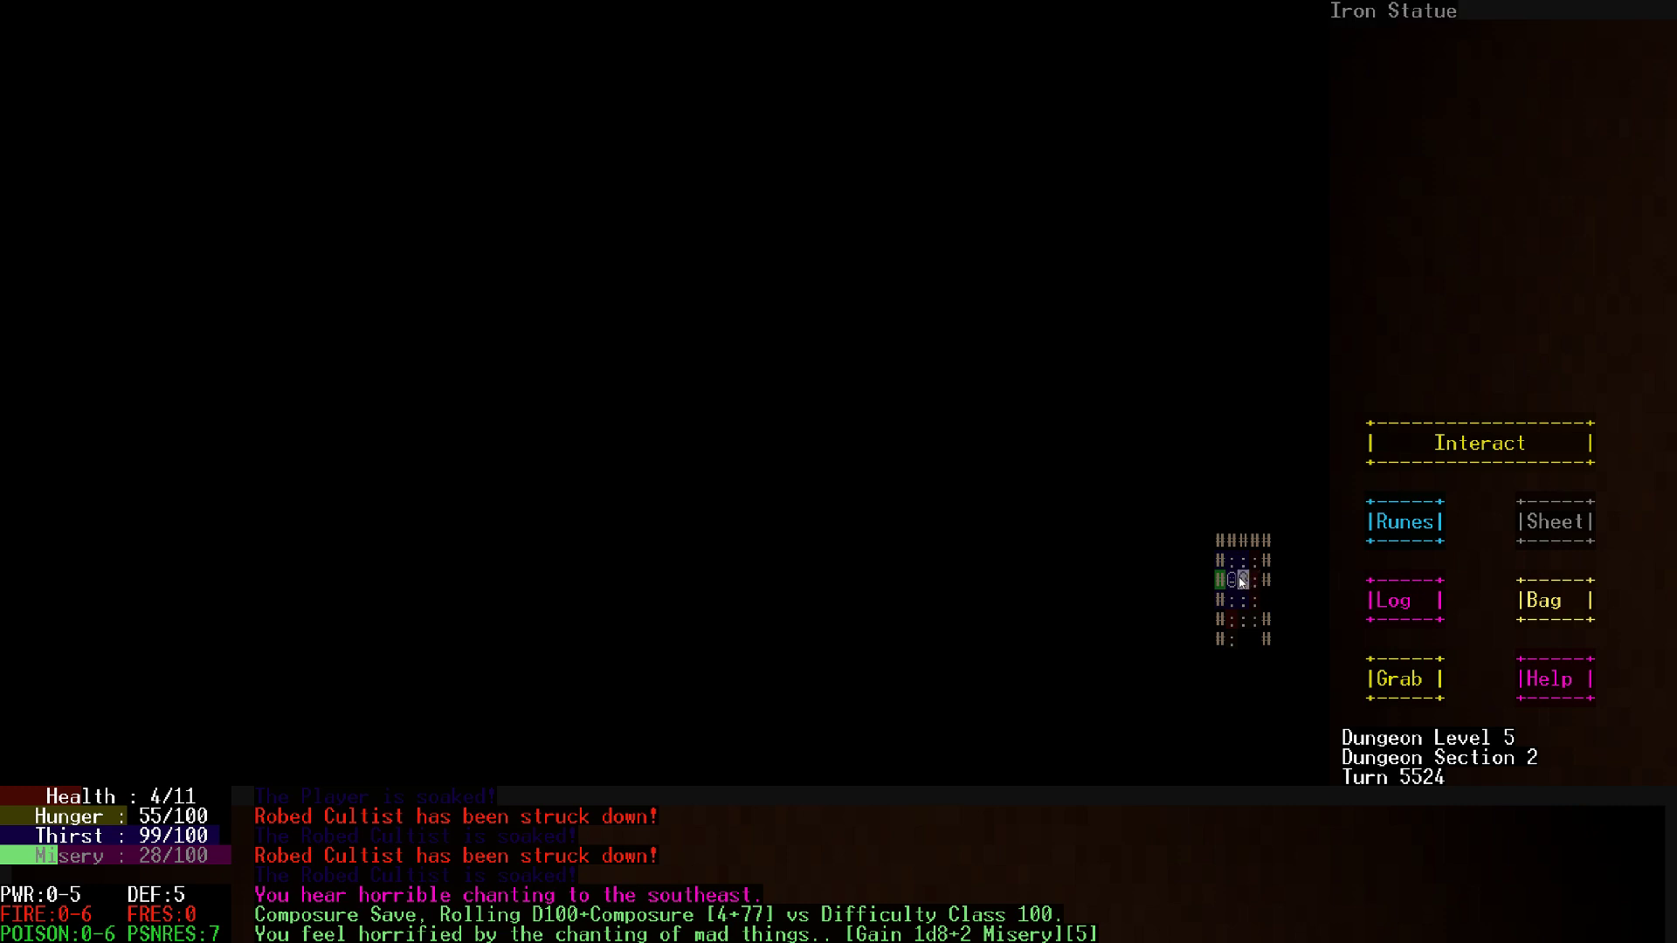
Walk south and set the first spotted Robed Cultist ablaze with a thrown fire item
{"action": "left_click", "coordinate": [1542, 599]}
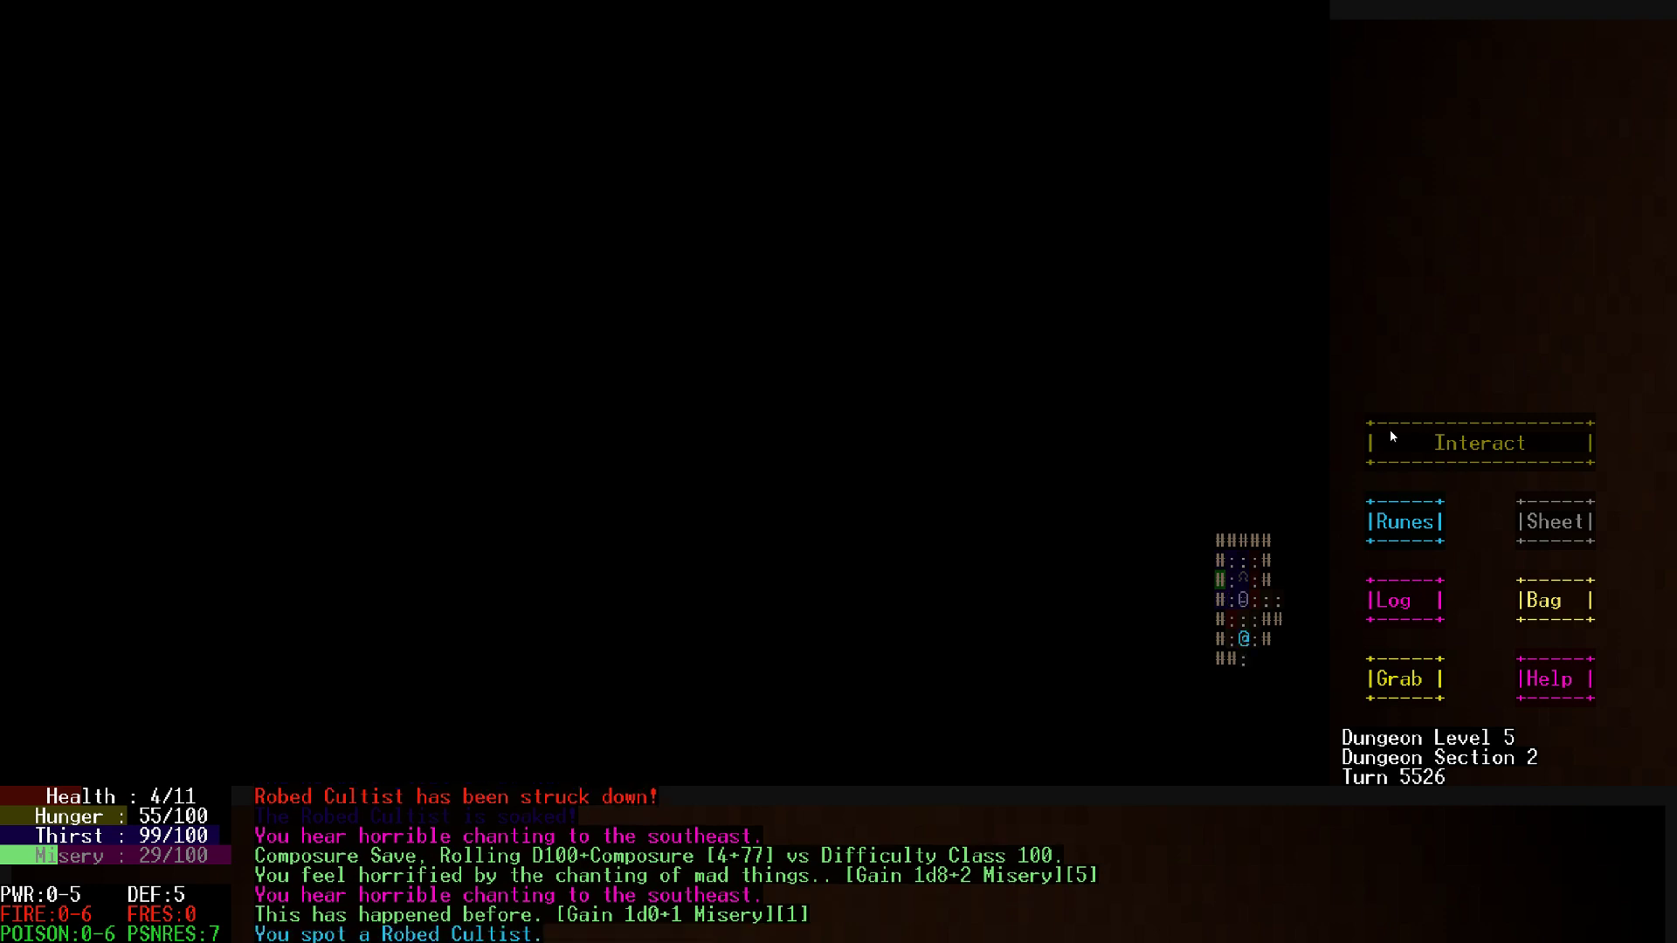
{"action": "left_click", "coordinate": [1552, 599]}
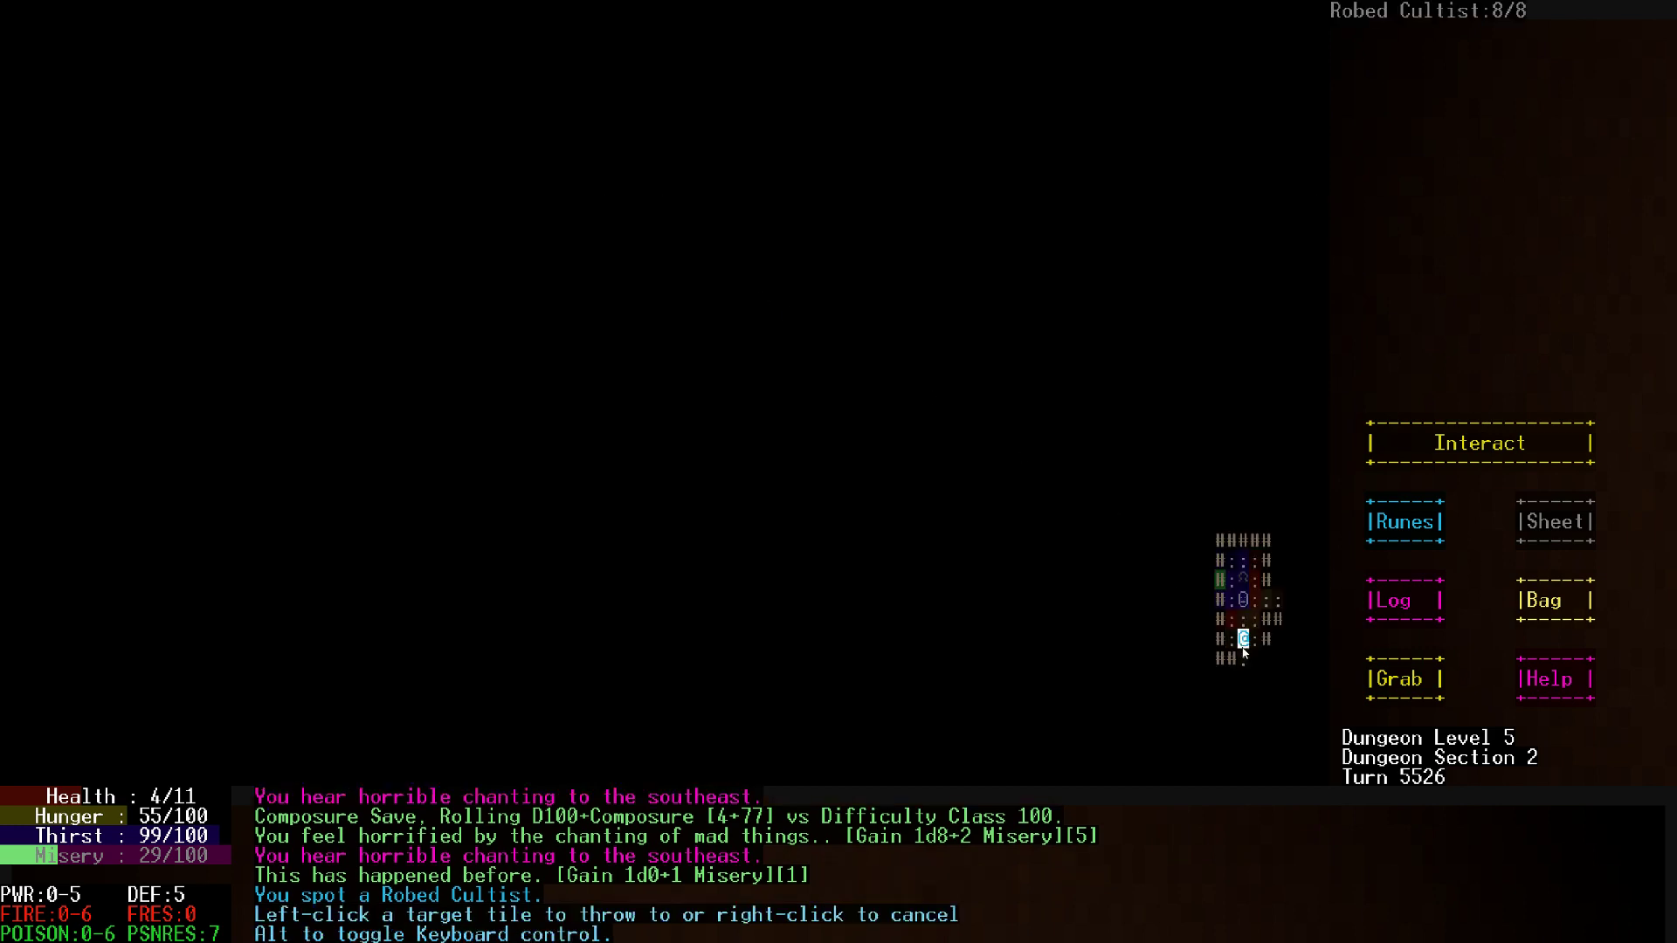
{"action": "left_click", "coordinate": [1243, 632]}
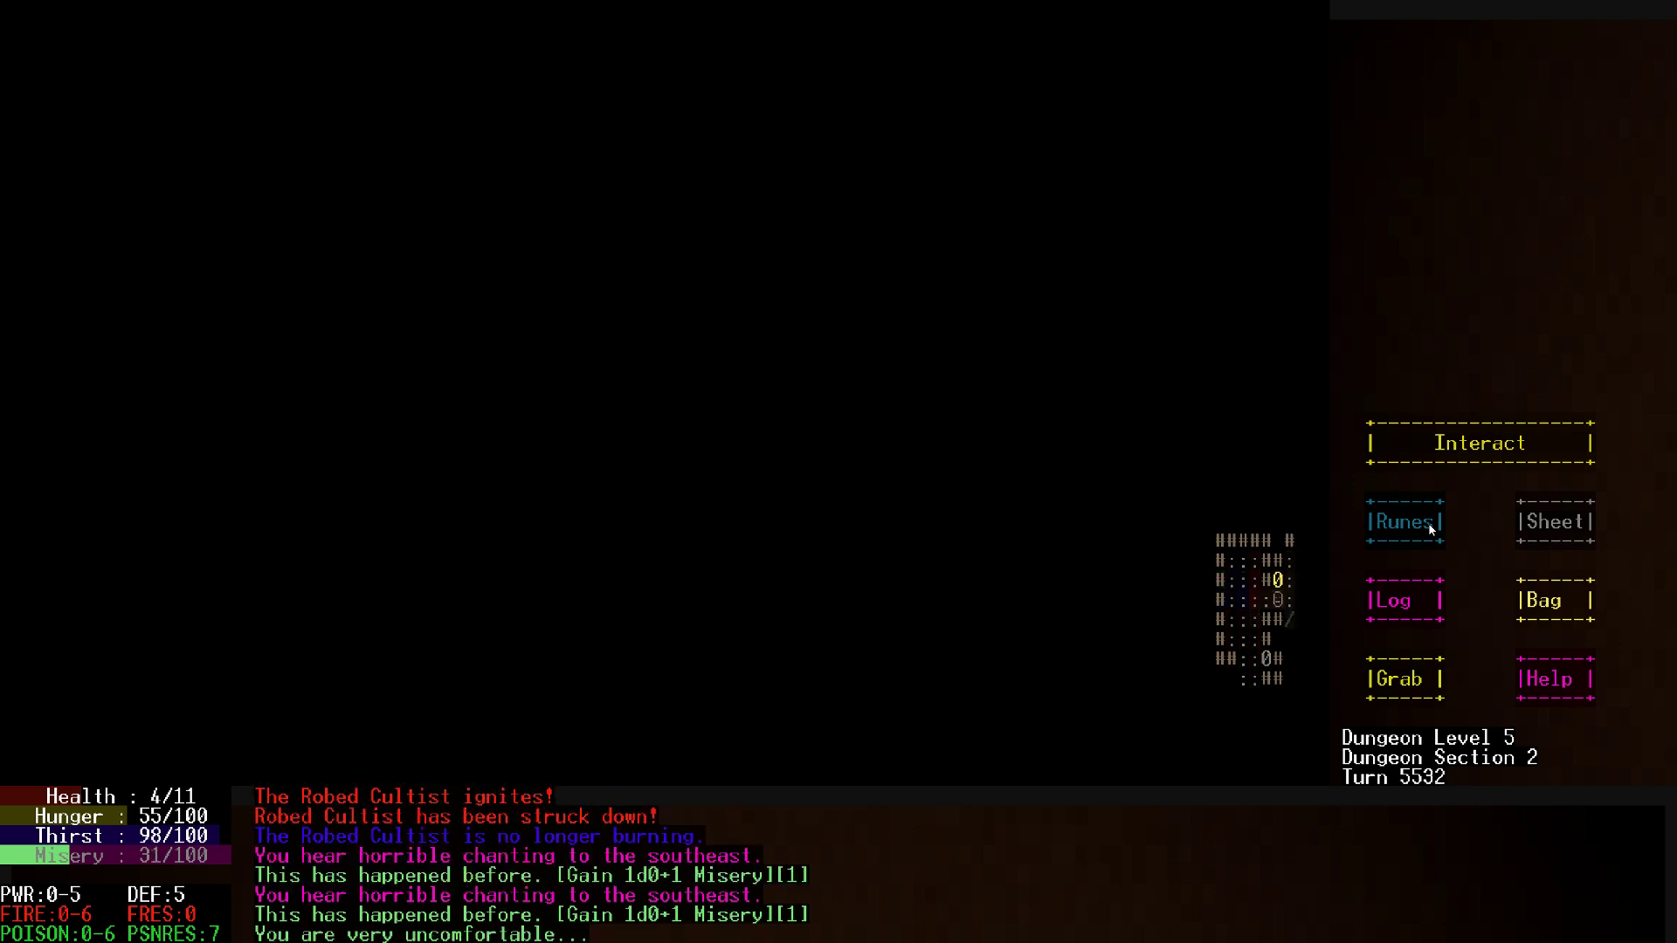
Move further south, burn the cultist above the player, then head north to the next room
{"action": "key", "text": "down"}
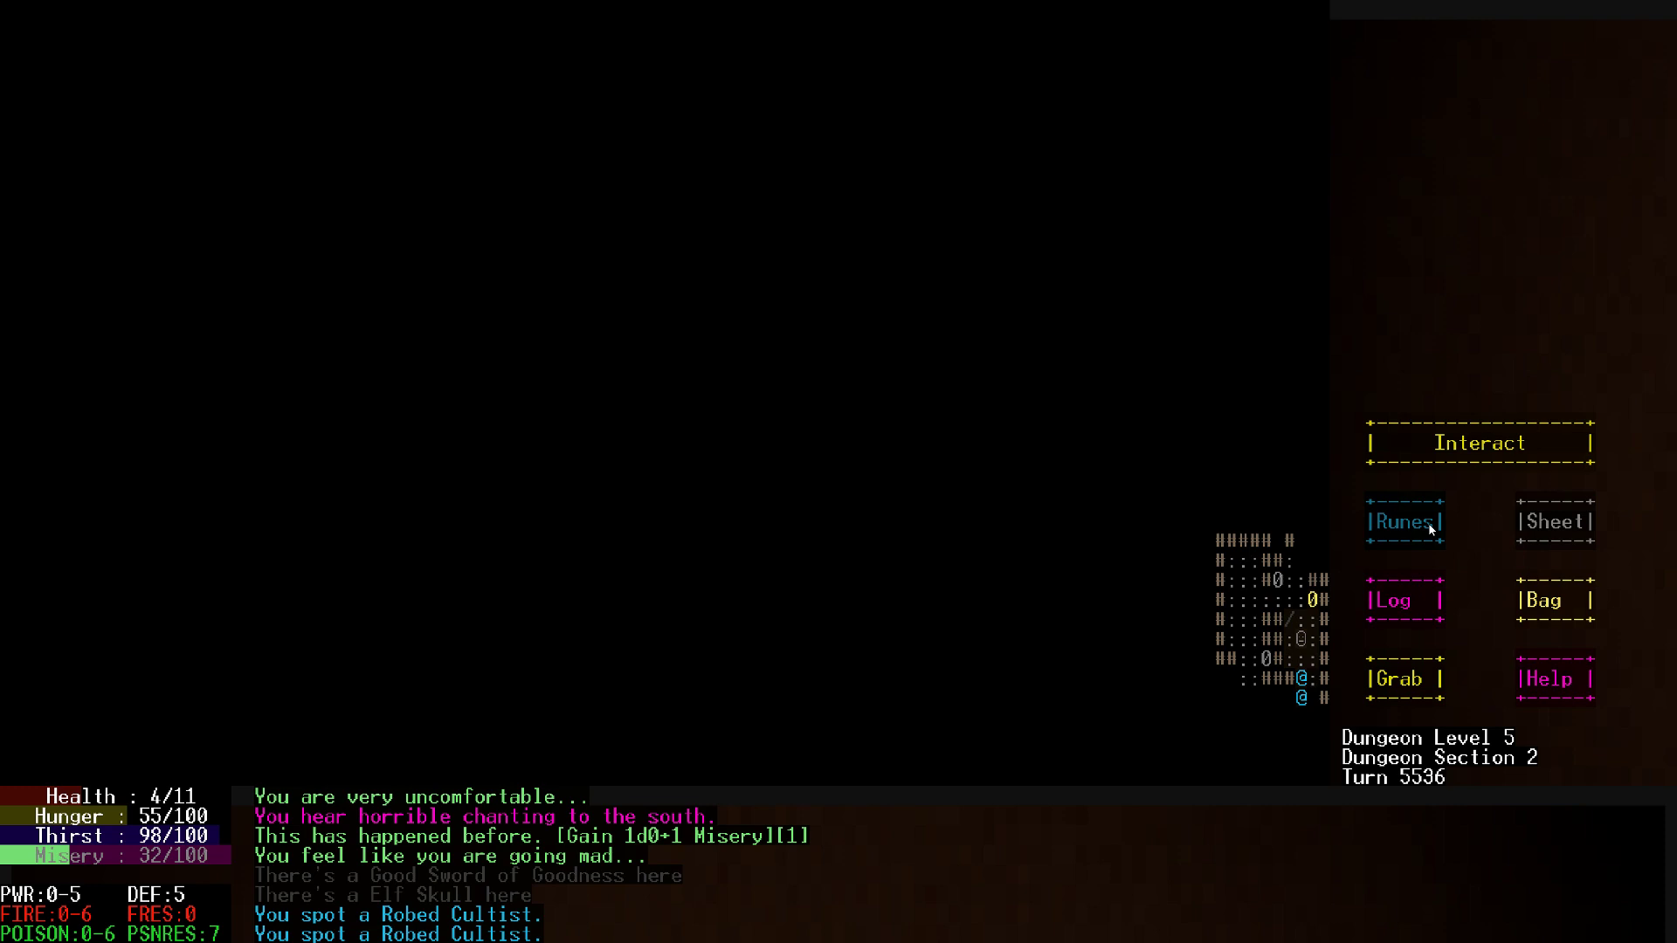
{"action": "left_click", "coordinate": [1553, 599]}
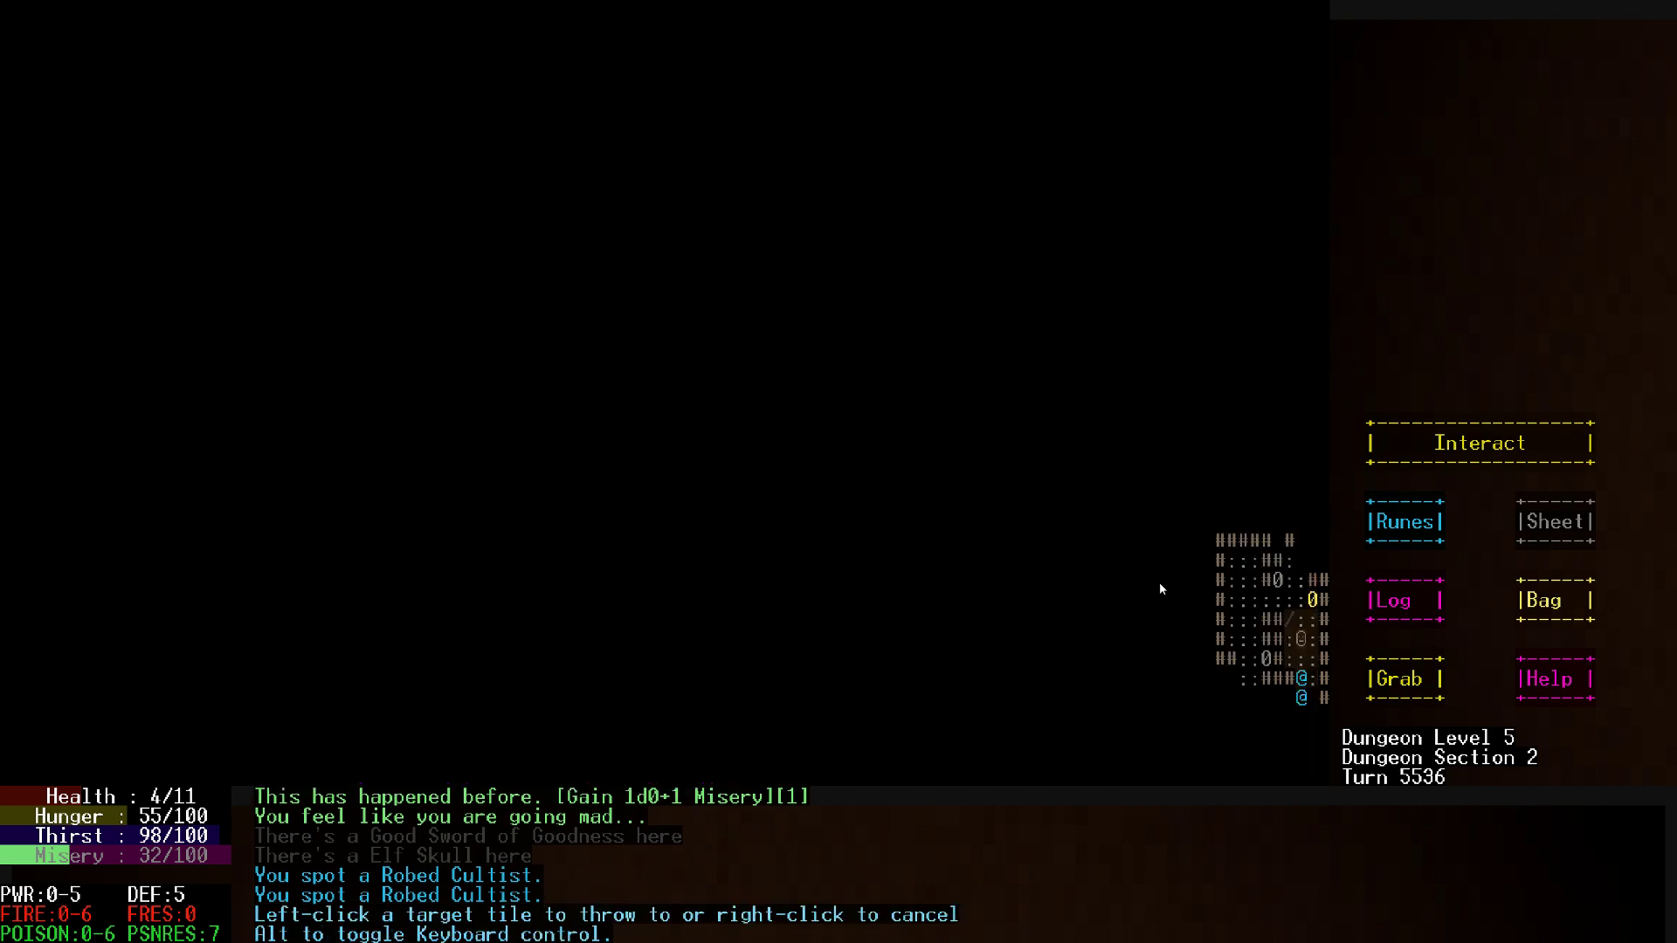
{"action": "left_click", "coordinate": [1297, 659]}
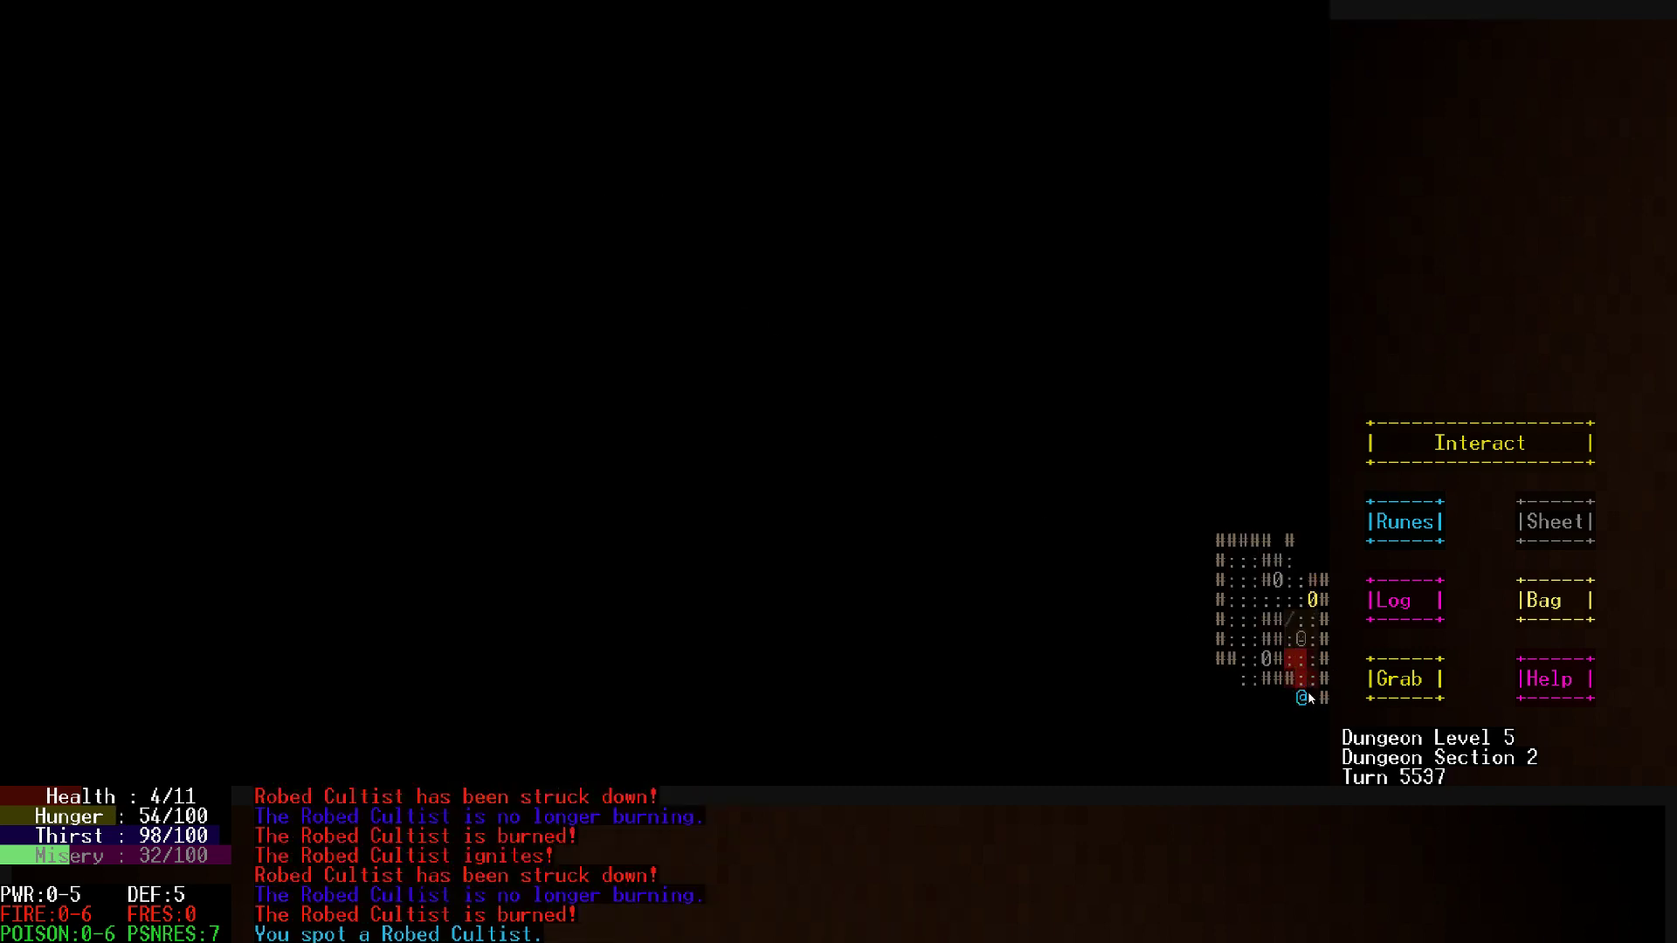
{"action": "left_click", "coordinate": [1546, 599]}
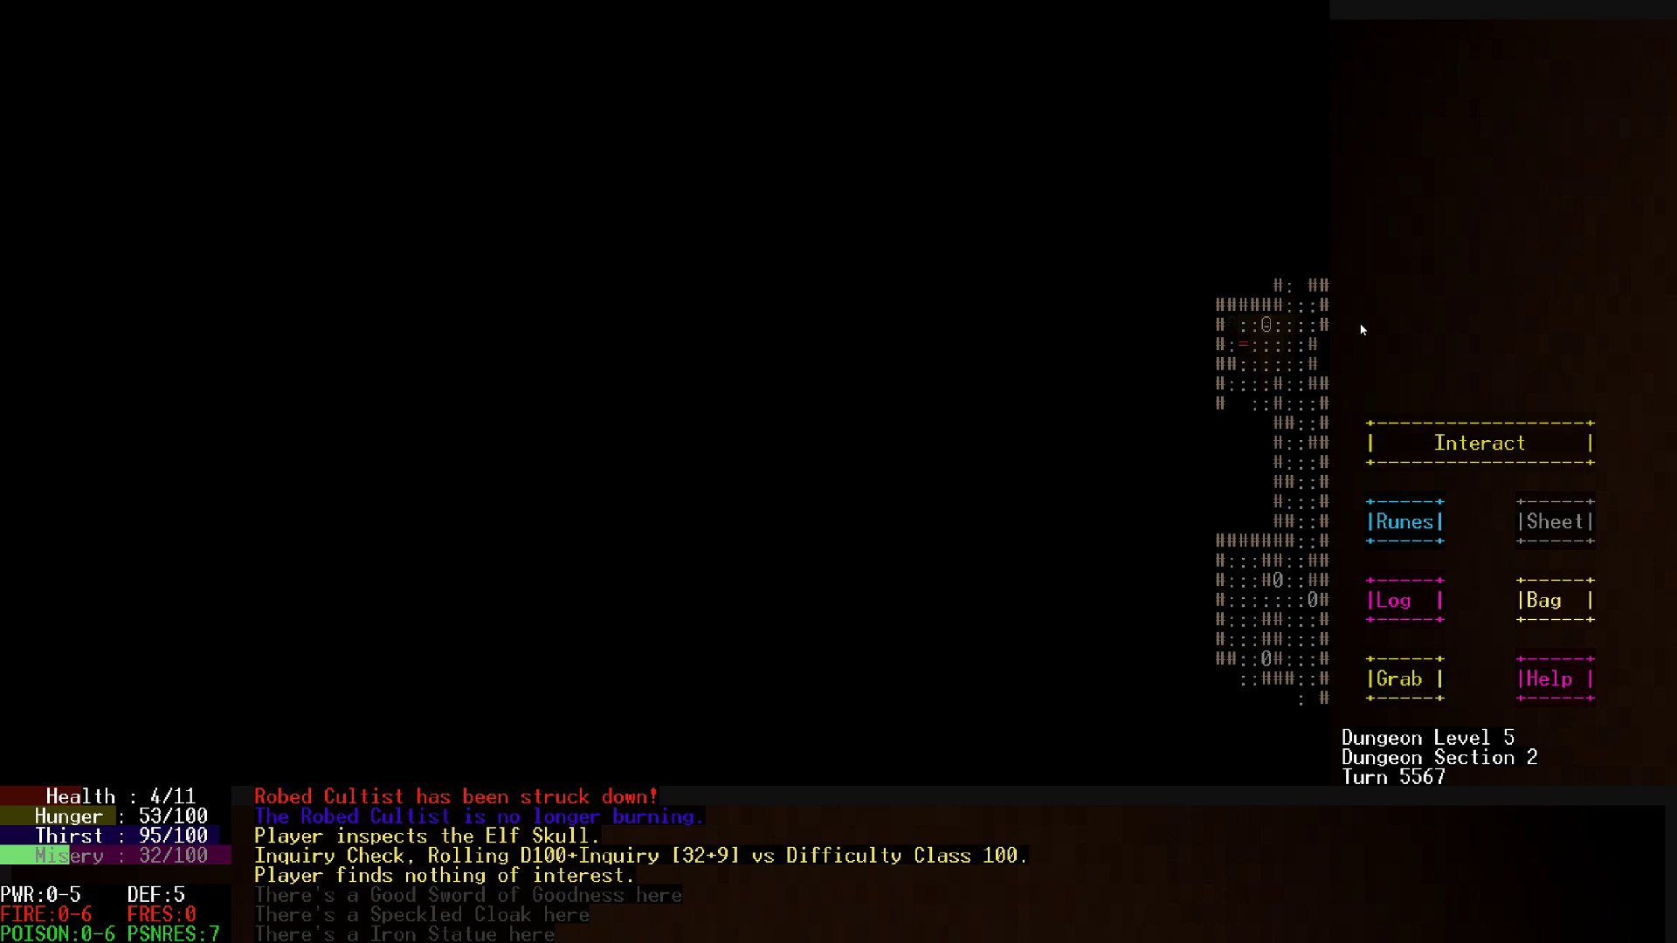
{"action": "mouse_move", "coordinate": [1378, 245]}
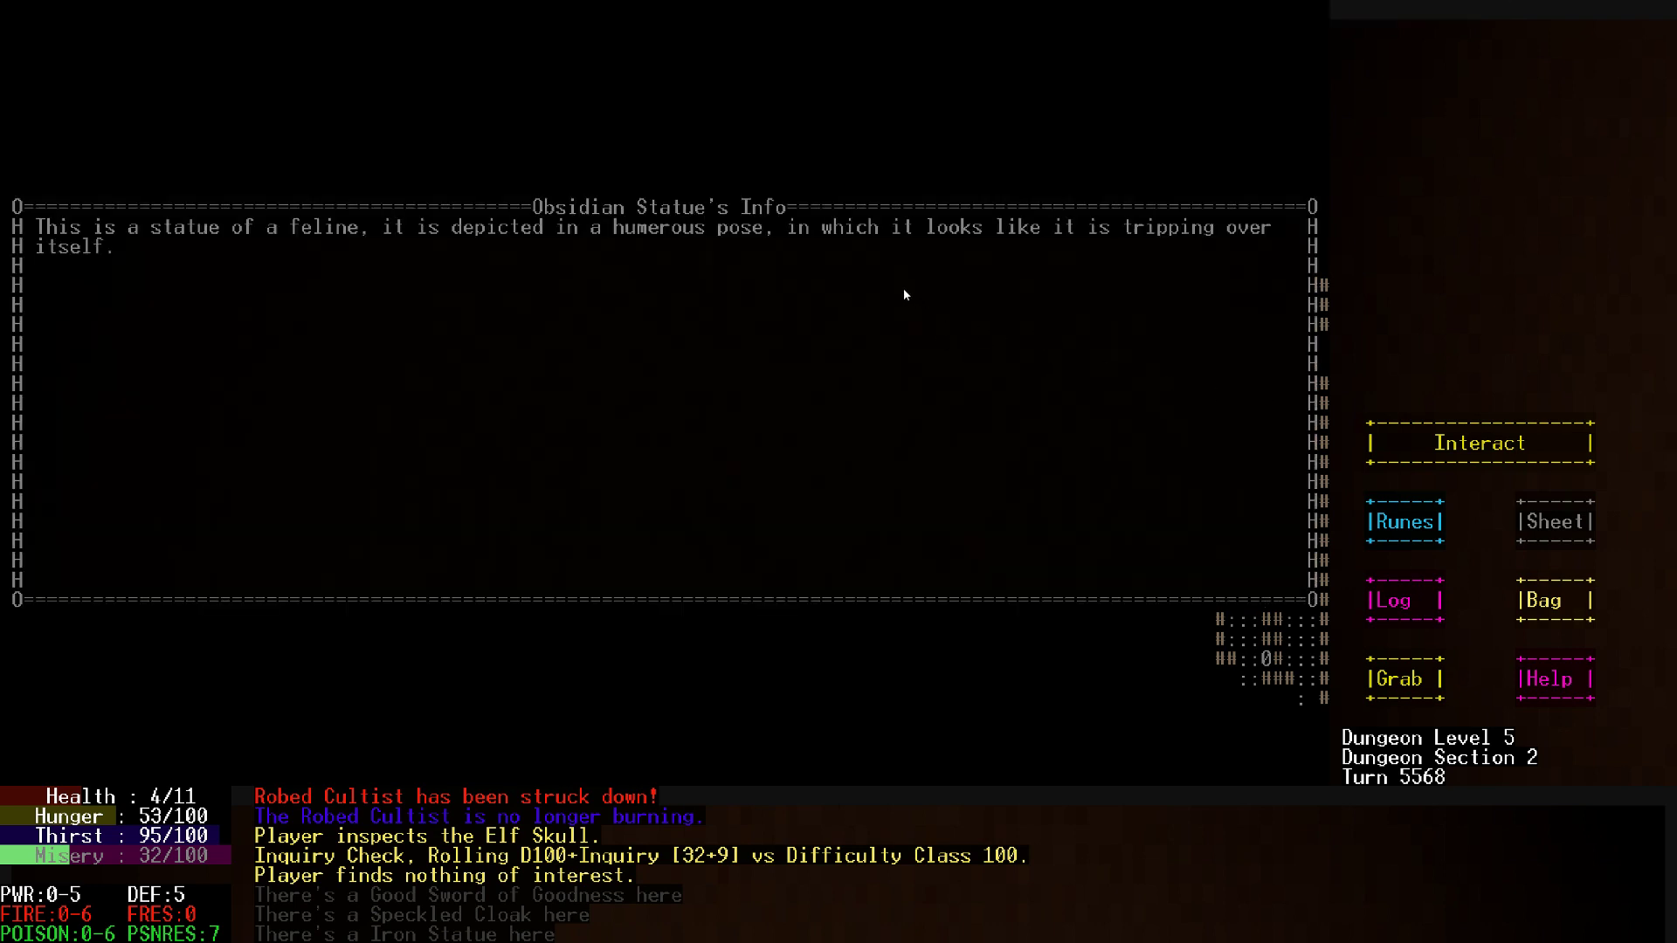
{"action": "mouse_move", "coordinate": [977, 253]}
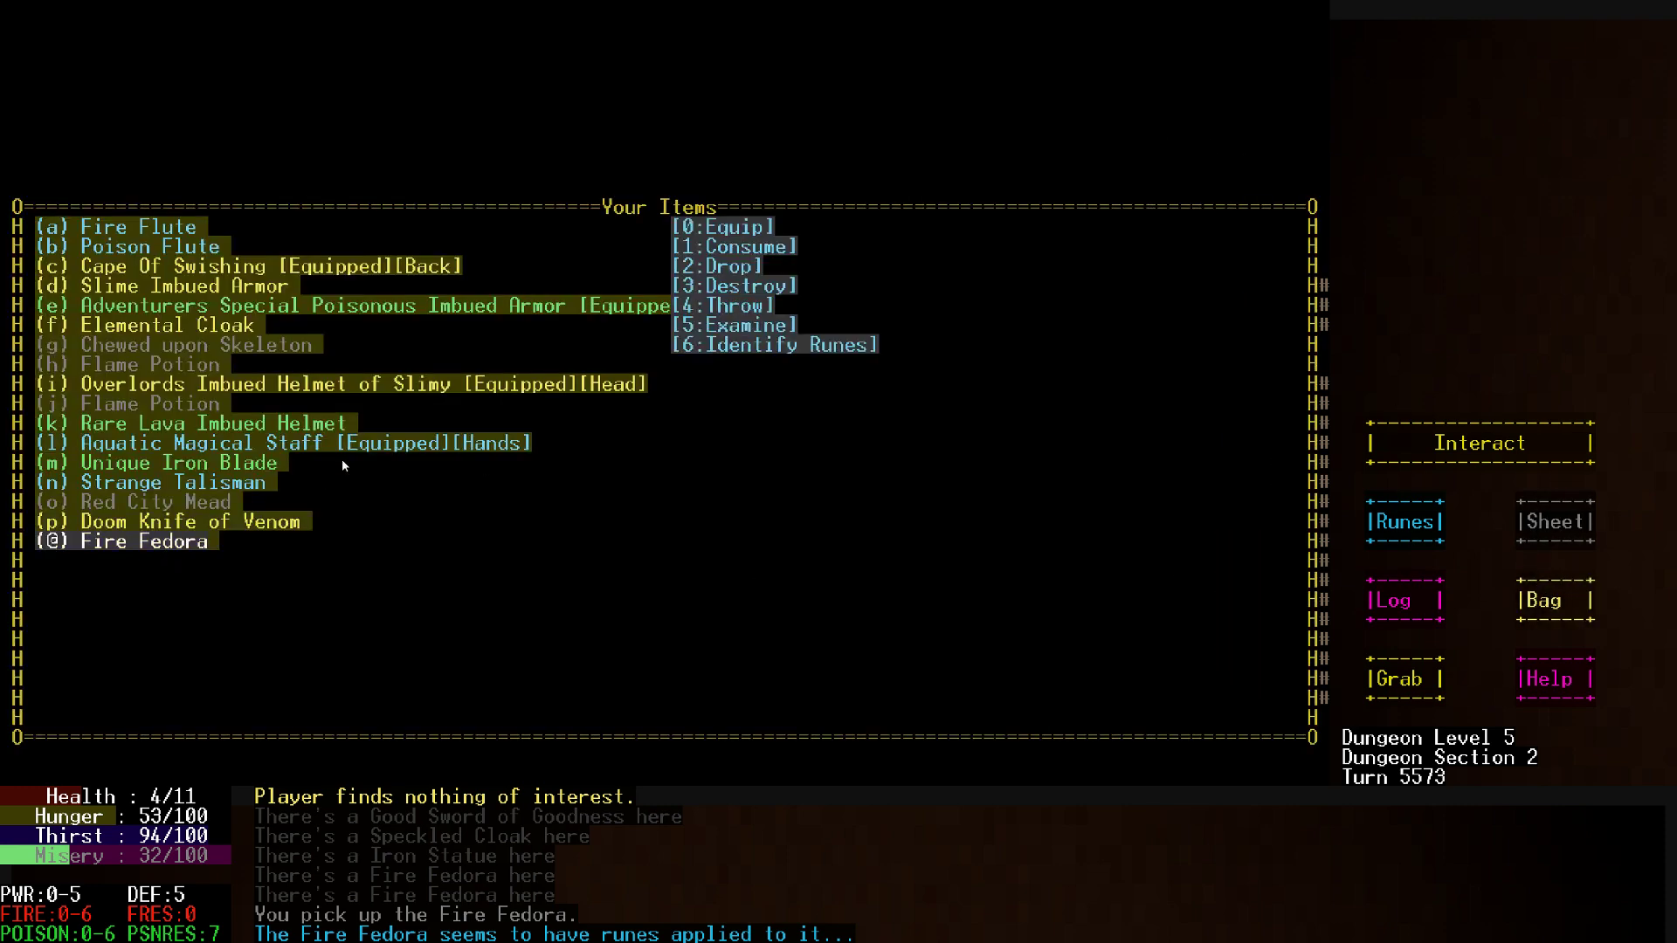
Attempt to identify the Fire Fedora's runes, then examine the nearby Obsidian Statue
{"action": "left_click", "coordinate": [770, 344]}
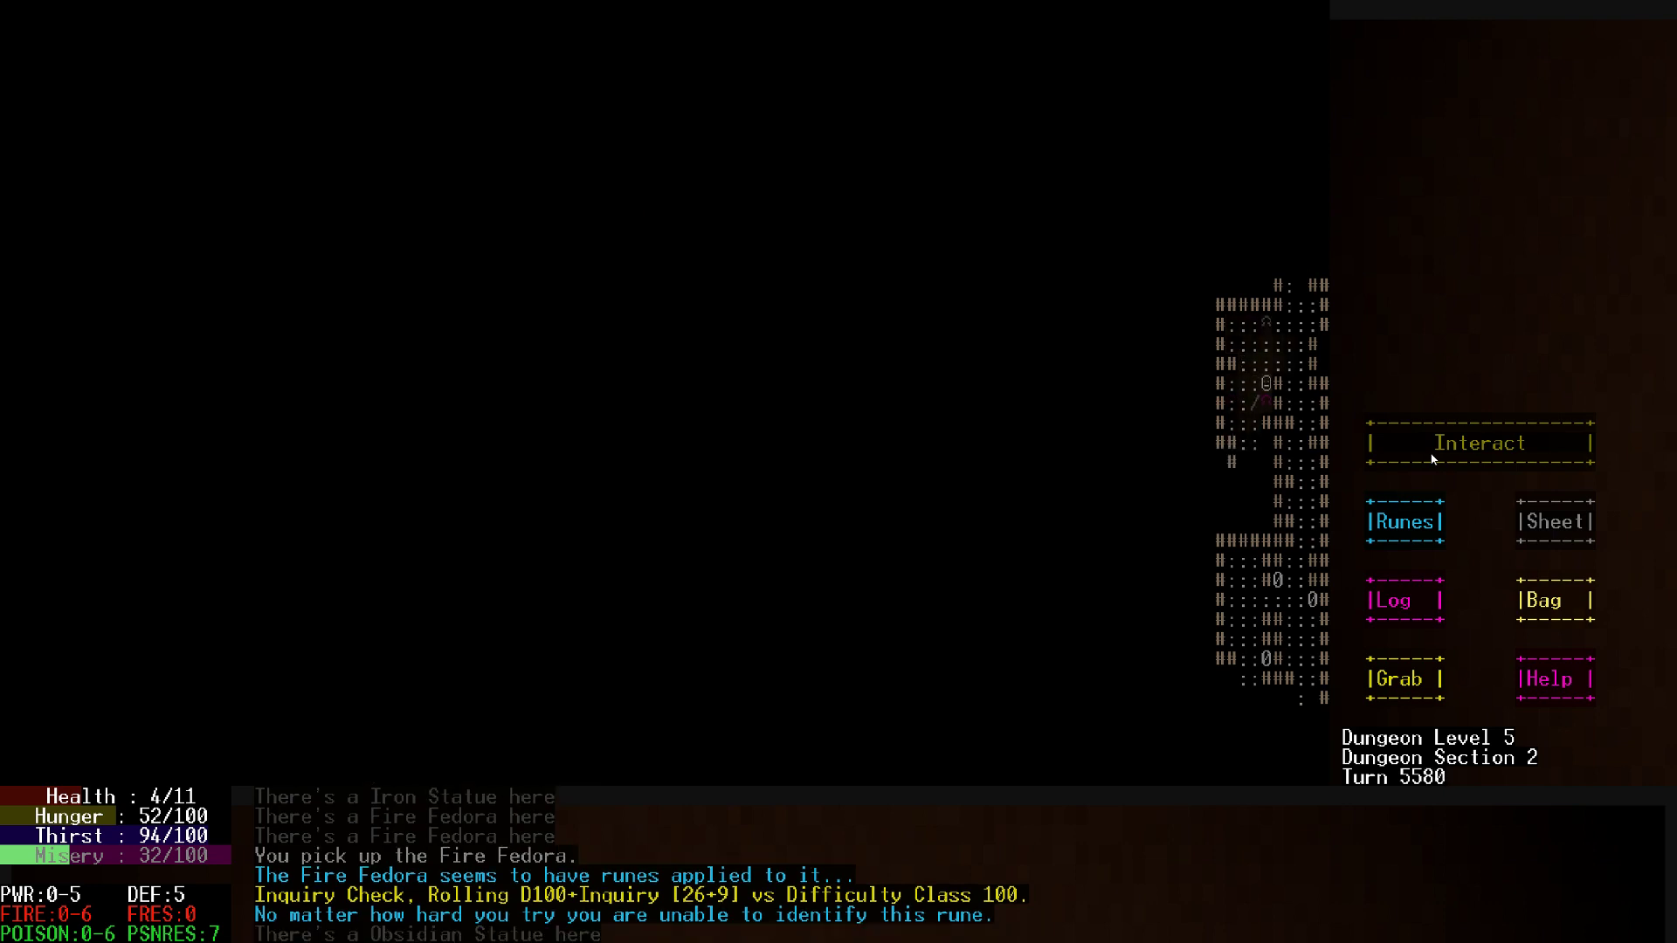
{"action": "left_click", "coordinate": [1479, 442]}
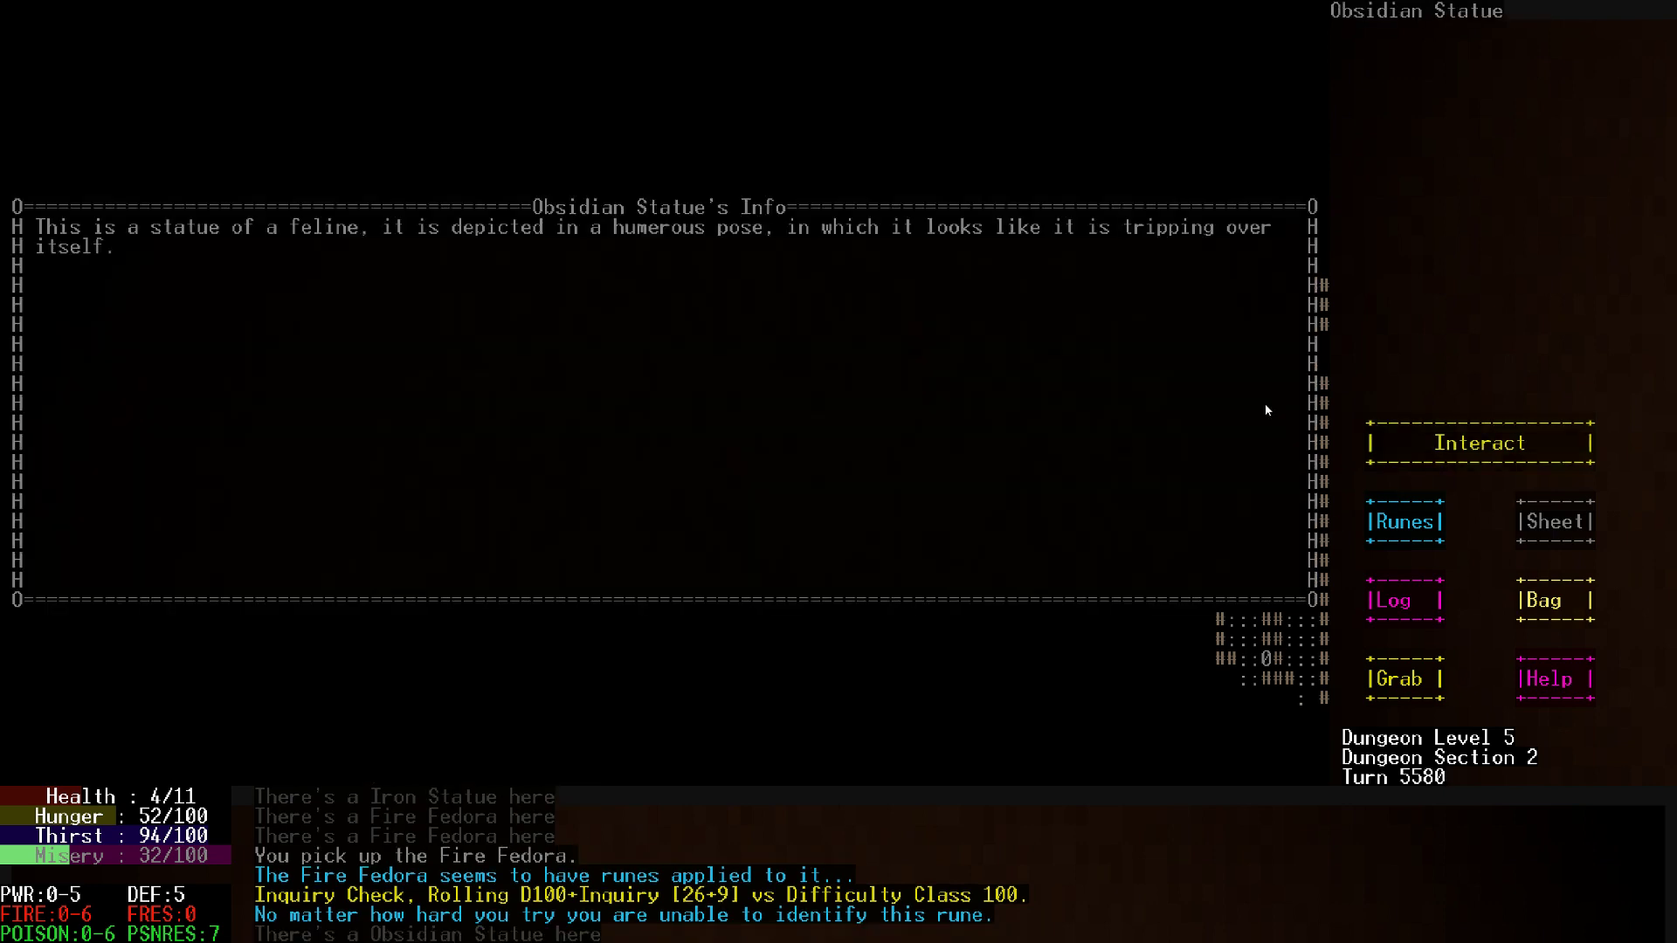